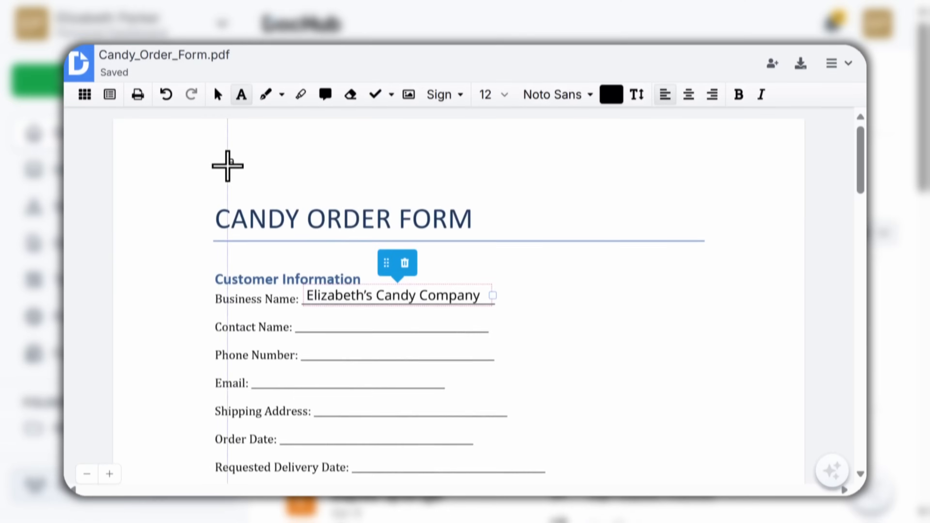
Step: Leave the candy order form and start a new document from the DocHub dashboard
click(109, 86)
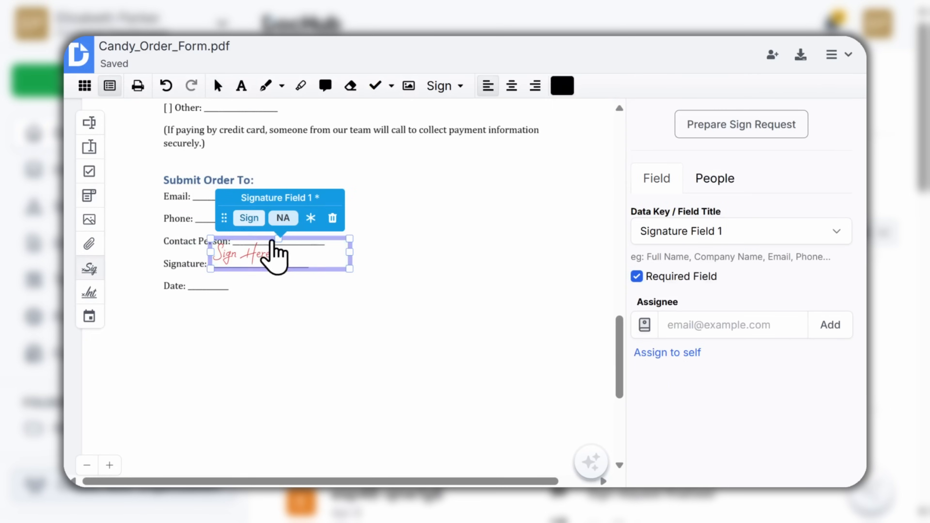
click(249, 218)
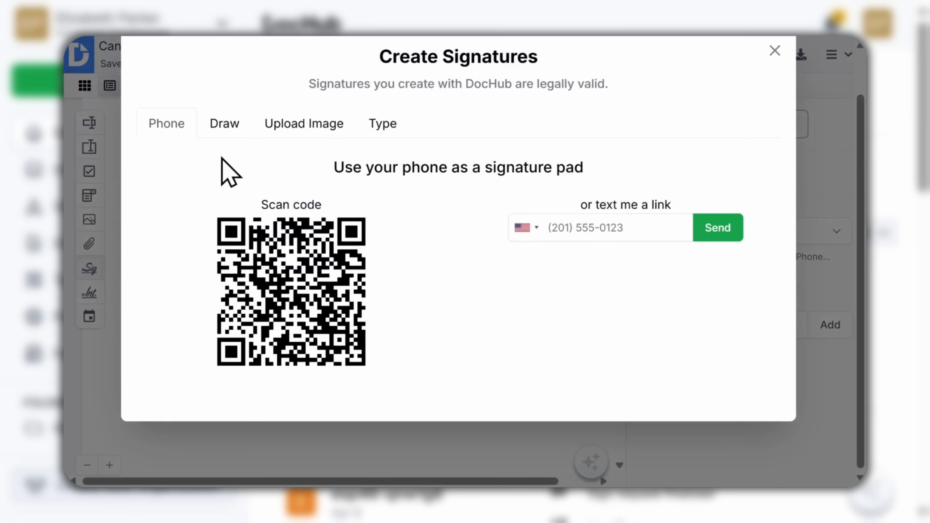
click(775, 50)
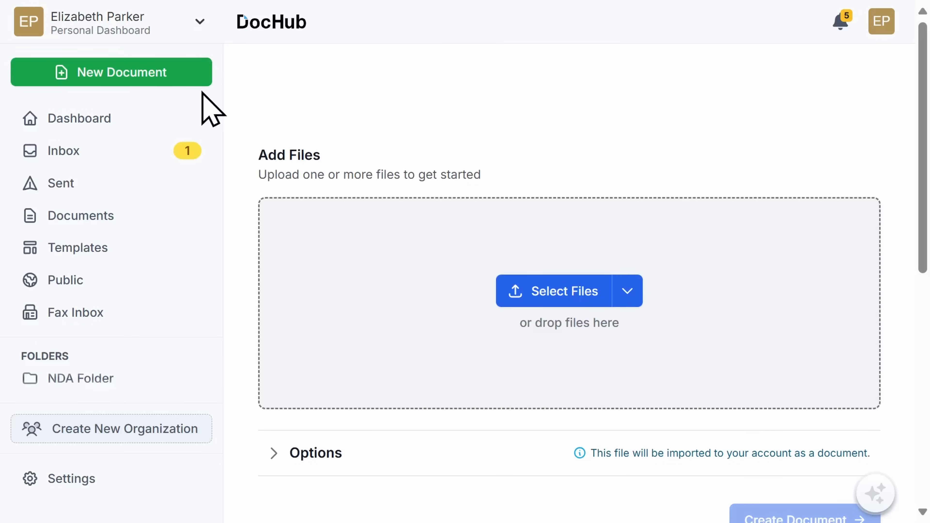
Step: Import the Elizabeth's Candy Company vendor agreement from the computer
click(627, 291)
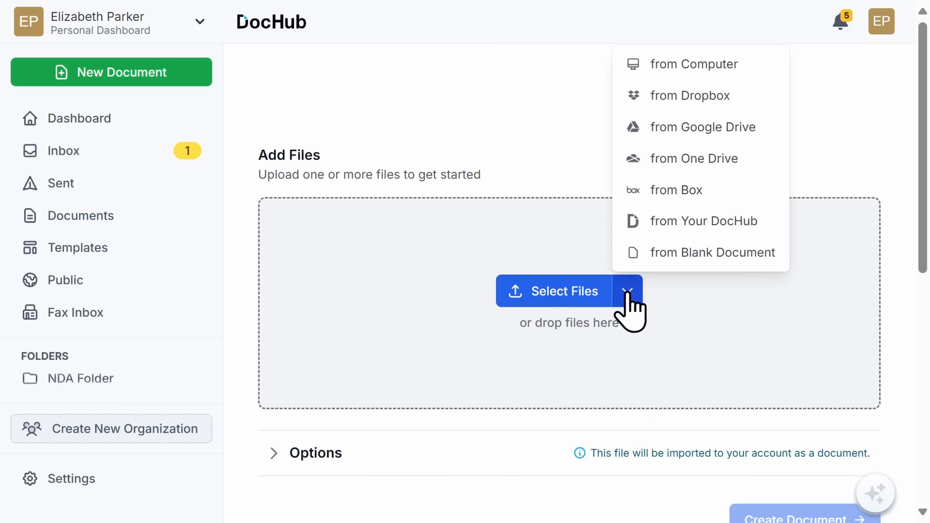
mouse_move(698, 268)
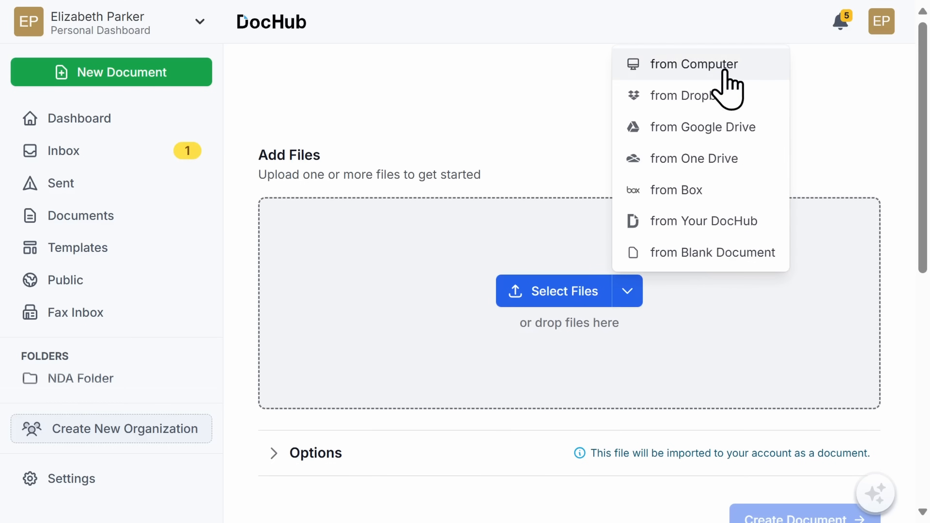
click(693, 64)
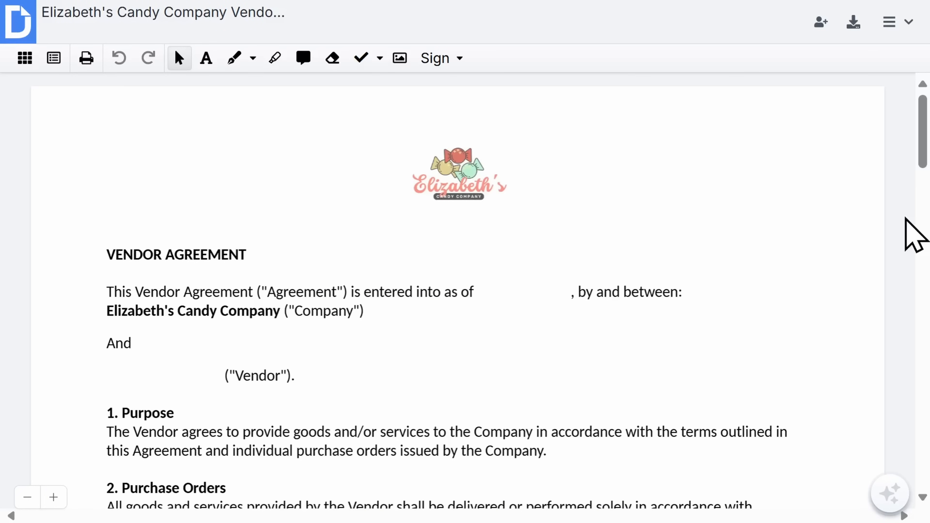
mouse_move(229, 88)
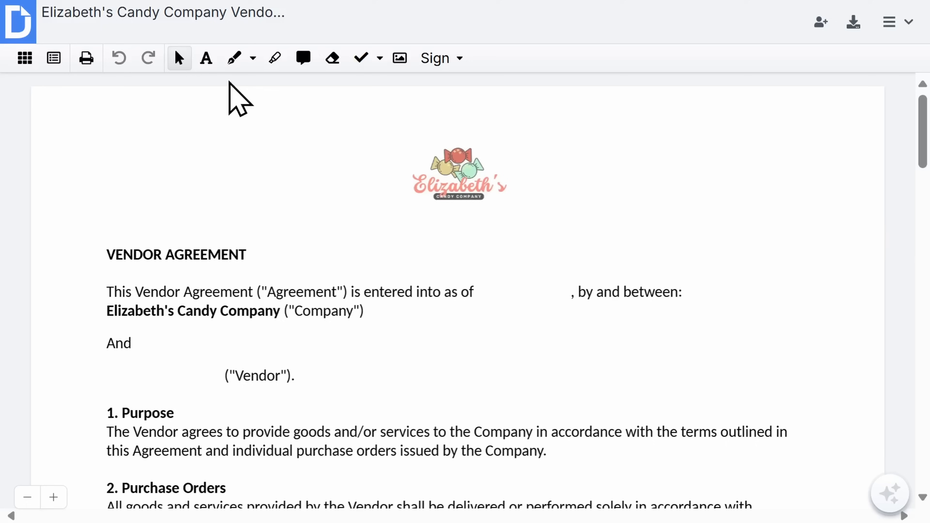
mouse_move(205, 58)
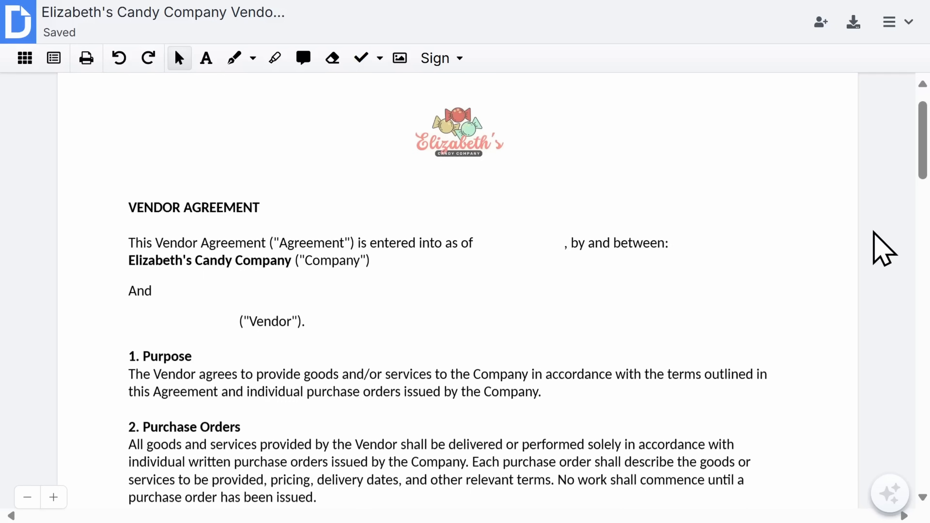
mouse_move(85, 58)
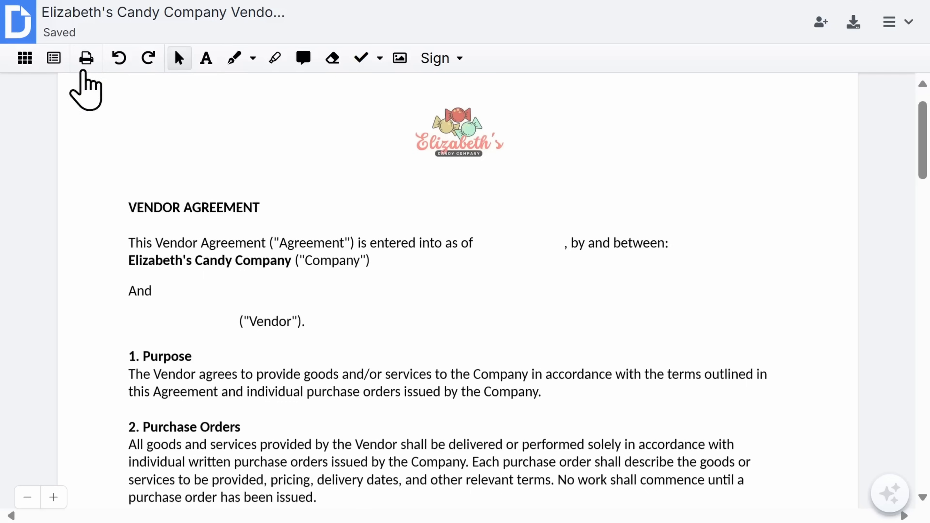
Step: Place a required date field in the blank after 'entered into as of'
click(52, 58)
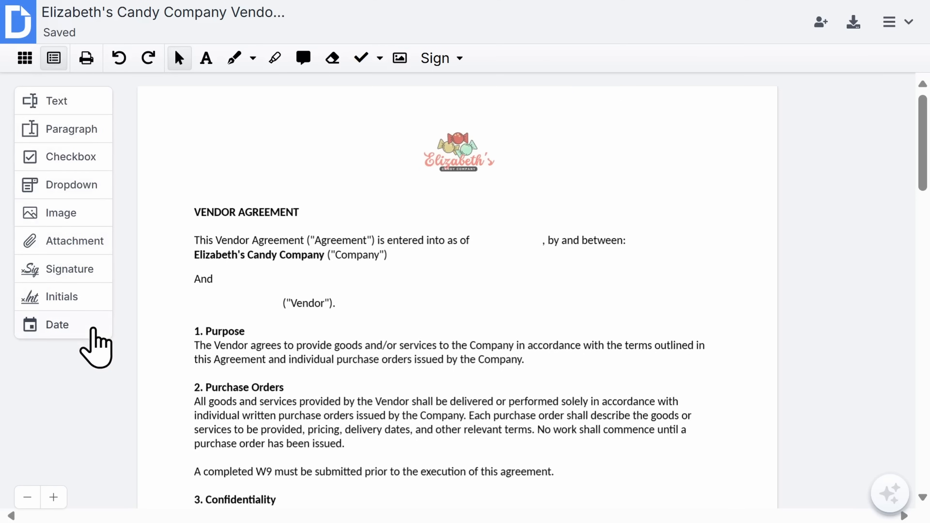
mouse_move(56, 330)
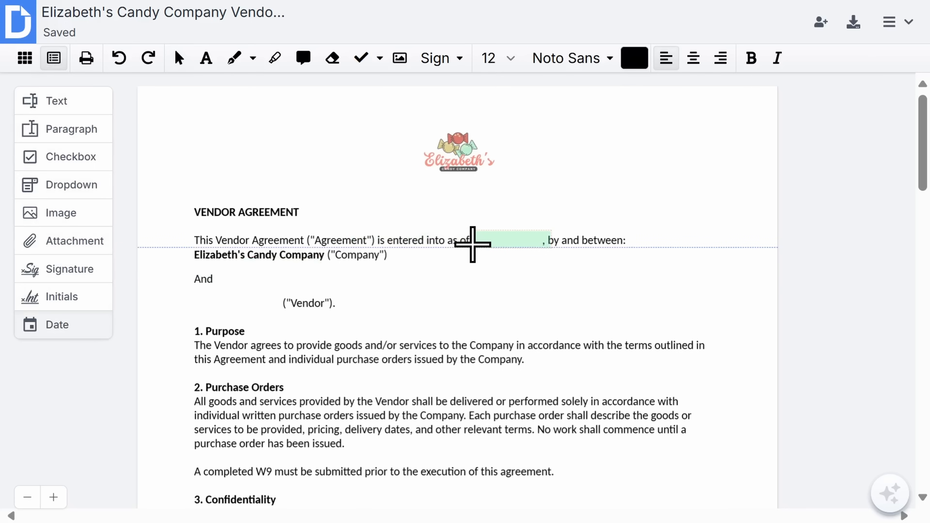
click(474, 245)
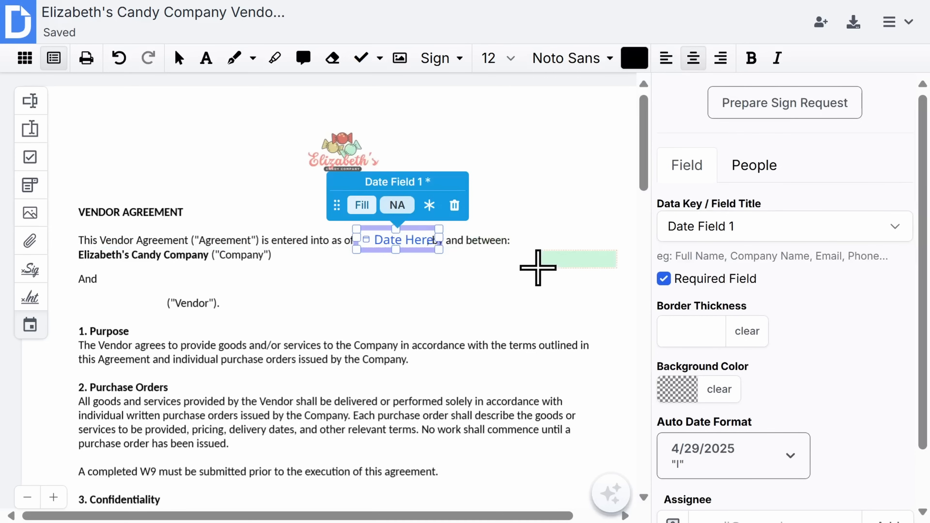
mouse_move(691, 331)
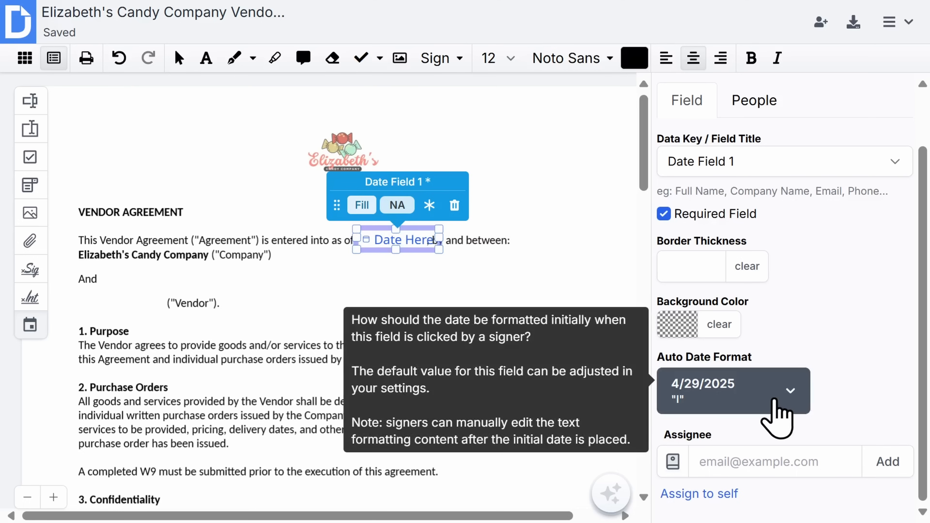
mouse_move(335, 204)
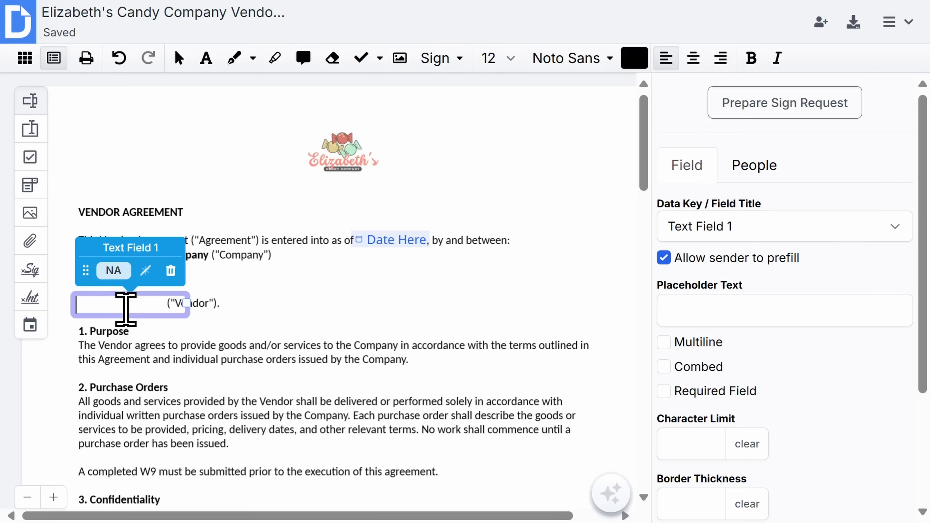
mouse_move(768, 312)
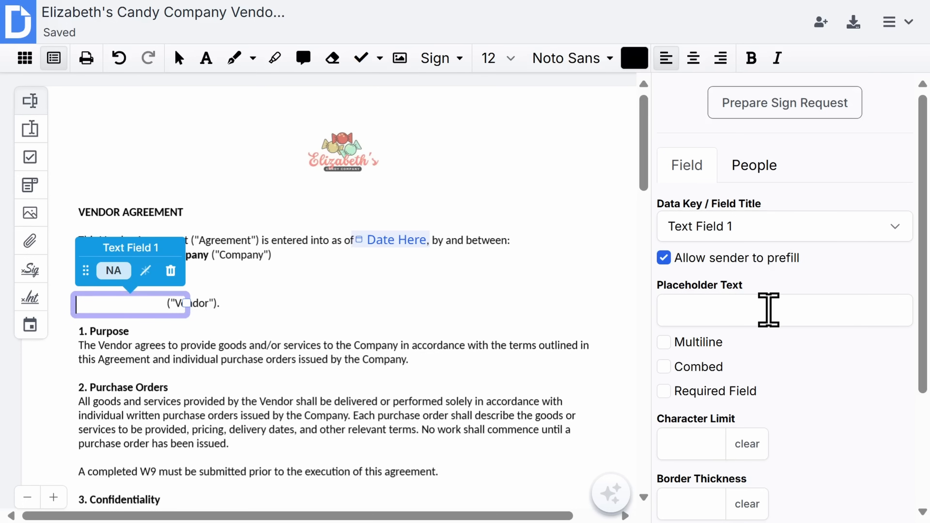
Step: Give the text field before ('Vendor') the placeholder 'Company Name' and make it required
click(769, 311)
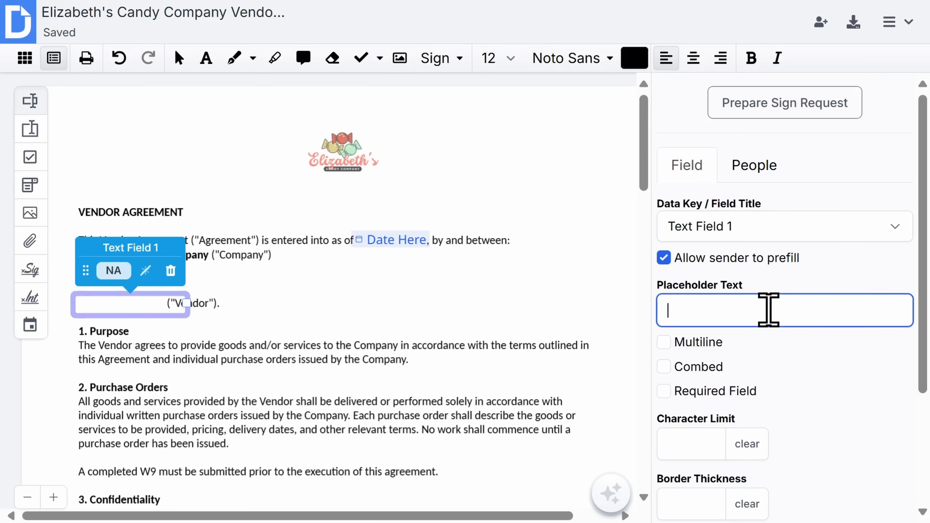
text(Company Name)
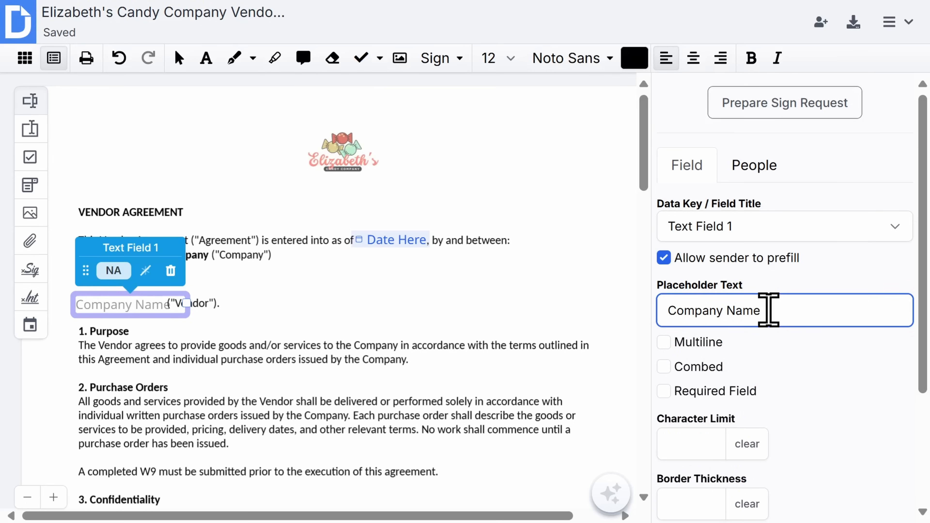
mouse_move(789, 357)
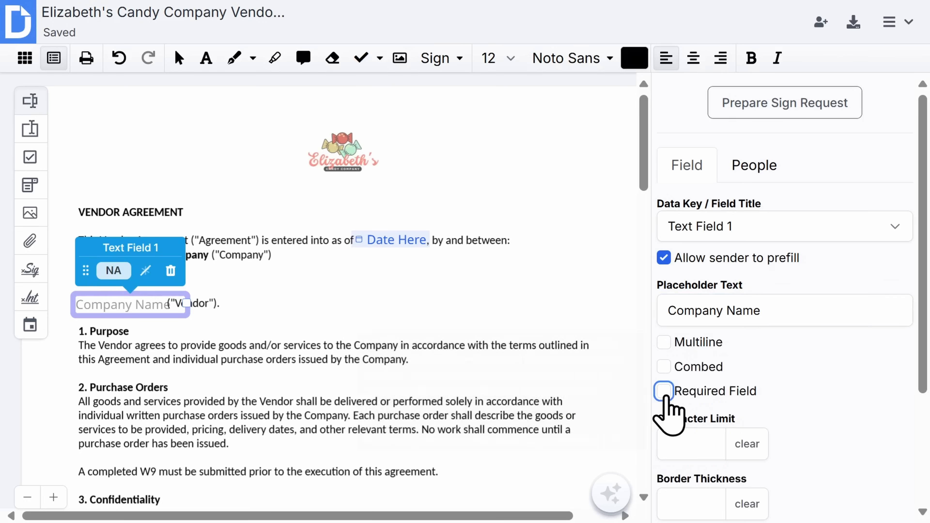
click(664, 392)
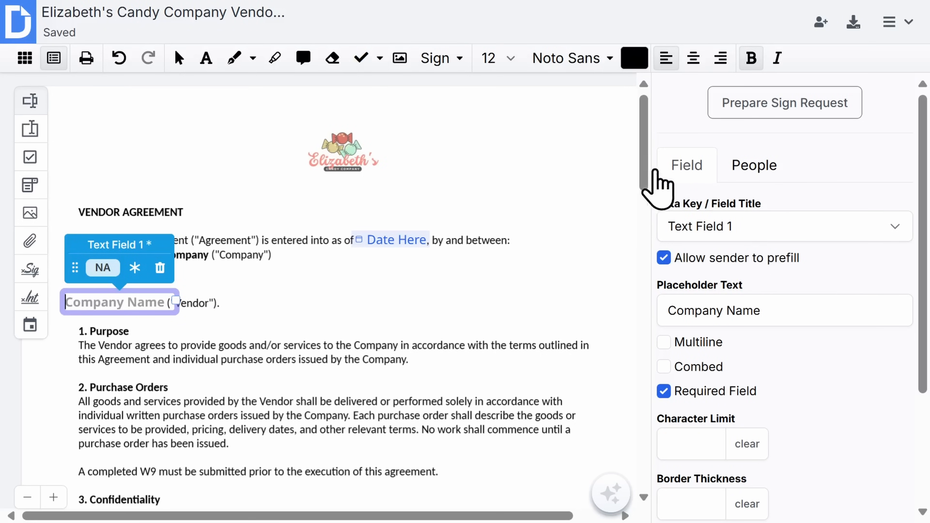
Step: Add a required attachment field with placeholder 'Attach W9 Form' beside the W9 sentence
scroll(down, 3)
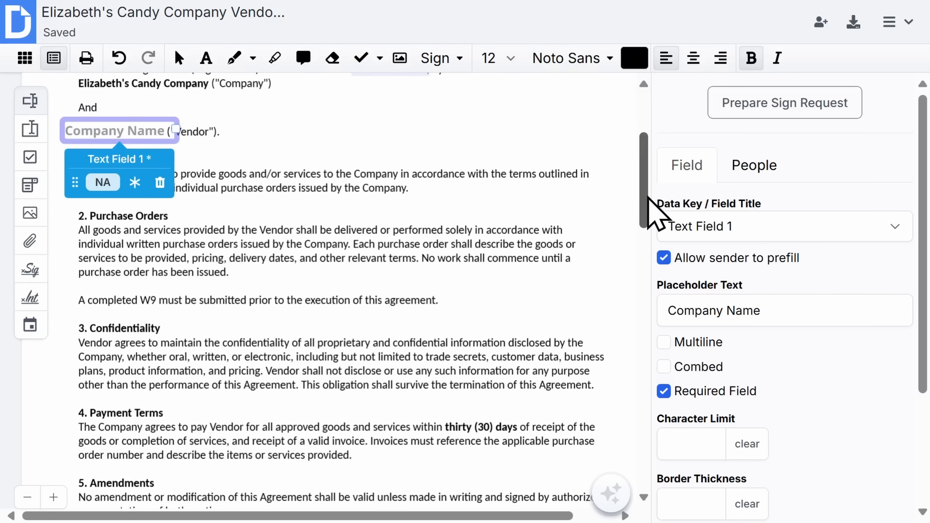
click(755, 165)
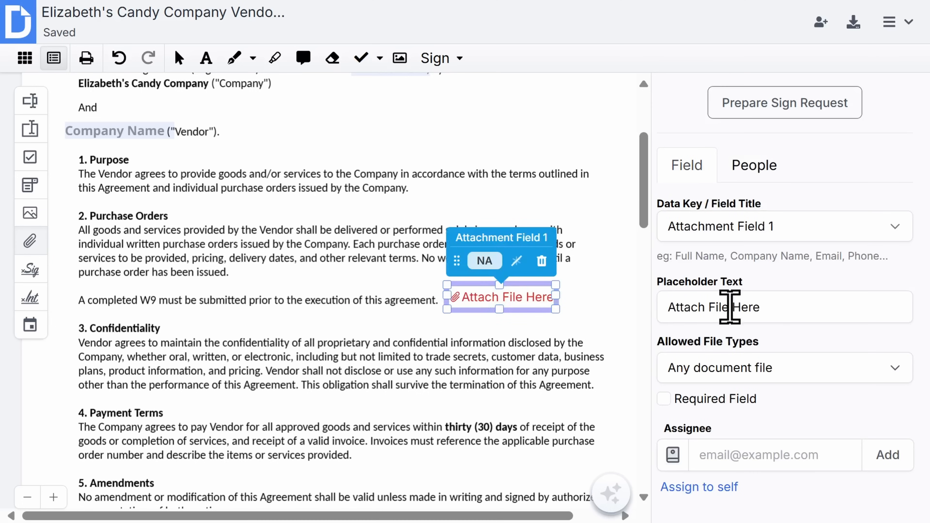
mouse_move(805, 299)
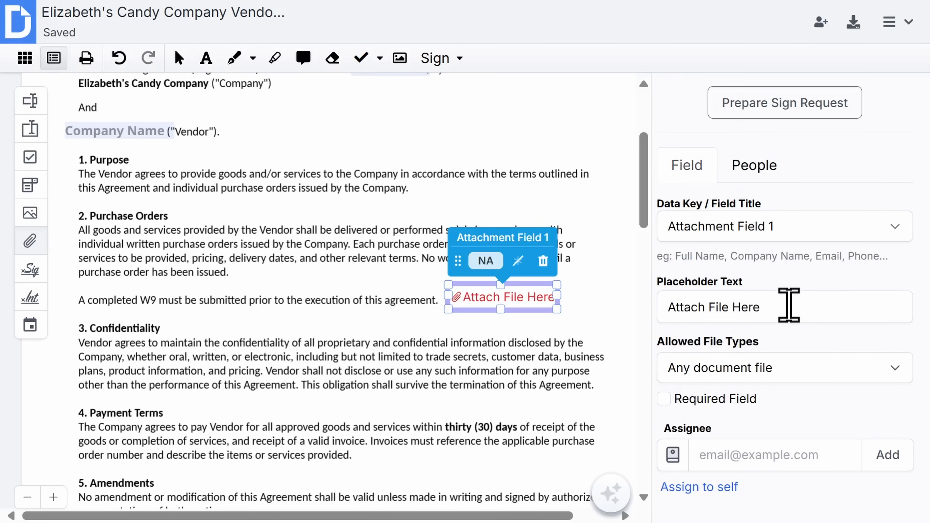
text(Attach W9 Form)
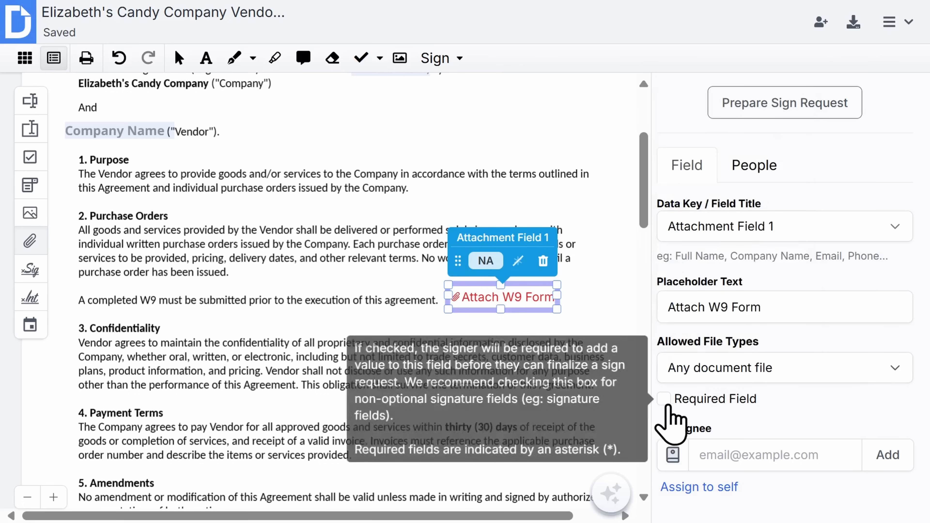
click(663, 400)
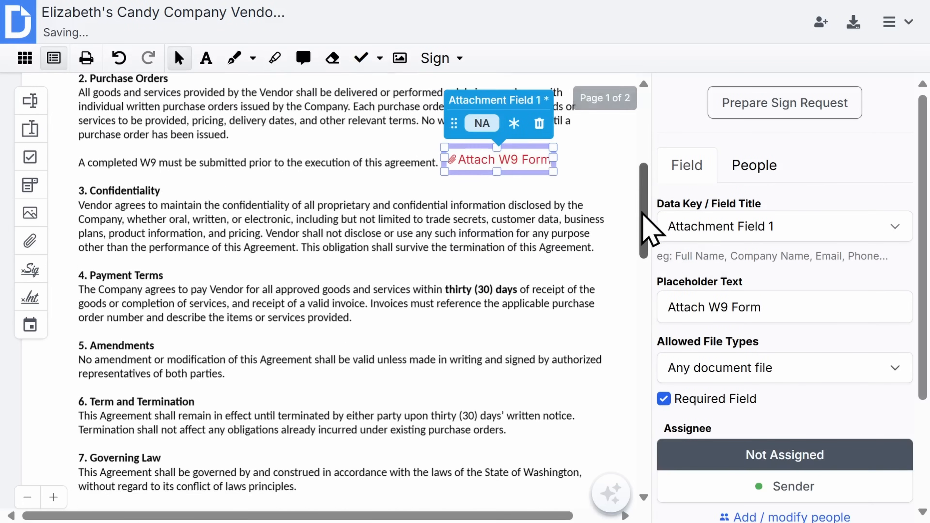
Step: Place a signature field by 'By:' under Elizabeth's Candy Company and fill it with the sender's signature
scroll(down, 3)
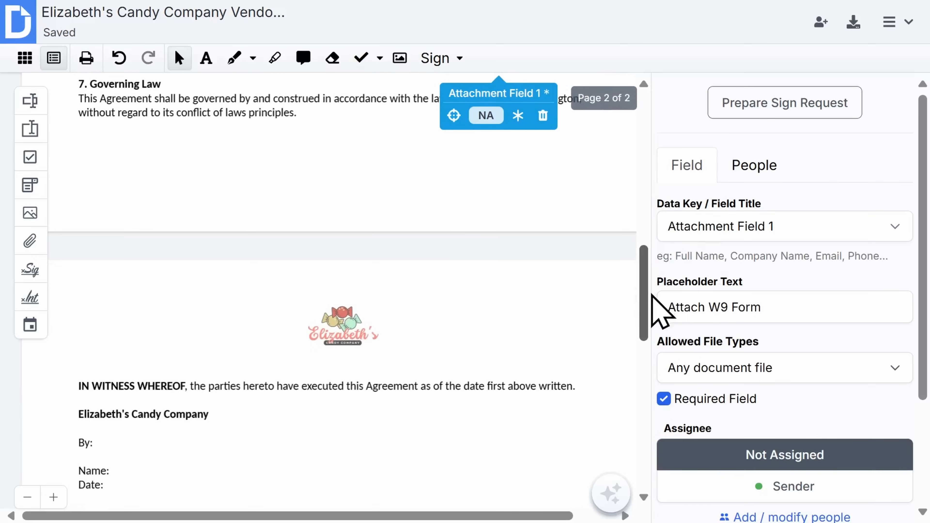
scroll(down, 3)
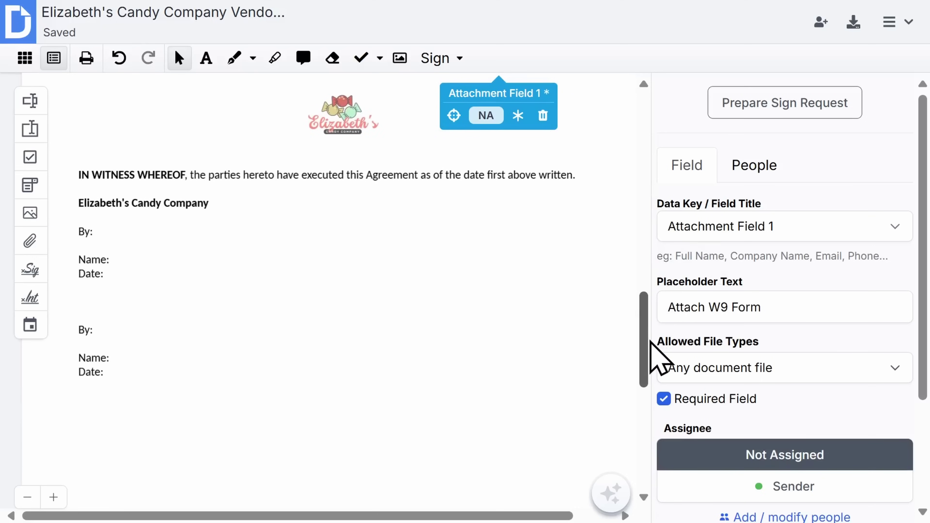
mouse_move(30, 270)
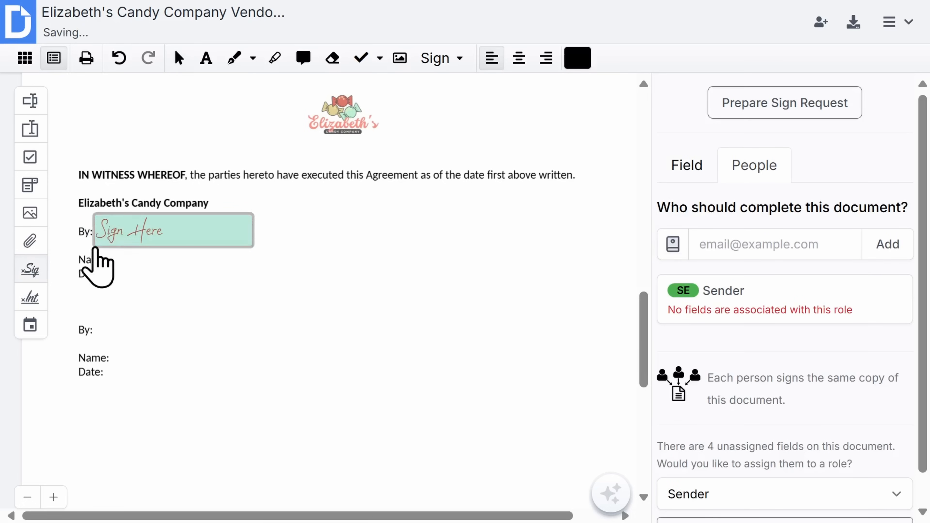
click(170, 233)
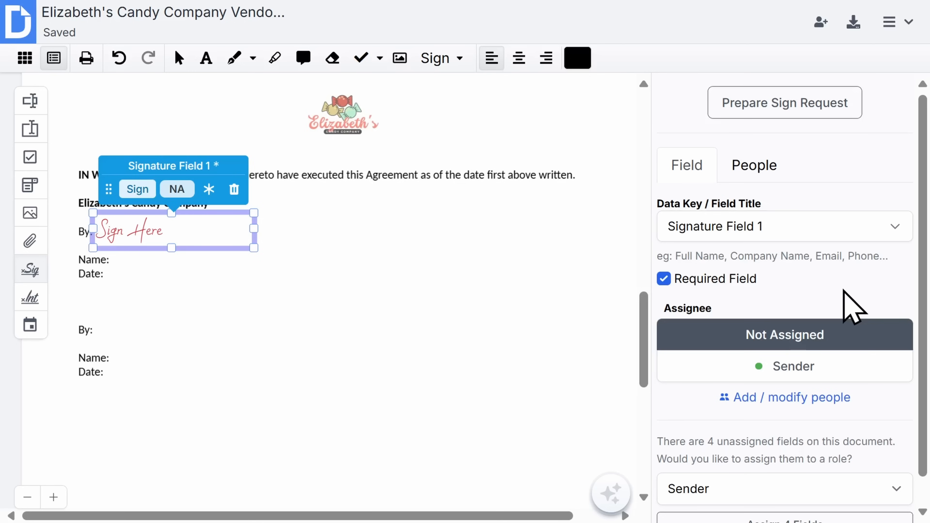
click(794, 366)
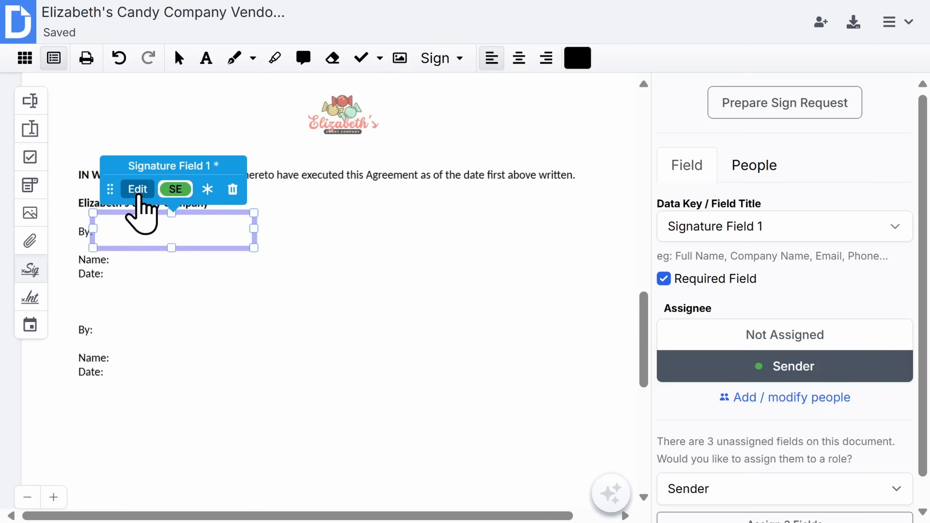
click(138, 189)
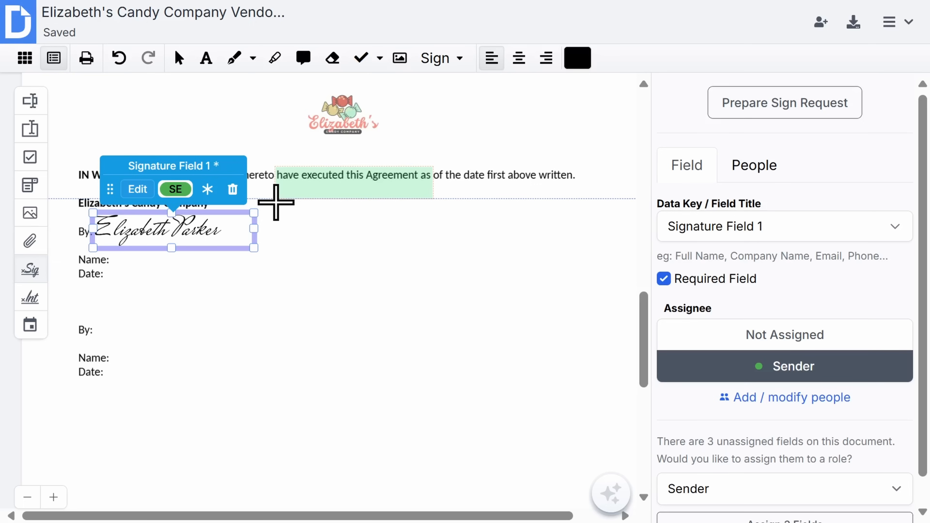
Step: Add a vendor signature field and a text field with placeholder 'Company Name' in the second block
click(755, 164)
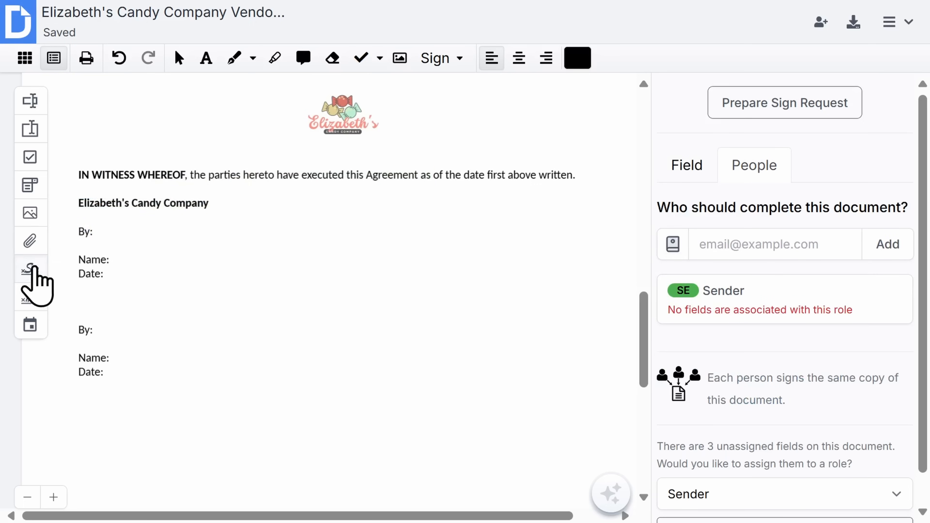
click(29, 270)
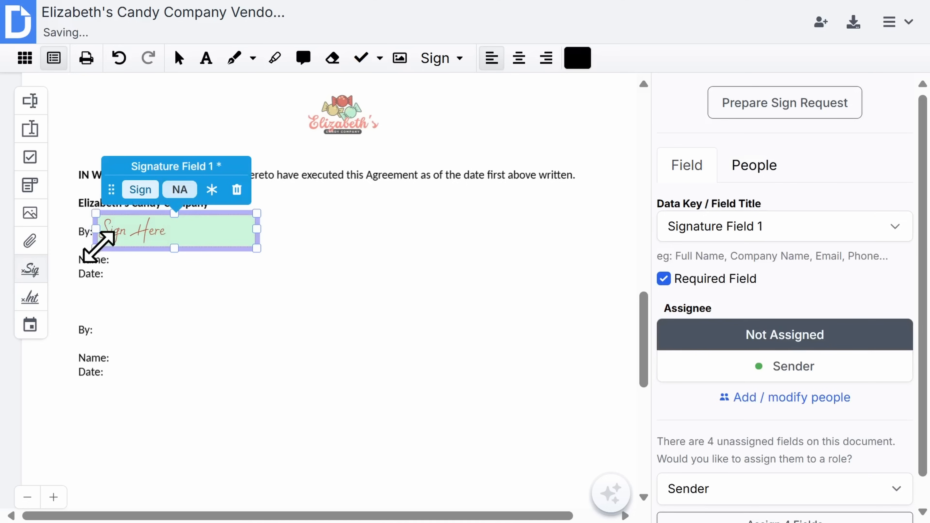
click(794, 366)
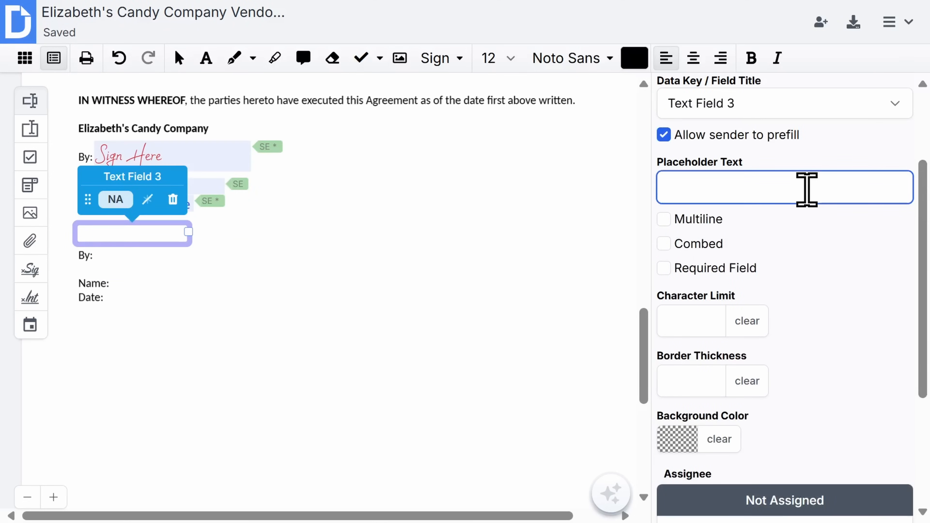
text(Company Name)
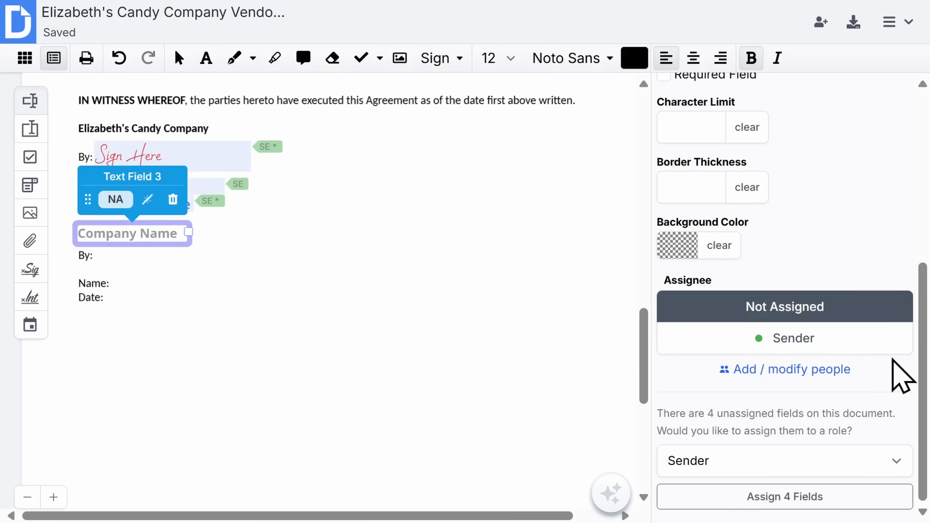
mouse_move(30, 270)
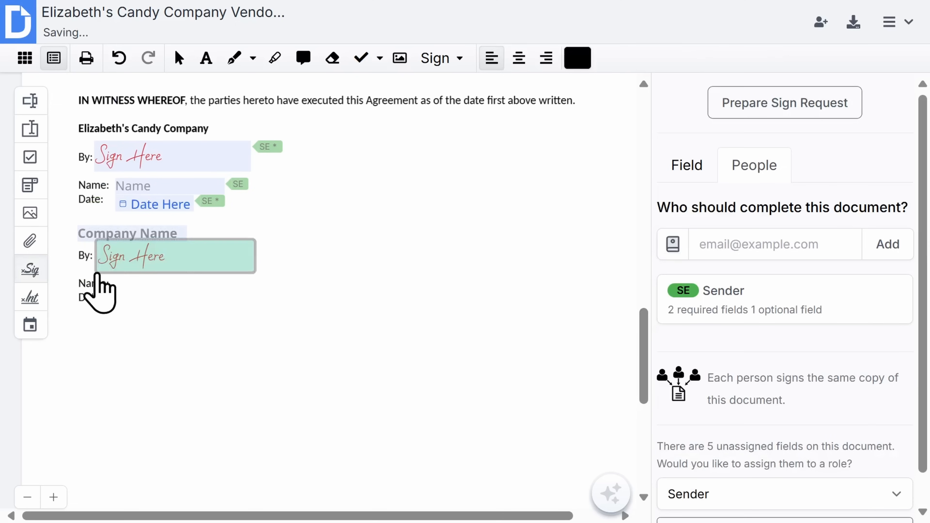
Step: Select the vendor's signature field and finish field editing to preview the agreement
click(172, 258)
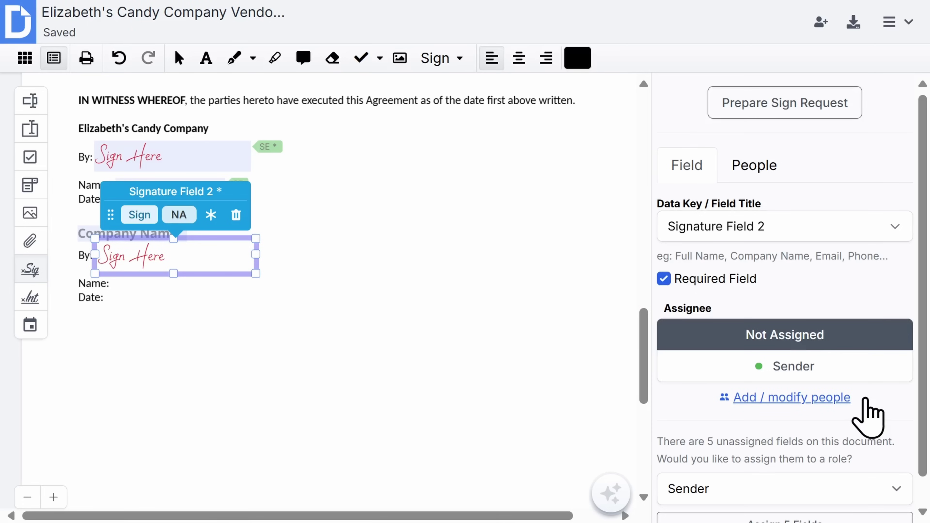
click(754, 165)
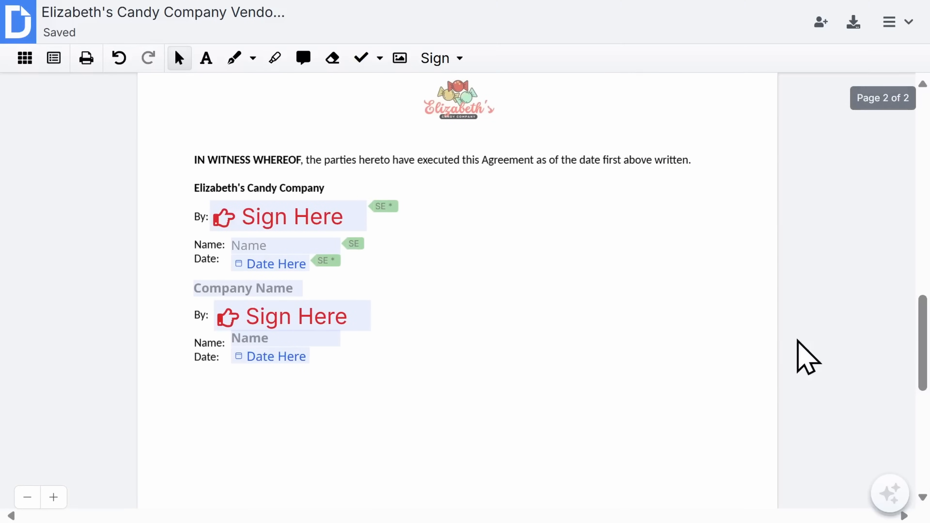
Step: Scroll back to the first page showing the date, Company Name and W9 fields
scroll(down, 3)
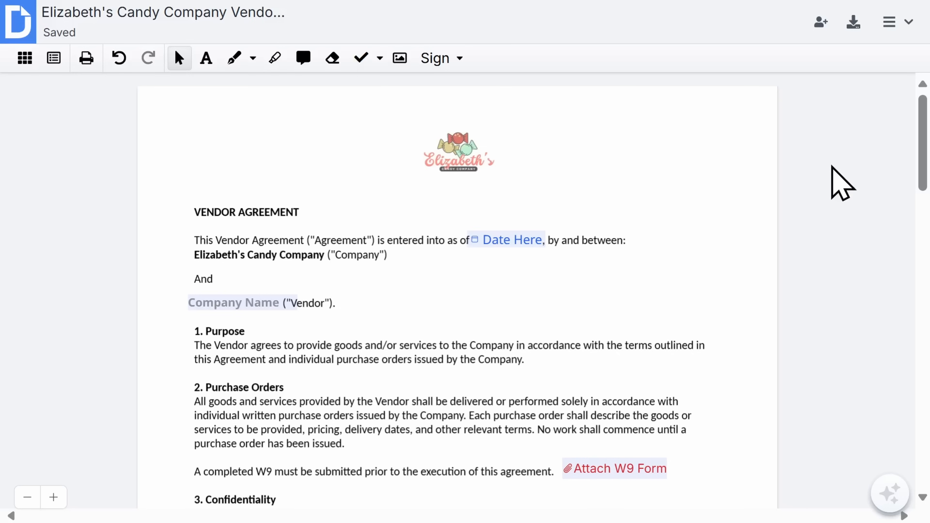
mouse_move(820, 22)
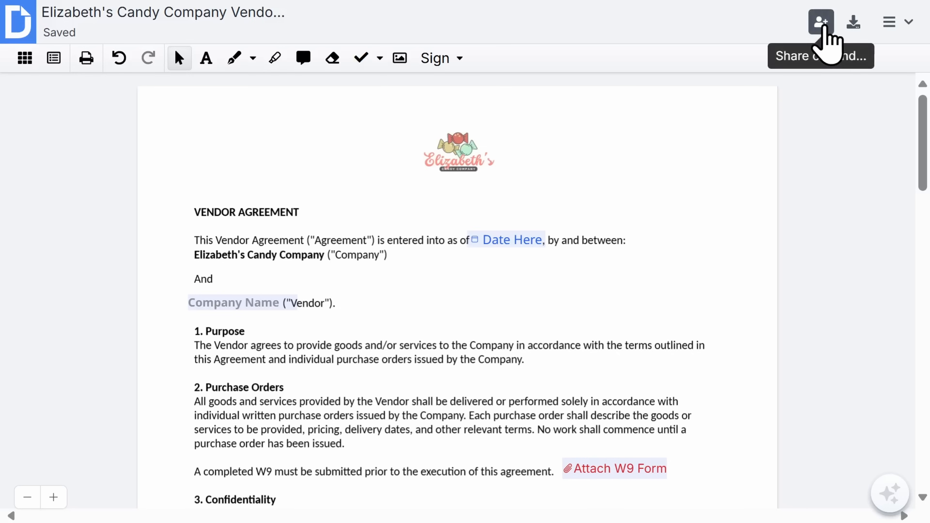
Step: Open the agreement's sharing options and list the collaborator roles
click(821, 21)
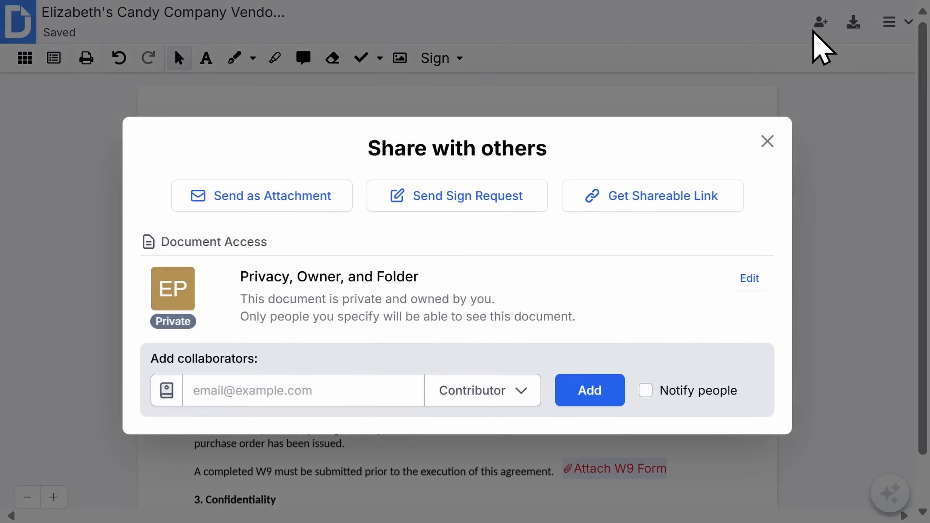
mouse_move(618, 265)
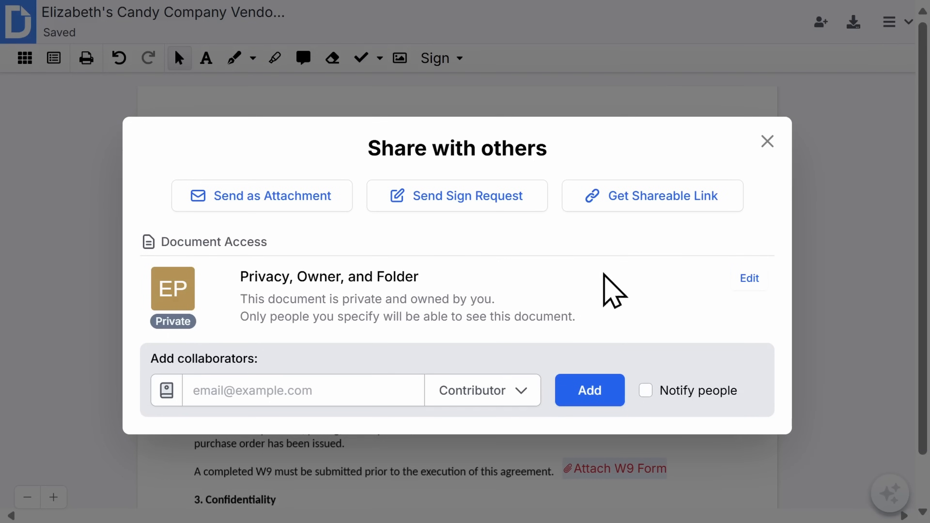
click(482, 390)
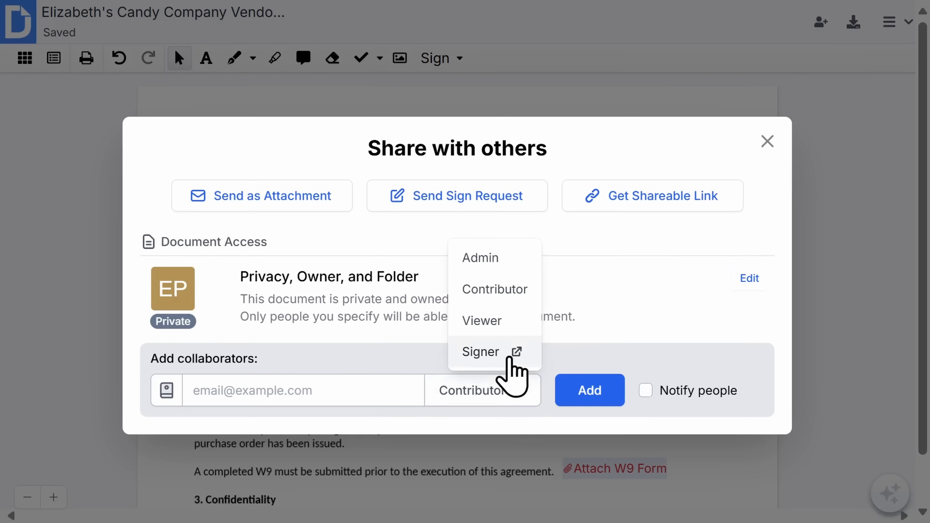
mouse_move(480, 351)
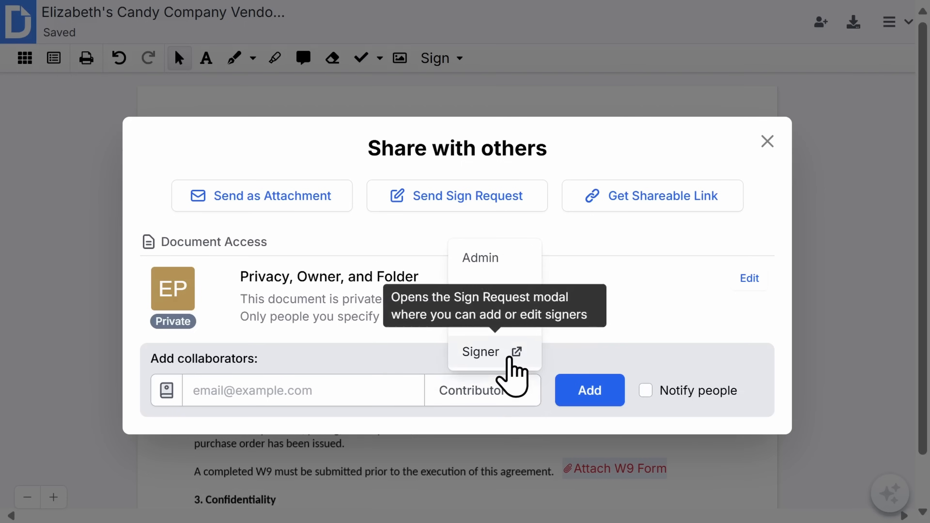
click(481, 352)
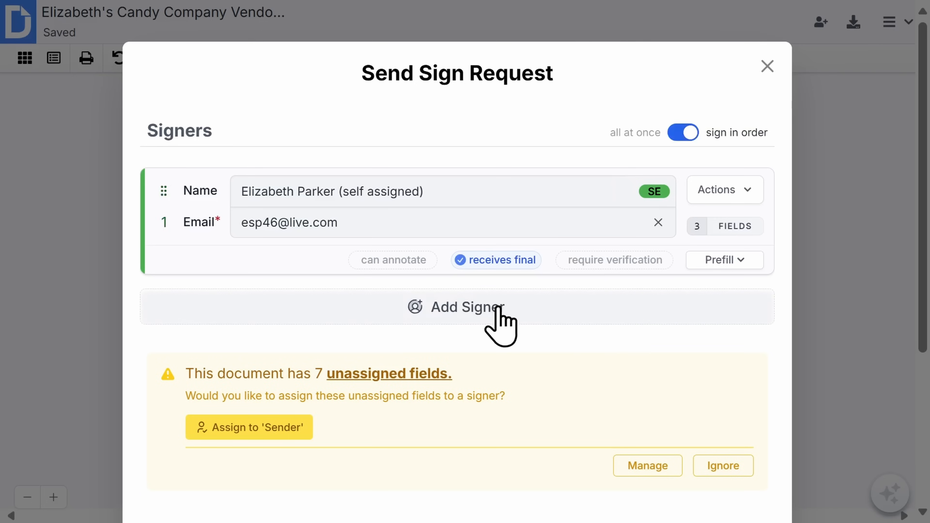
click(466, 307)
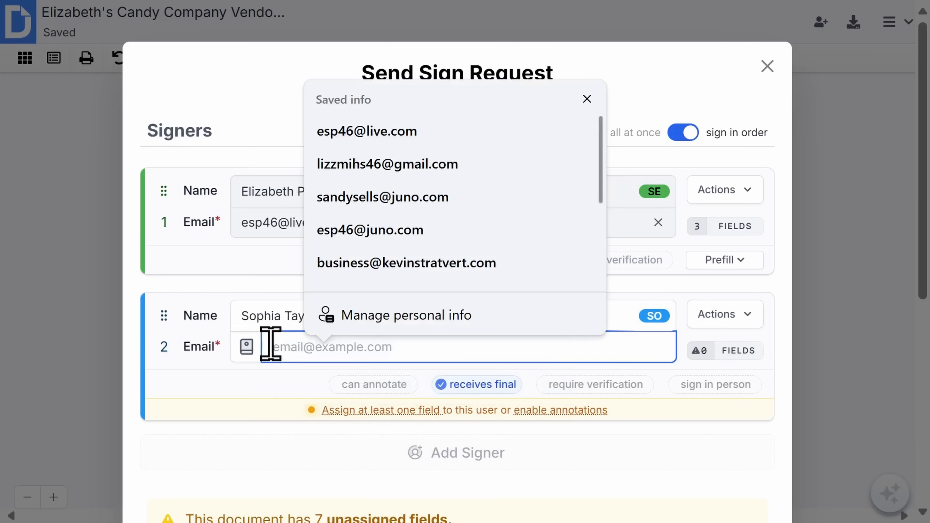
click(386, 164)
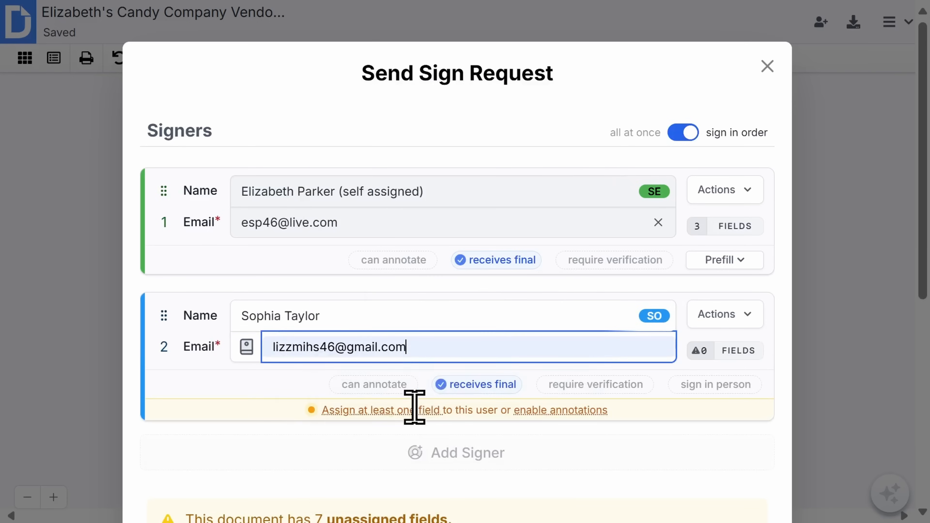
scroll(down, 3)
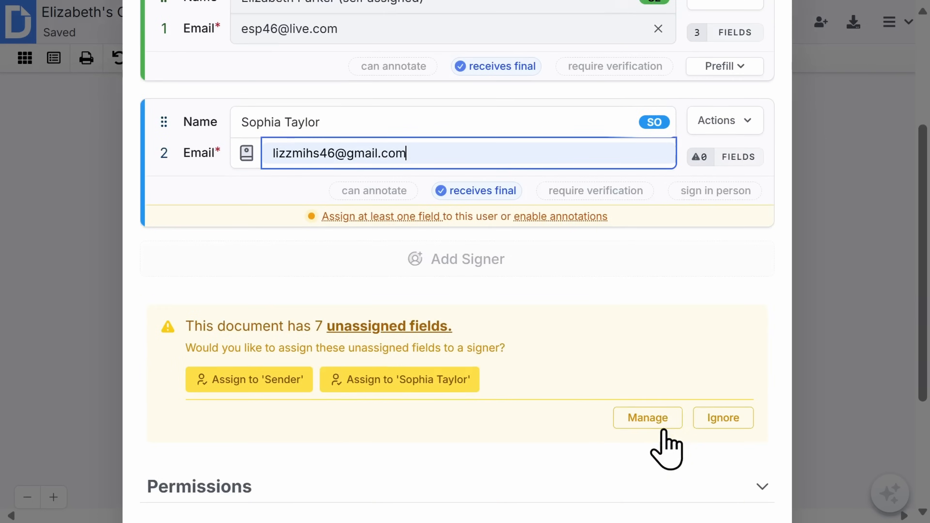
mouse_move(504, 396)
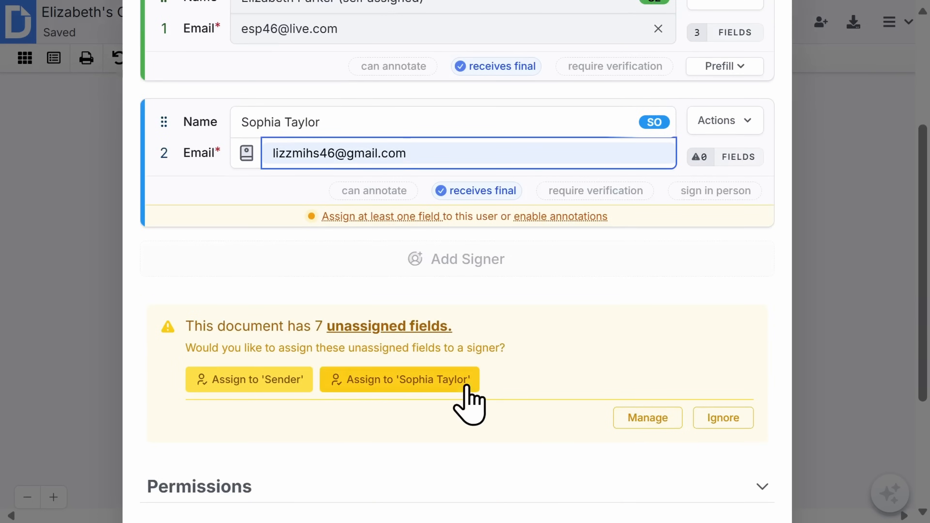
mouse_move(397, 380)
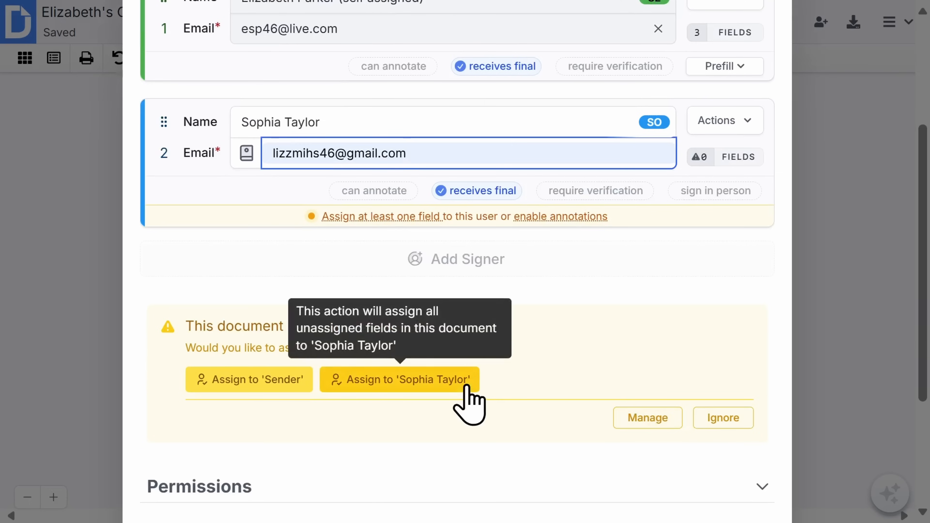
click(402, 380)
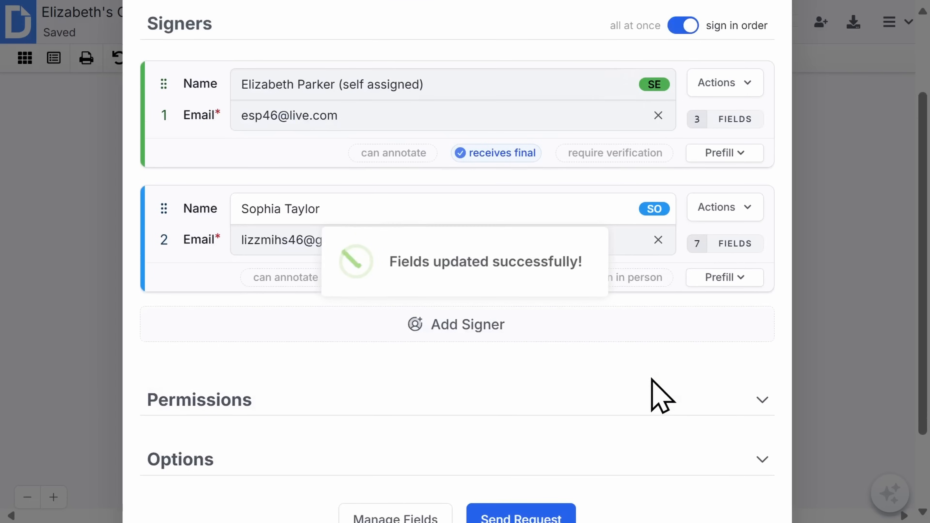
Step: Customize the email subject and message, then send the signature request
scroll(down, 3)
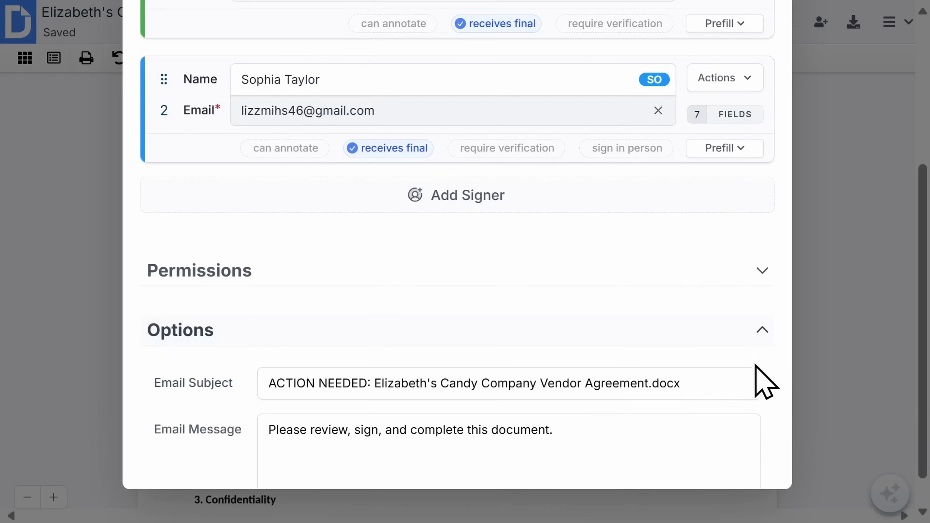
scroll(down, 3)
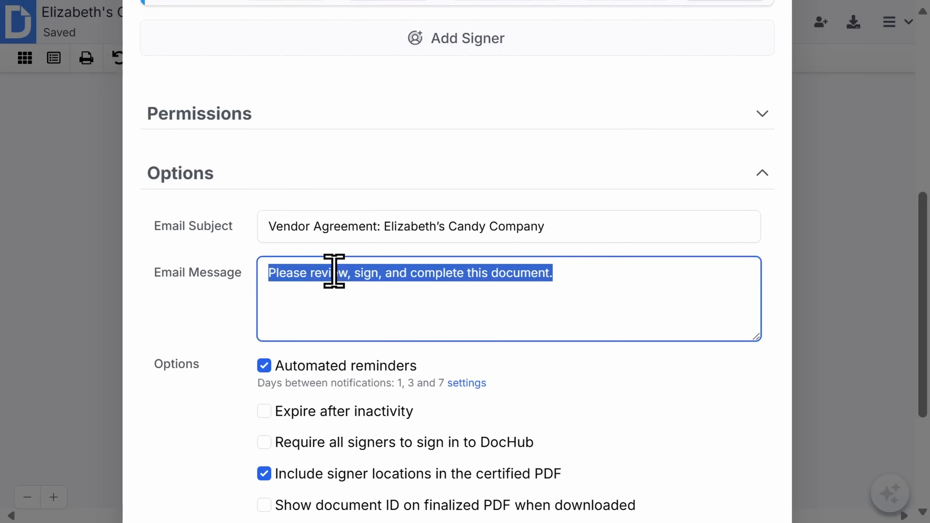
click(264, 366)
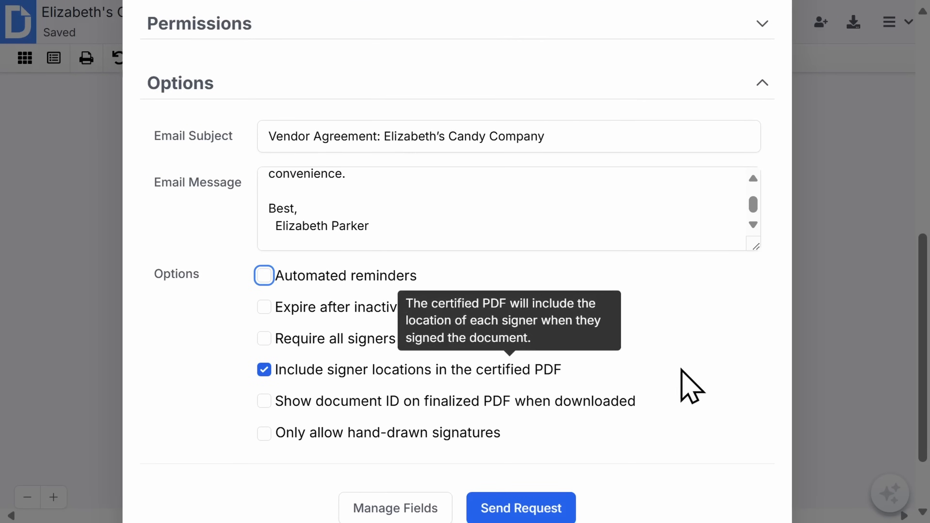
scroll(down, 3)
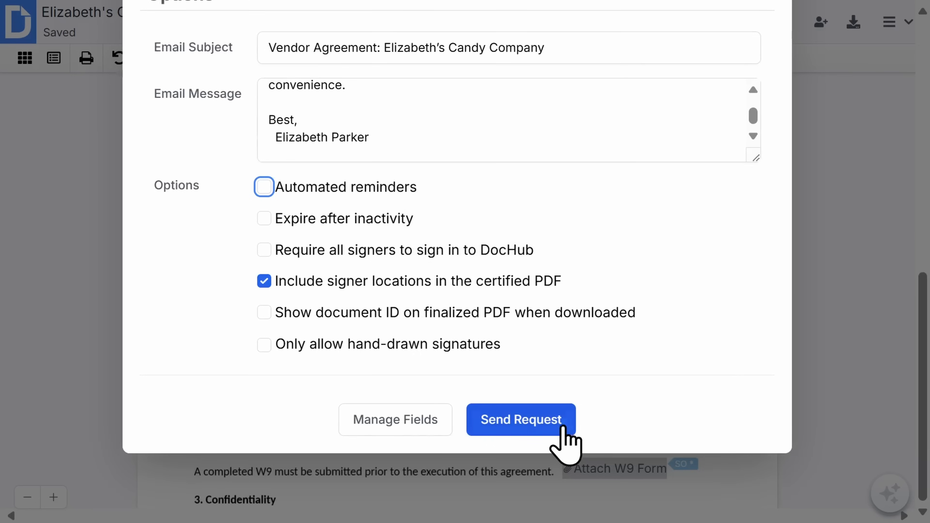
click(524, 420)
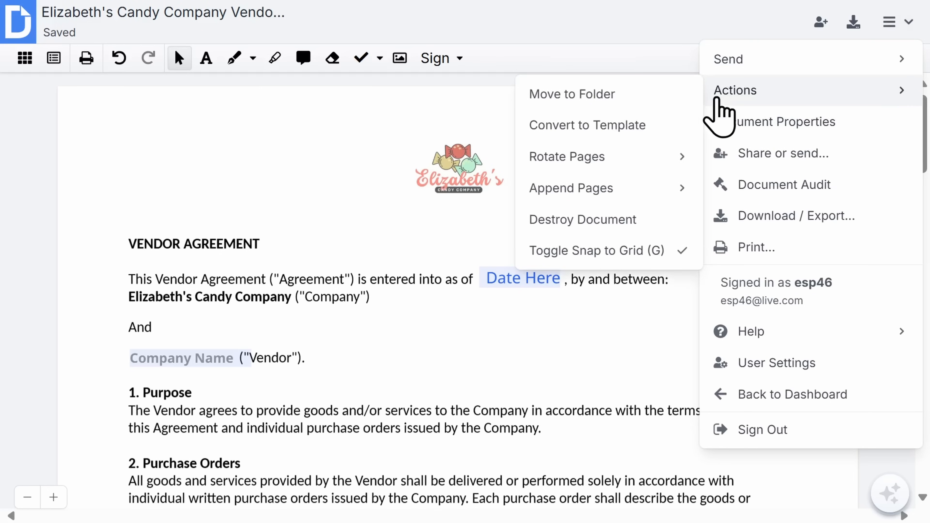
Step: Convert the vendor agreement into a reusable template and check the signing email in Gmail
click(587, 125)
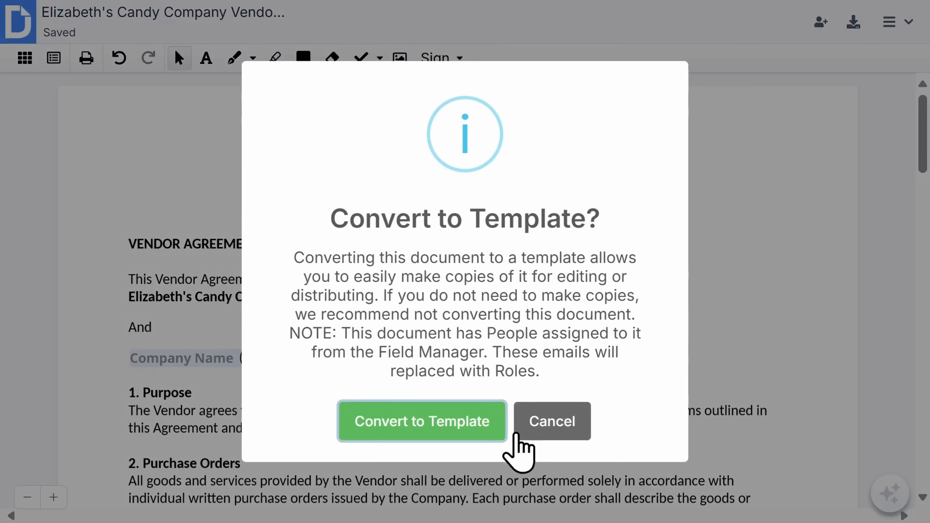
click(421, 421)
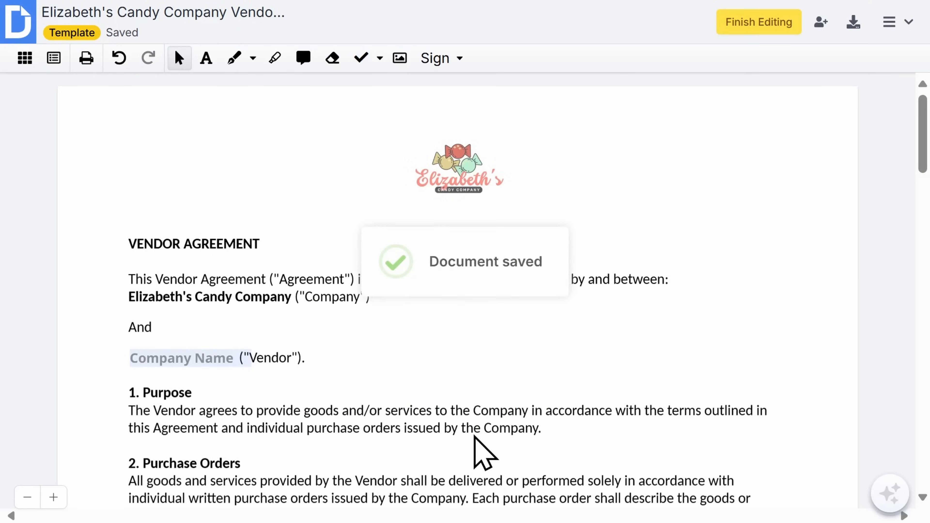
click(758, 21)
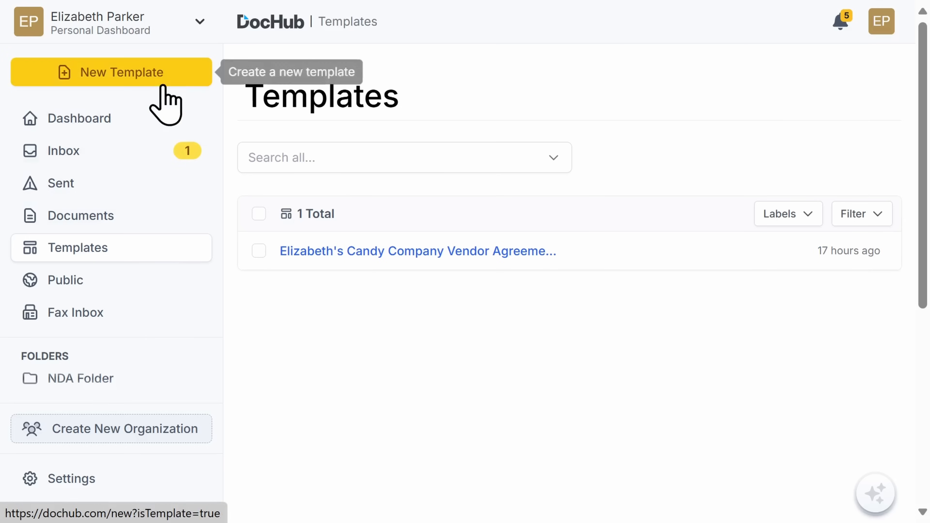
scroll(down, 3)
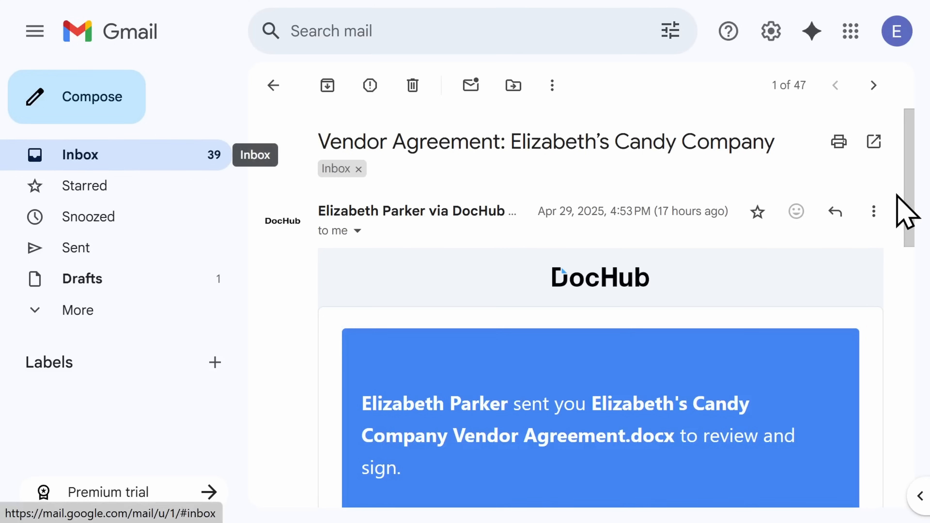
Step: From the DocHub email, view the vendor agreement sent for review and signing
scroll(down, 3)
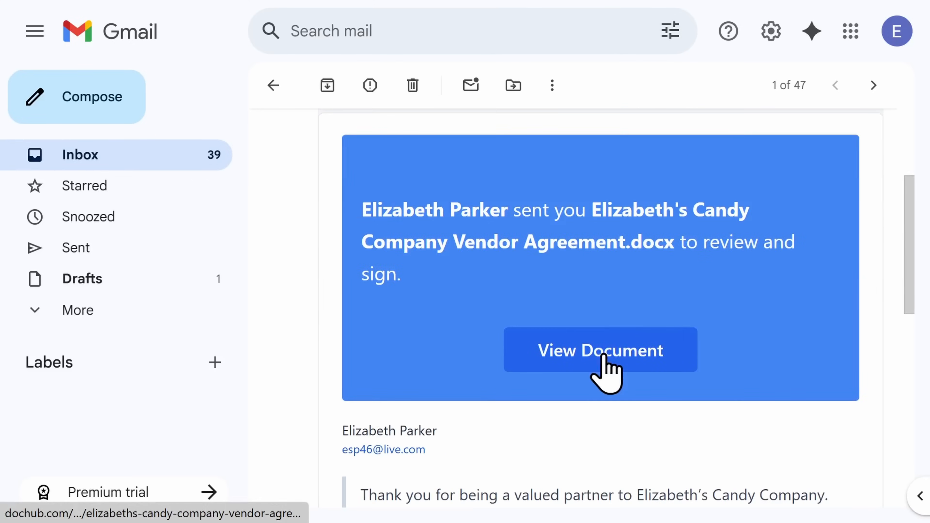
click(600, 357)
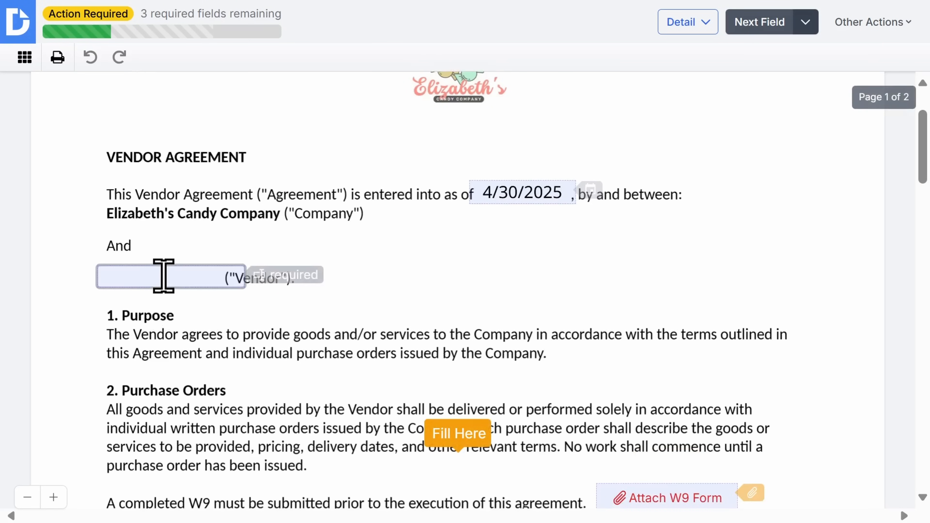
Step: Enter 'PEZ Candy Inc.' in the required vendor field and complete the agreement
text(PEZ Candy Inc.)
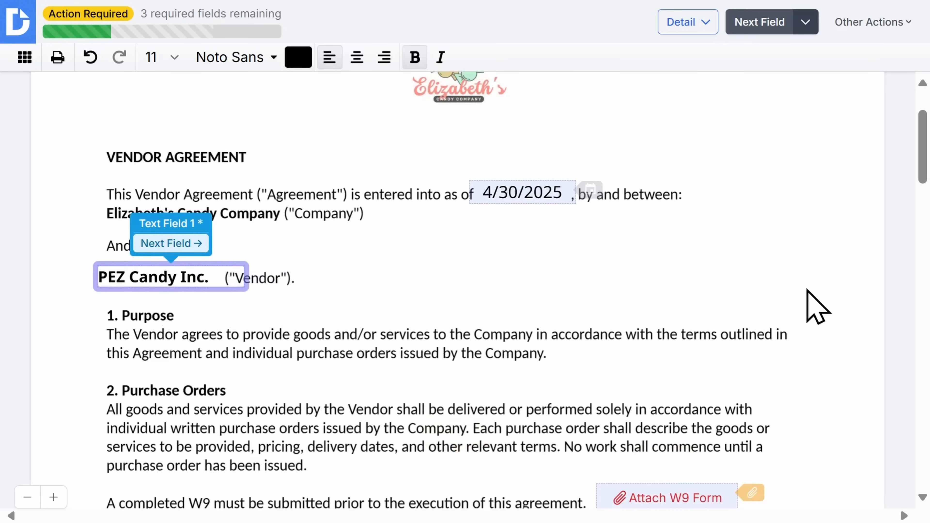
scroll(down, 3)
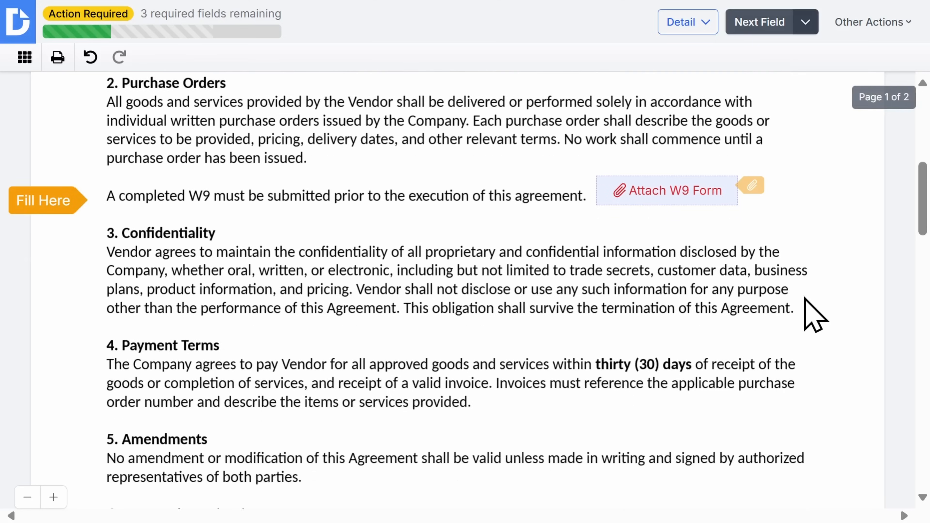
scroll(down, 3)
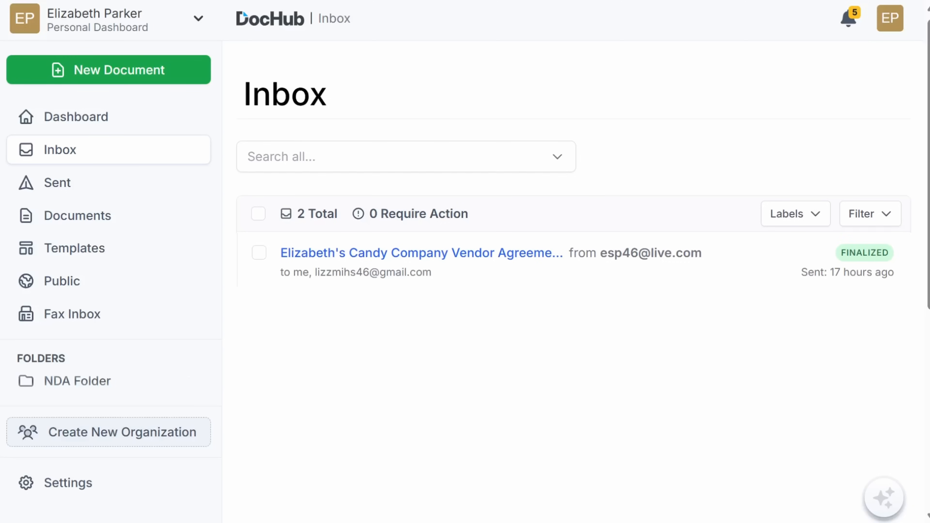
mouse_move(162, 162)
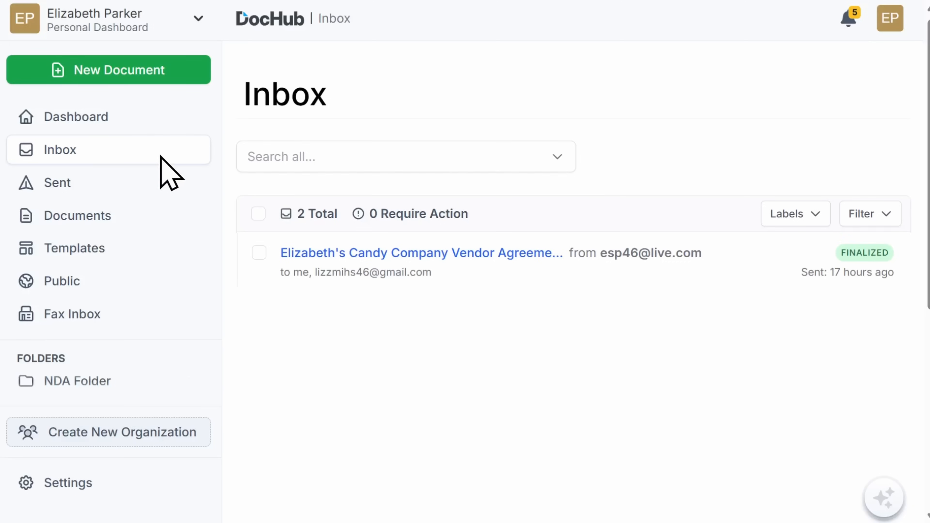
mouse_move(339, 266)
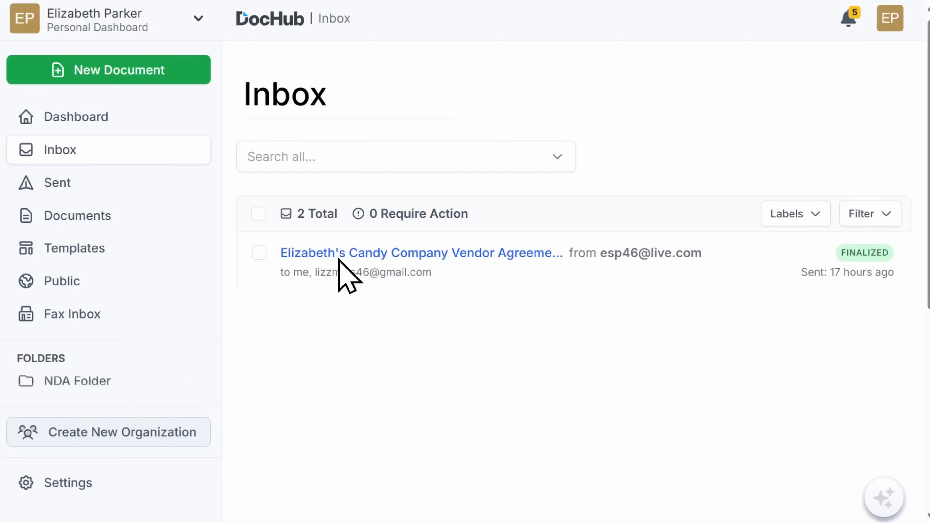
Step: Review the finalized agreement down to the W9 Signed.pdf attachment and both signatures
click(406, 253)
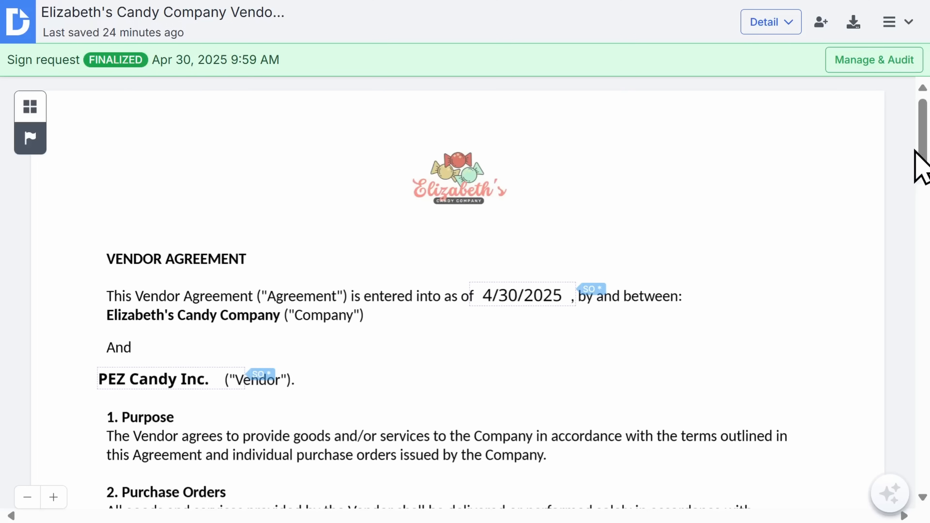
scroll(down, 3)
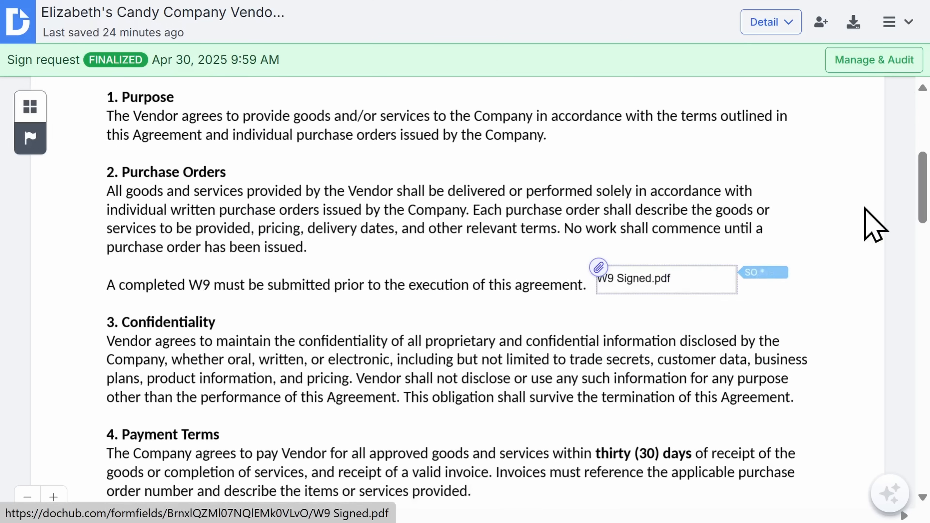
scroll(down, 3)
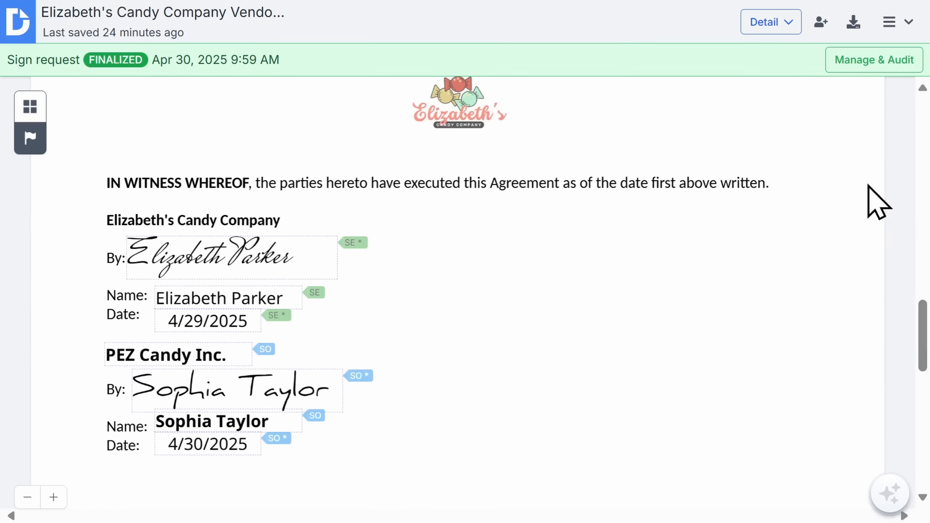
mouse_move(852, 21)
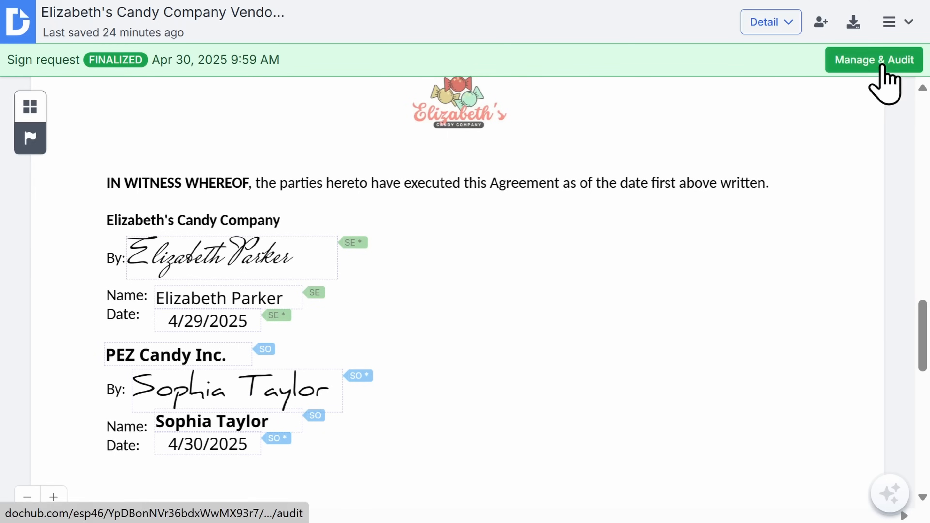
Step: View the agreement's Manage & Audit page, scrolling through signer verification and the audit trail
click(875, 60)
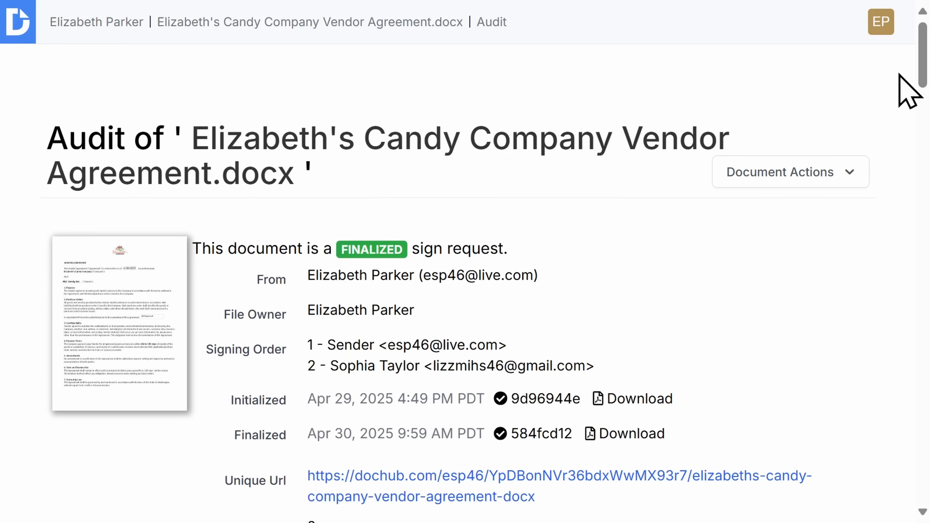
scroll(down, 3)
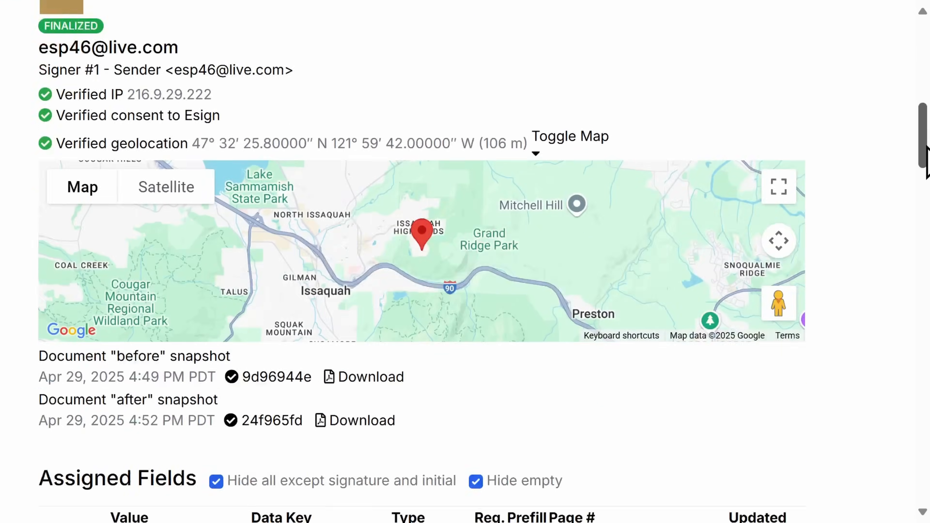
scroll(down, 3)
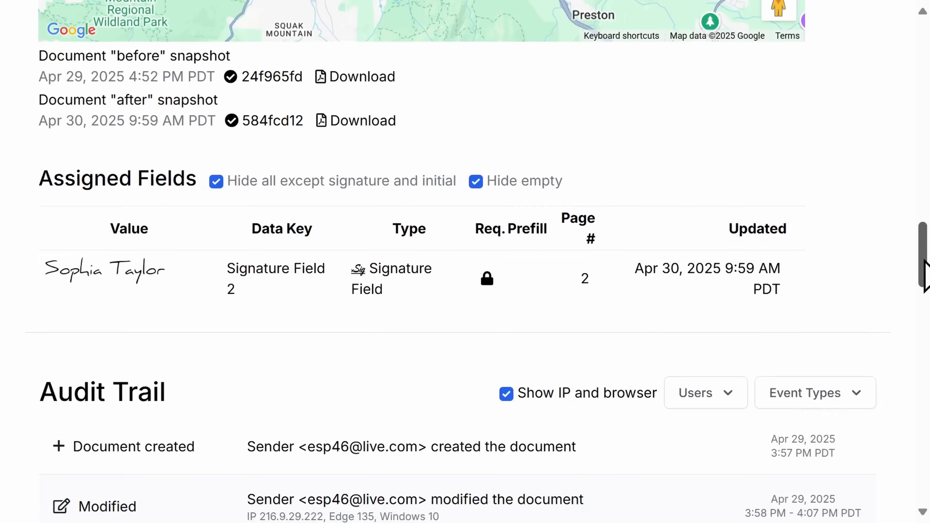
scroll(down, 3)
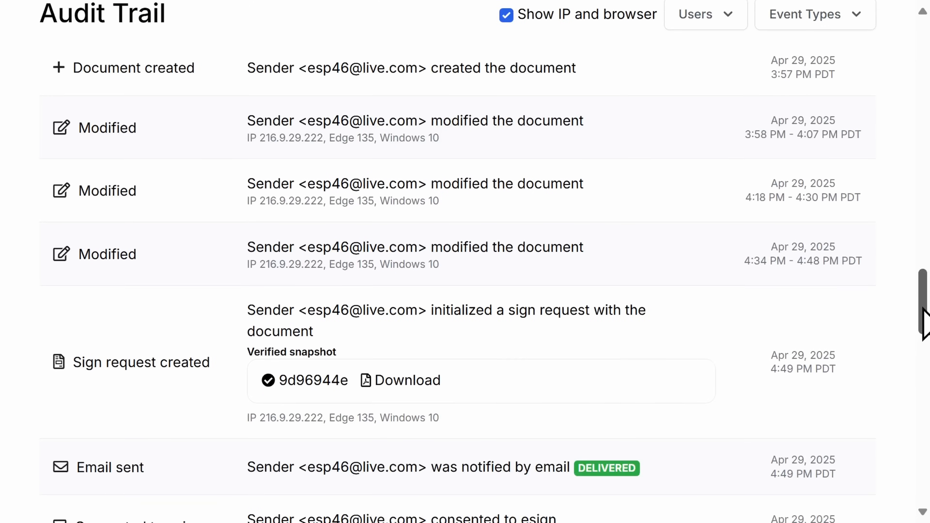
scroll(down, 3)
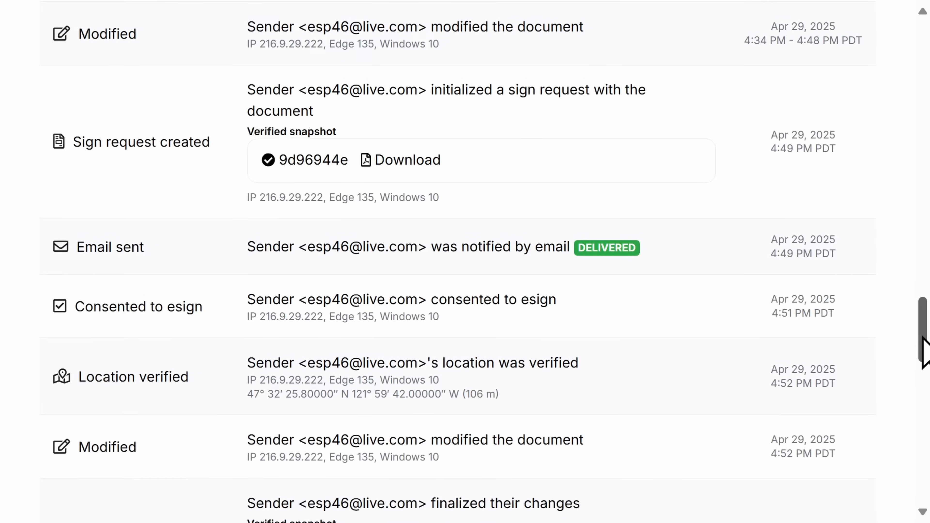
scroll(down, 3)
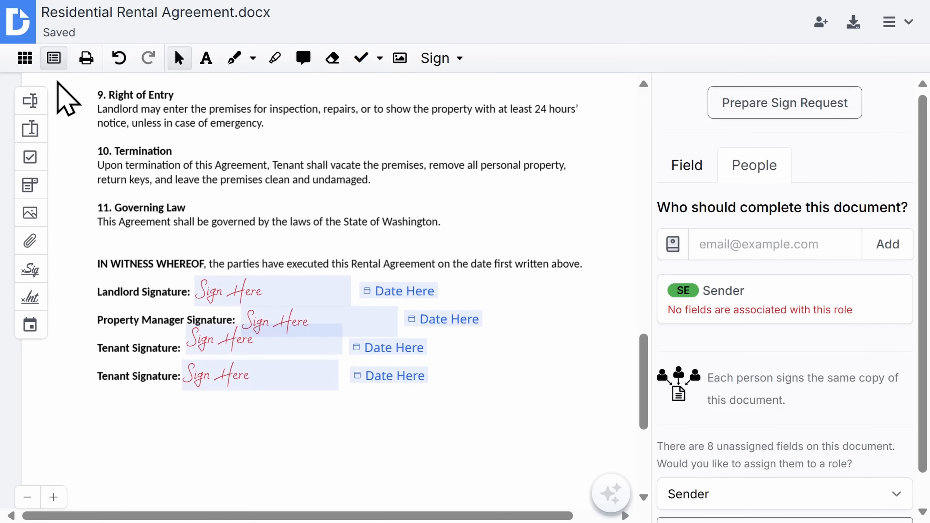
mouse_move(336, 410)
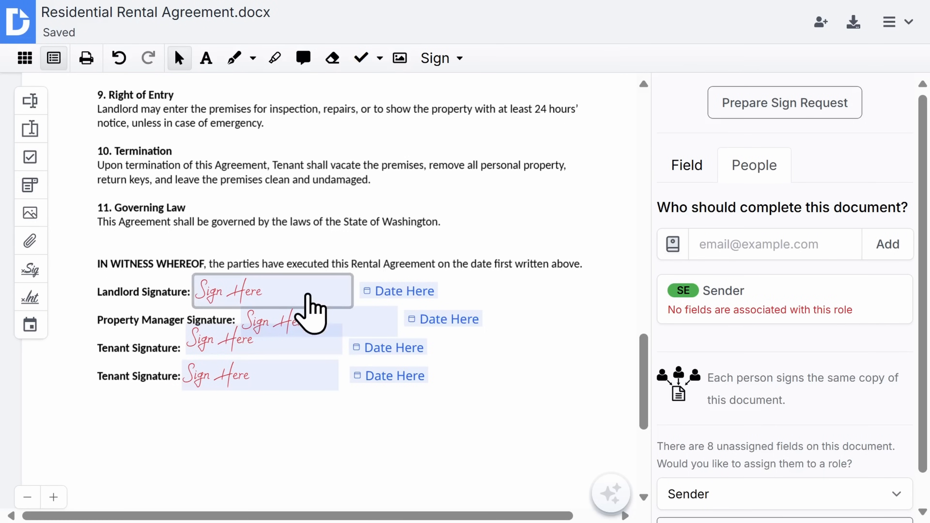
Step: Assign the landlord signature and date fields to the Sender
click(257, 291)
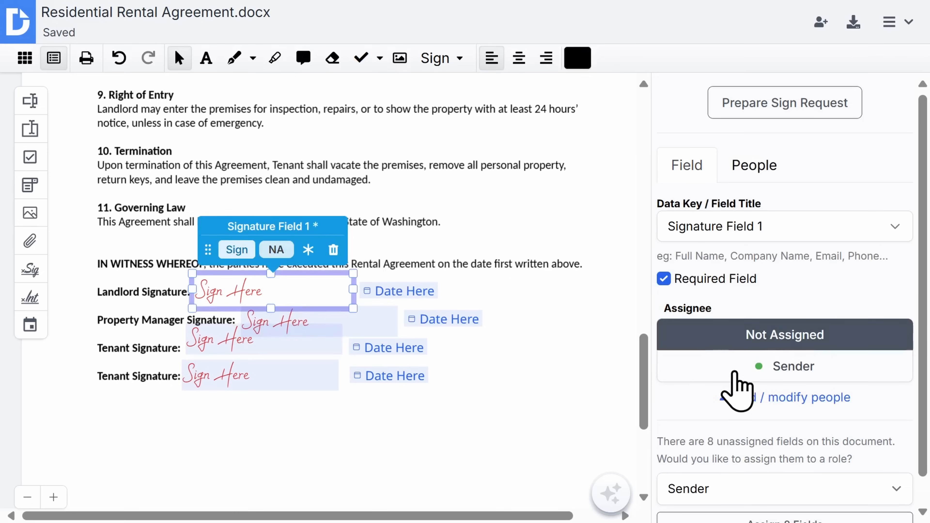
click(794, 366)
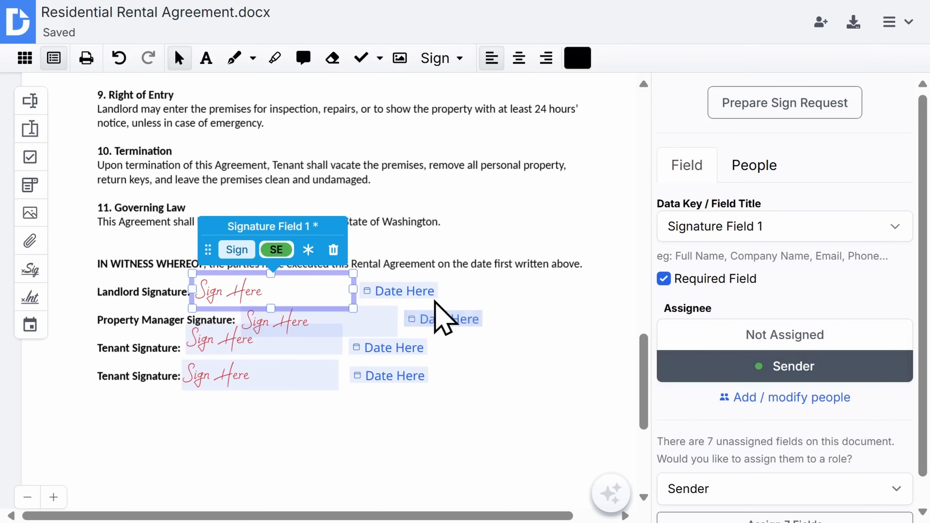
click(398, 291)
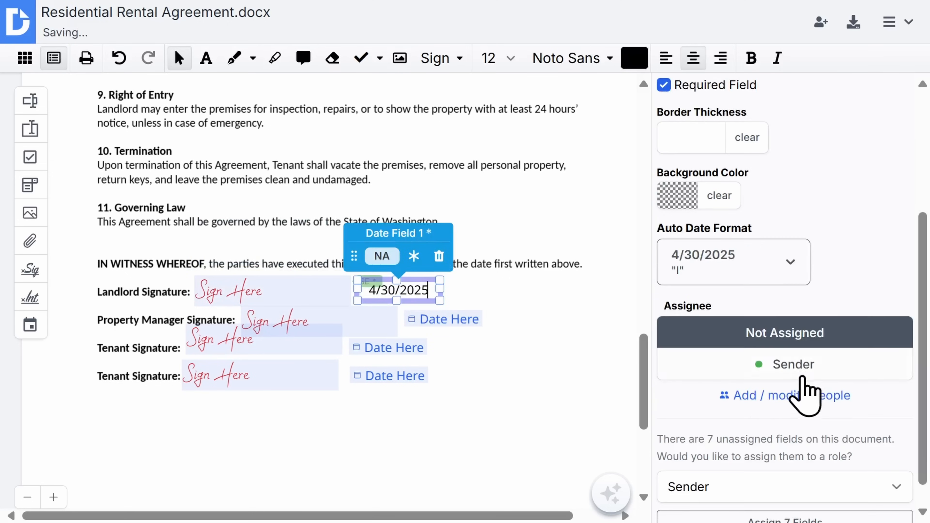
click(793, 364)
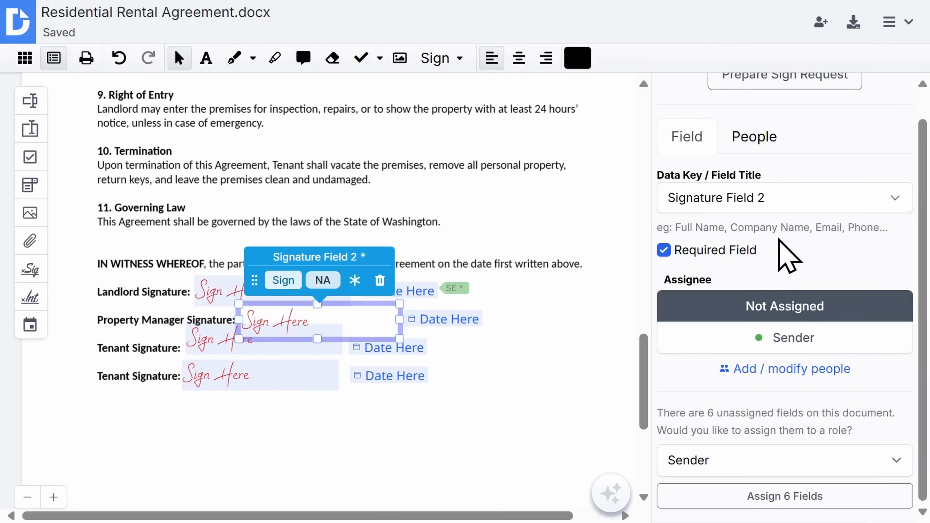
click(755, 137)
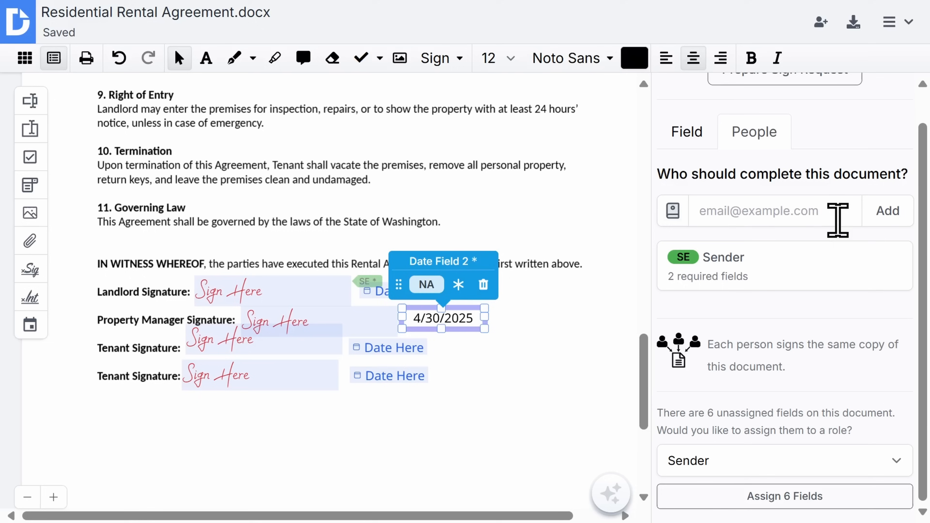
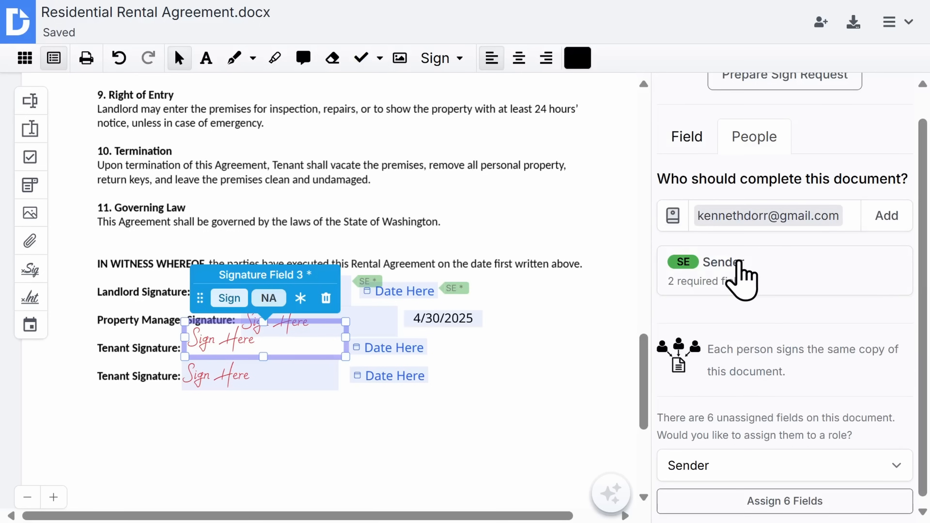
click(387, 348)
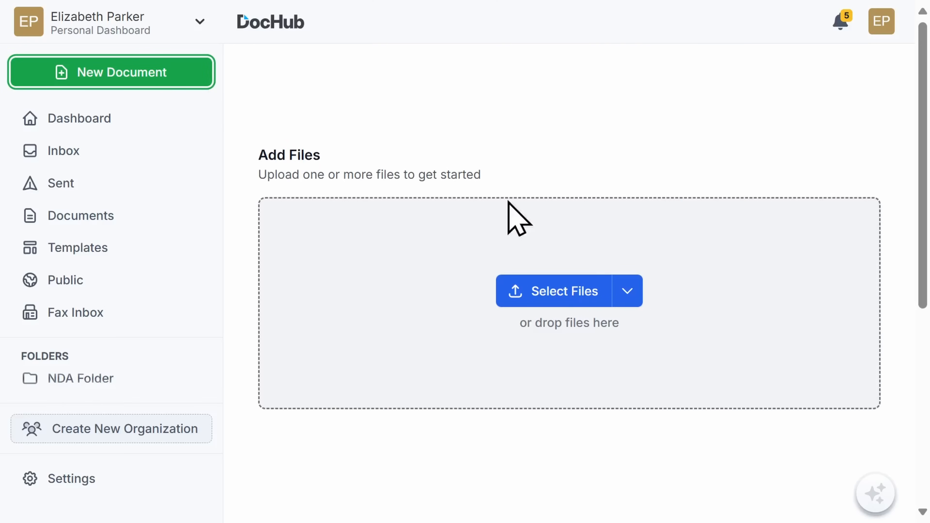
Step: Upload Candy_Order_Form.pdf and create a new document from it
click(564, 292)
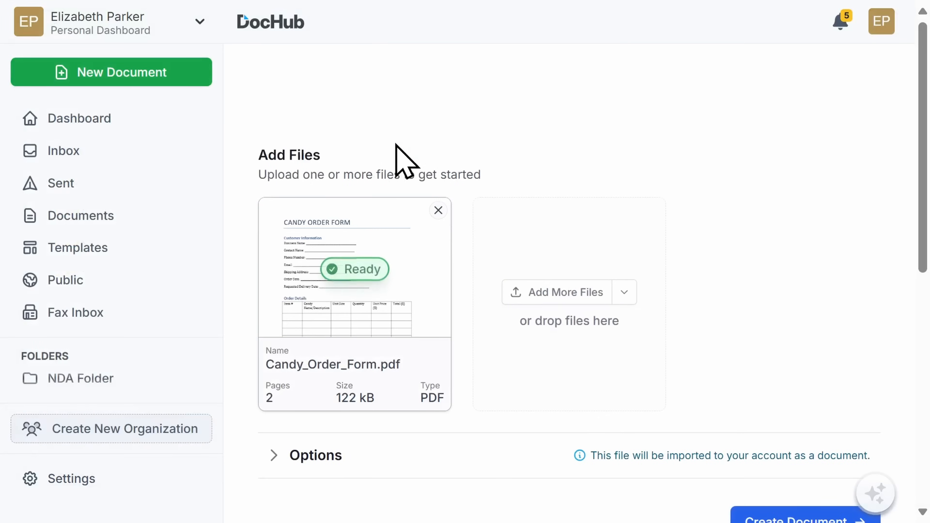
mouse_move(436, 143)
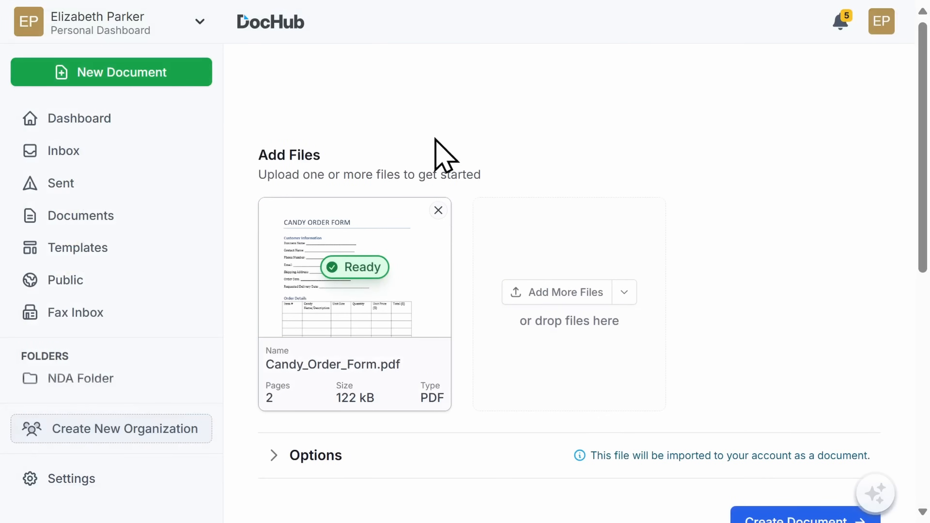
click(791, 522)
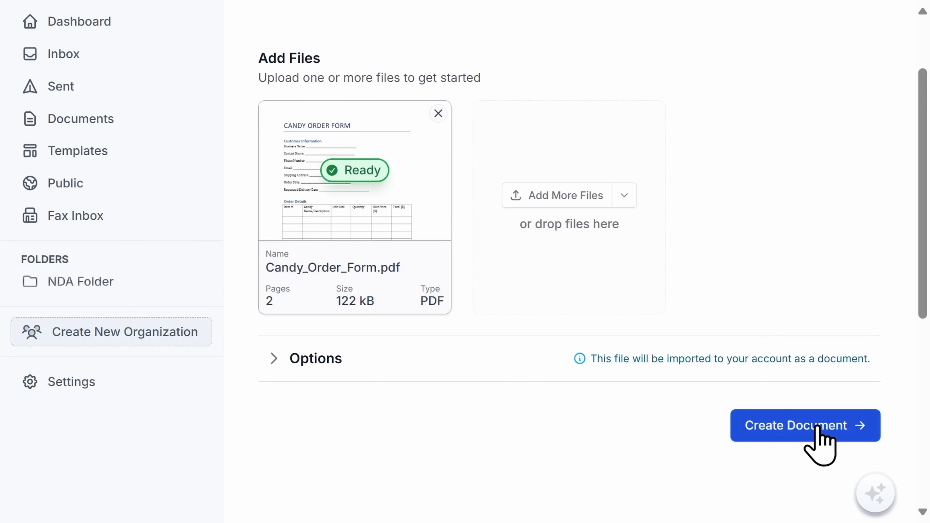
click(810, 426)
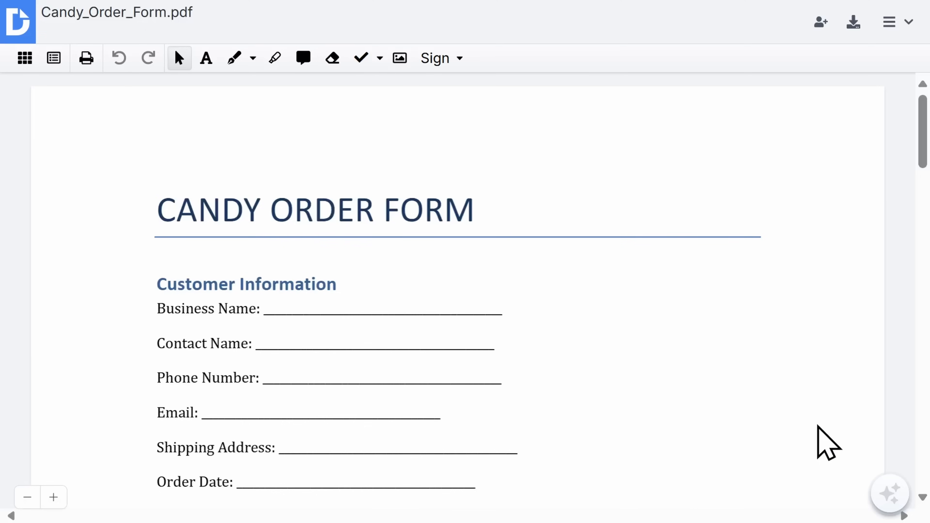
mouse_move(736, 349)
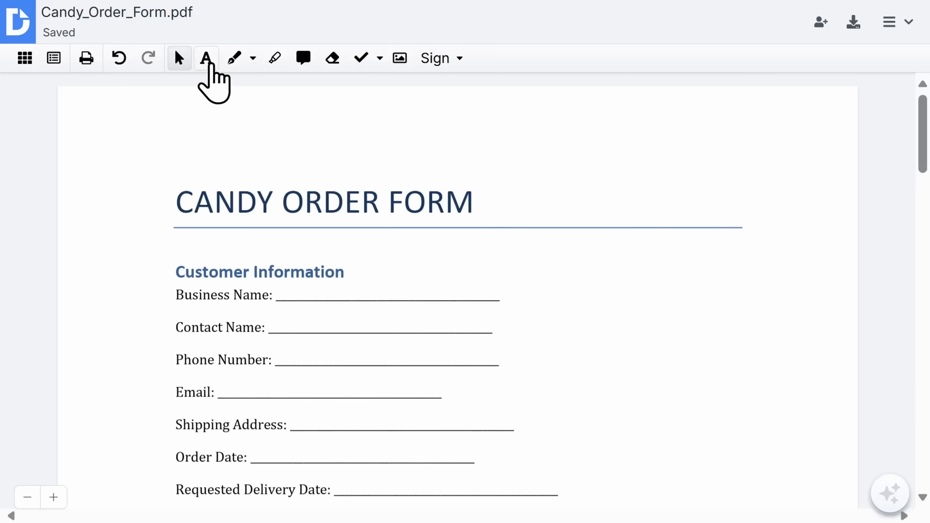
Step: Add 'Elizabeth's Candy Company' as text on the Business Name line
click(208, 58)
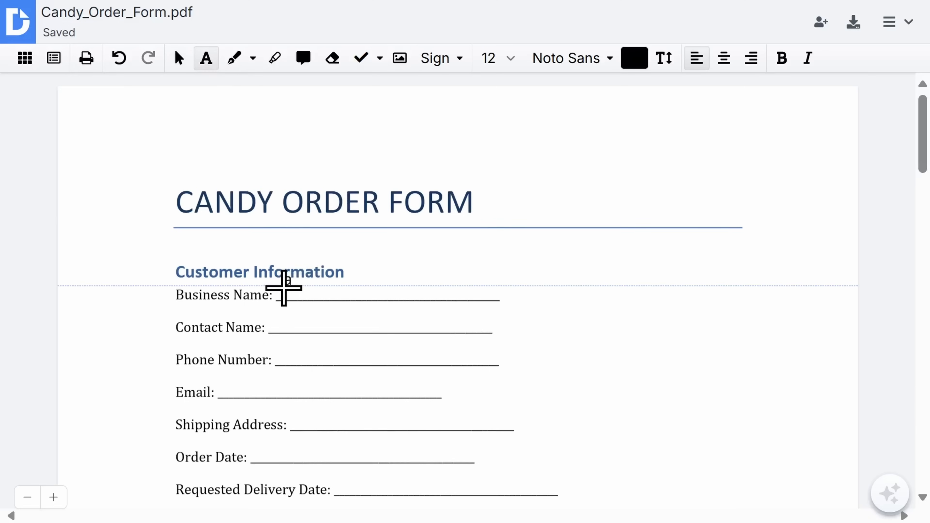
click(293, 291)
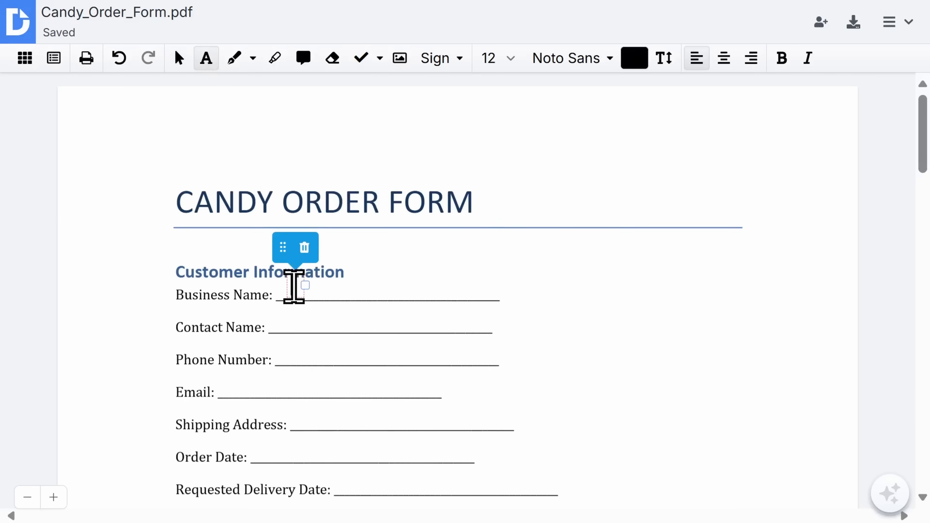
text(Elizabeth's Candy Company)
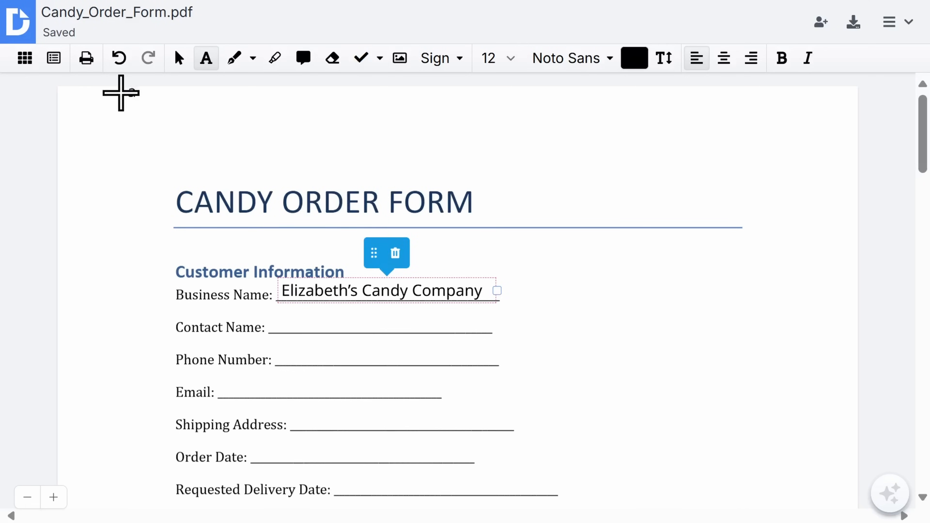
click(54, 59)
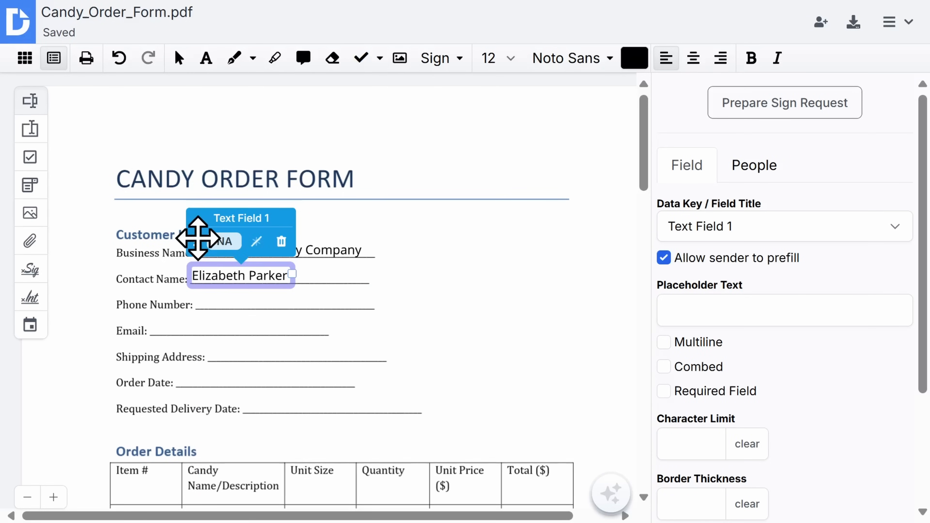
mouse_move(194, 80)
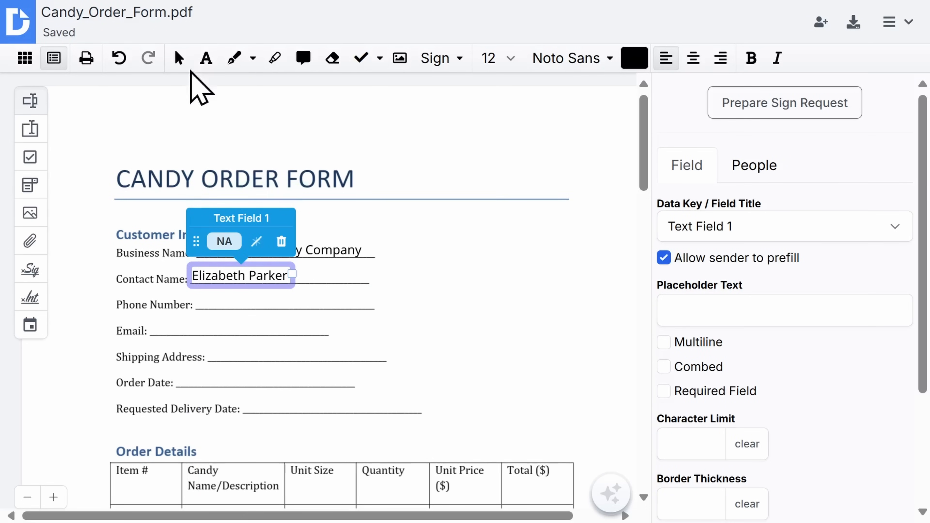
click(755, 166)
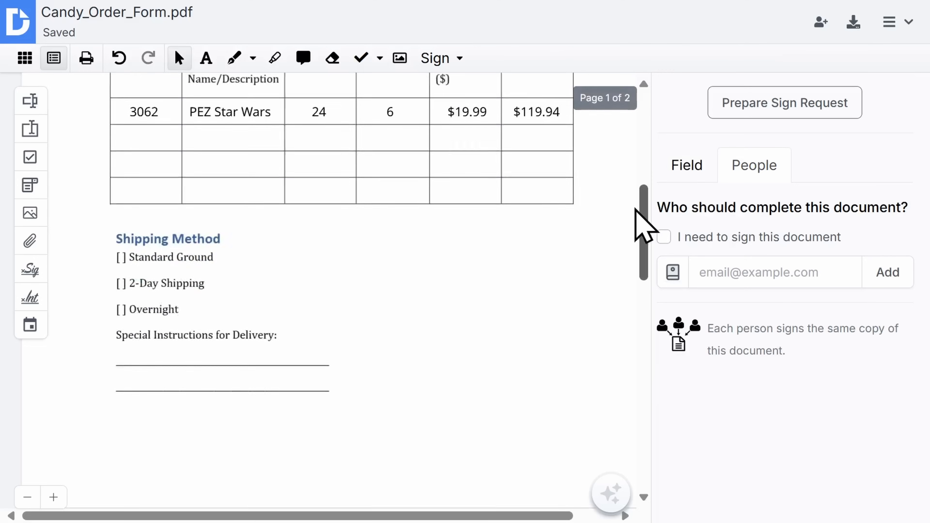
Step: Place a required signature field on the second page's Signature line
scroll(down, 3)
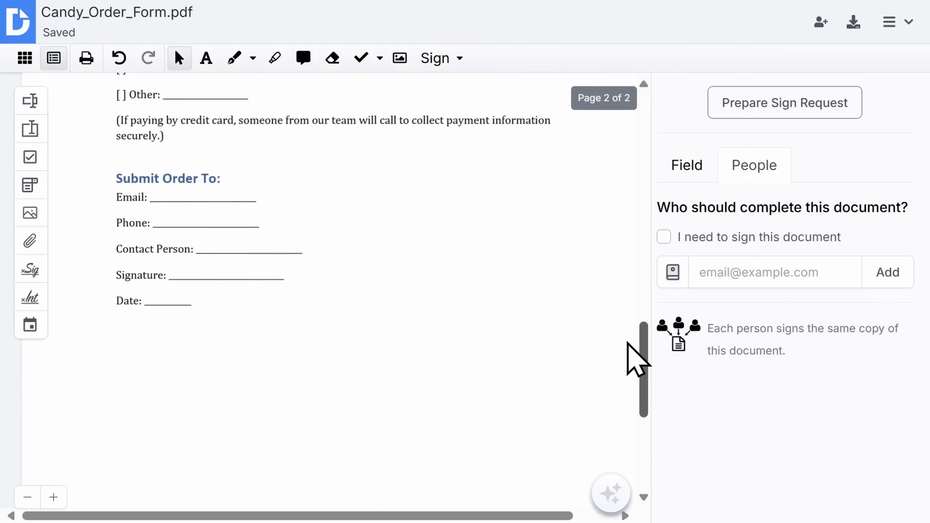
scroll(down, 3)
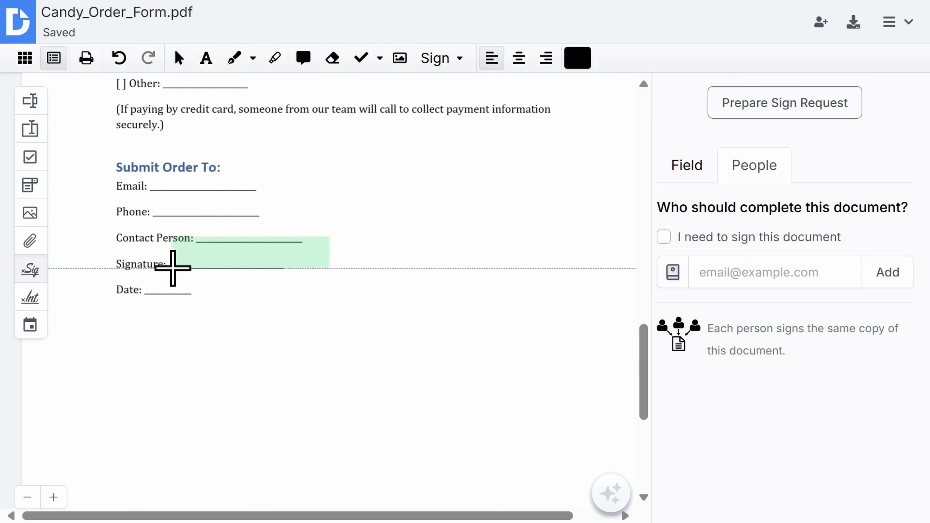
click(235, 255)
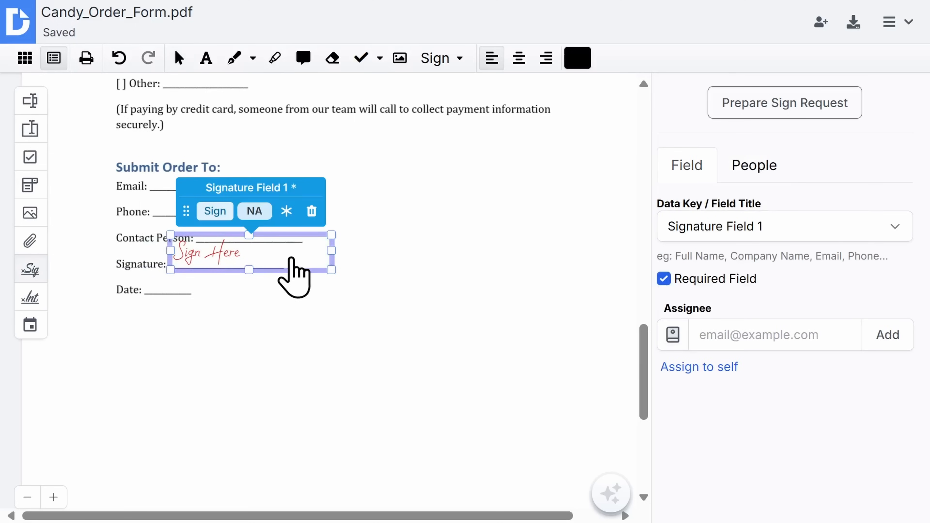
Step: Sign the signature field with a typed script-style signature, saved as the default
click(215, 212)
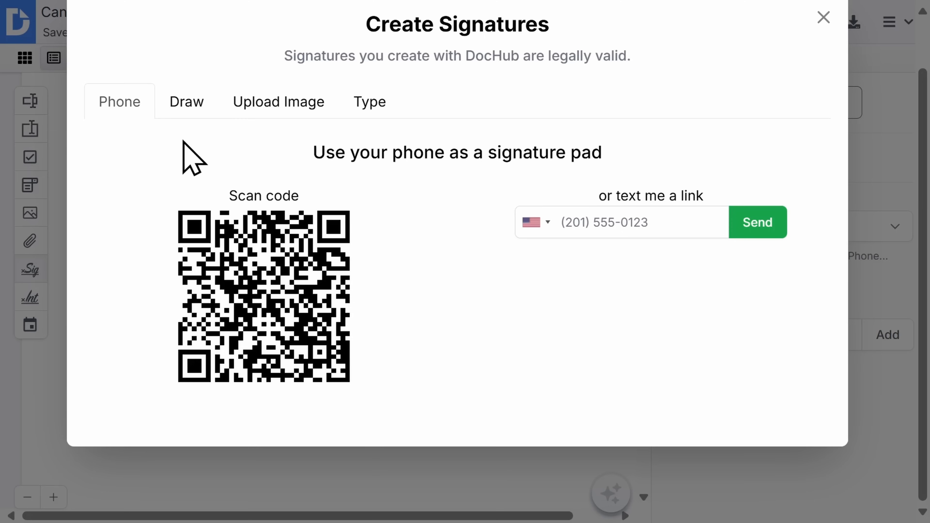
click(188, 116)
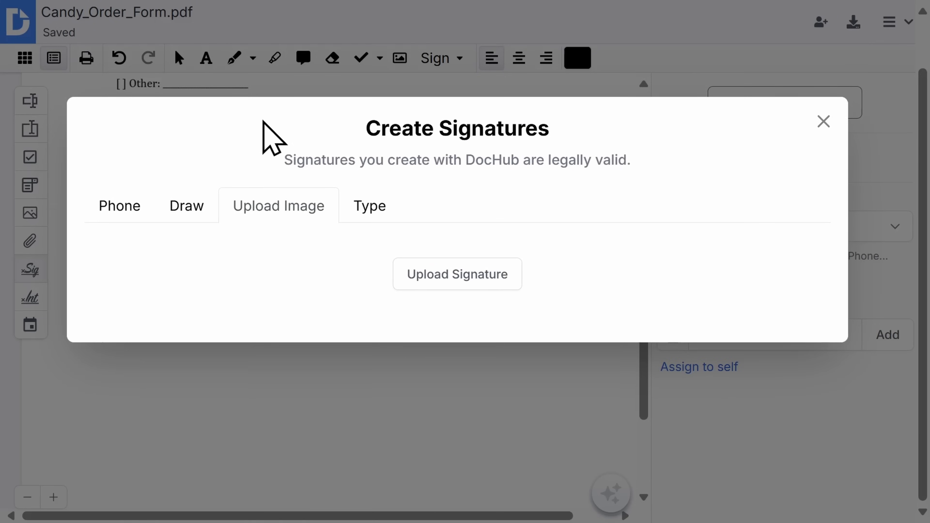
click(370, 205)
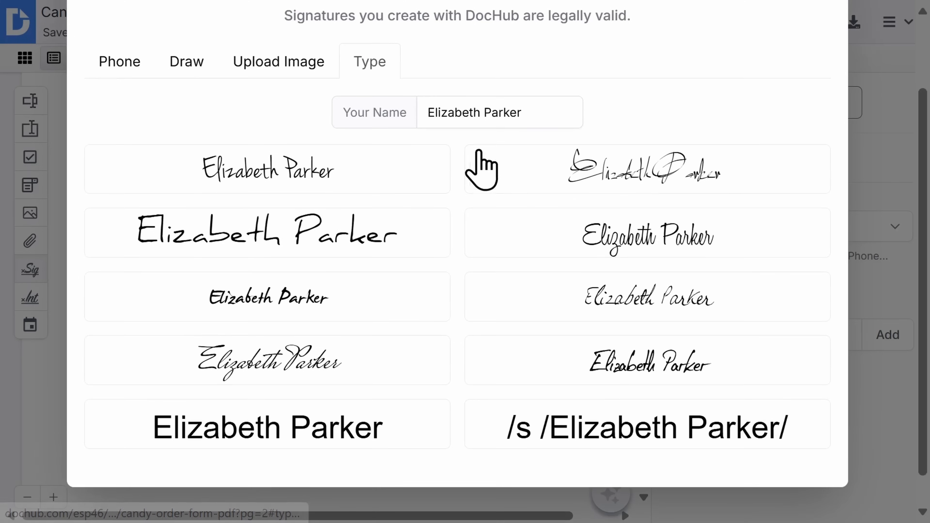
mouse_move(586, 79)
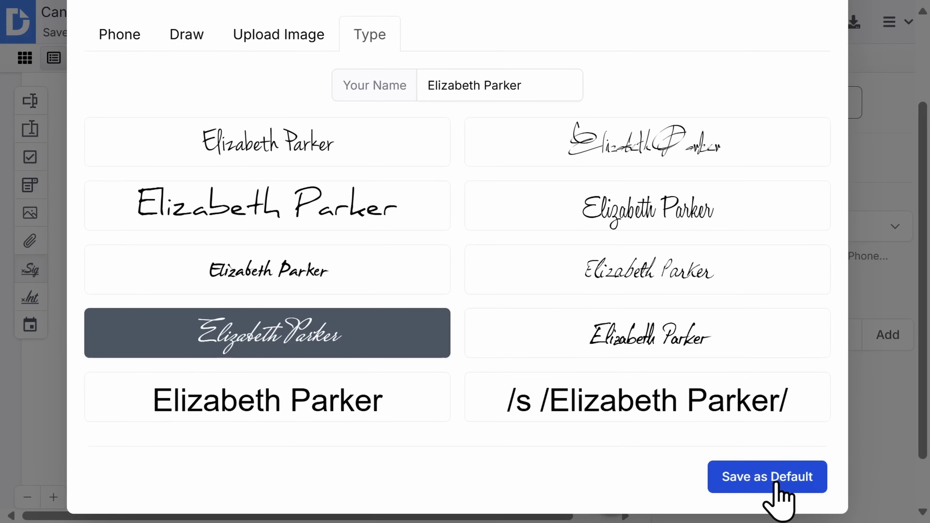
click(769, 477)
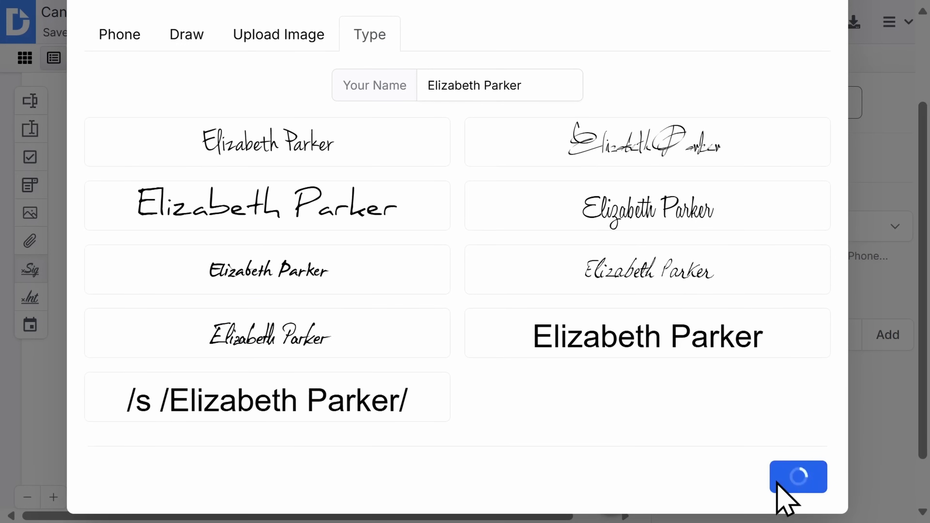
click(799, 477)
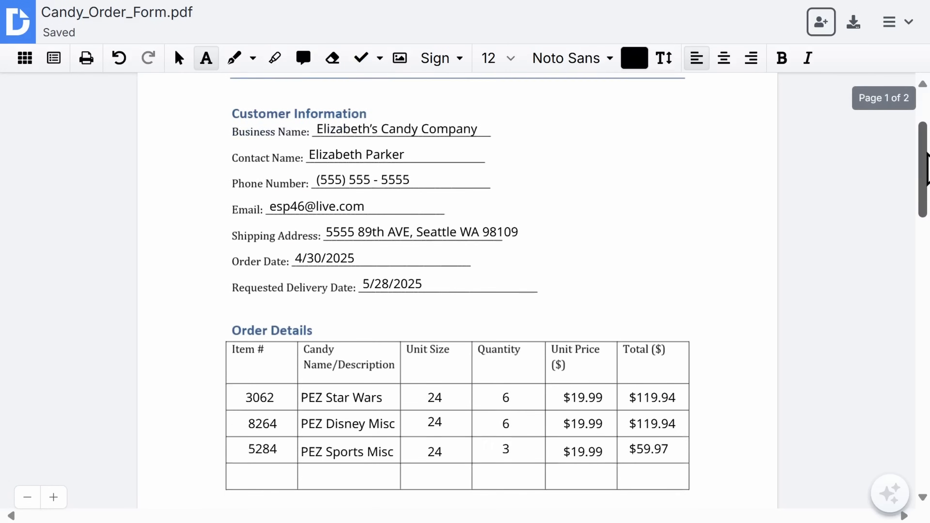
scroll(down, 3)
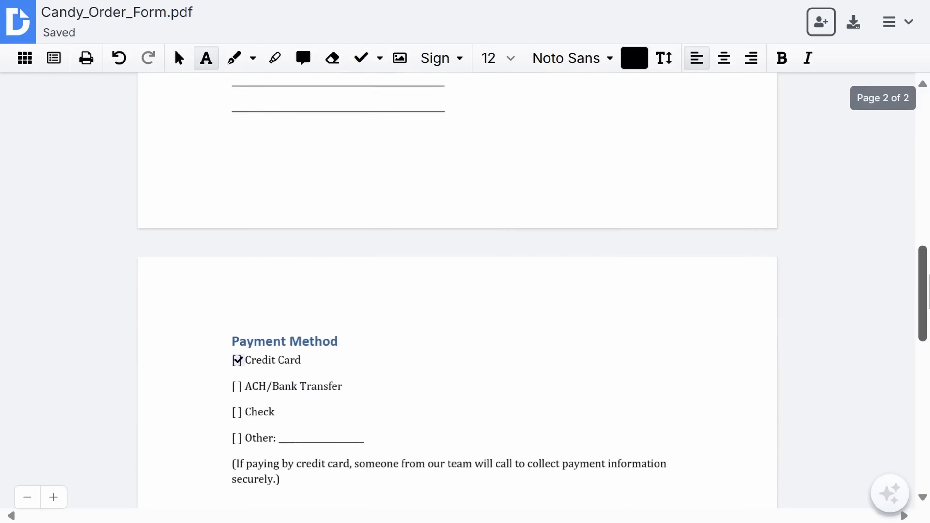
scroll(down, 3)
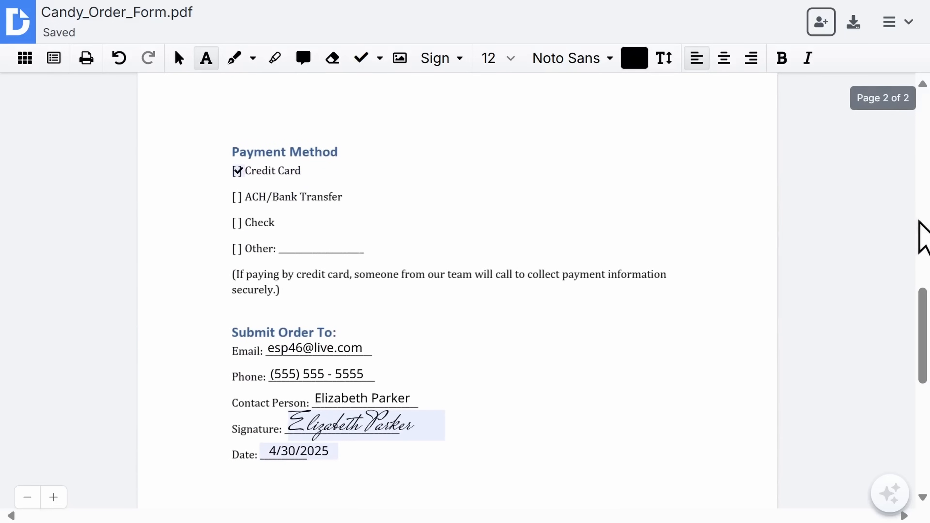
click(852, 22)
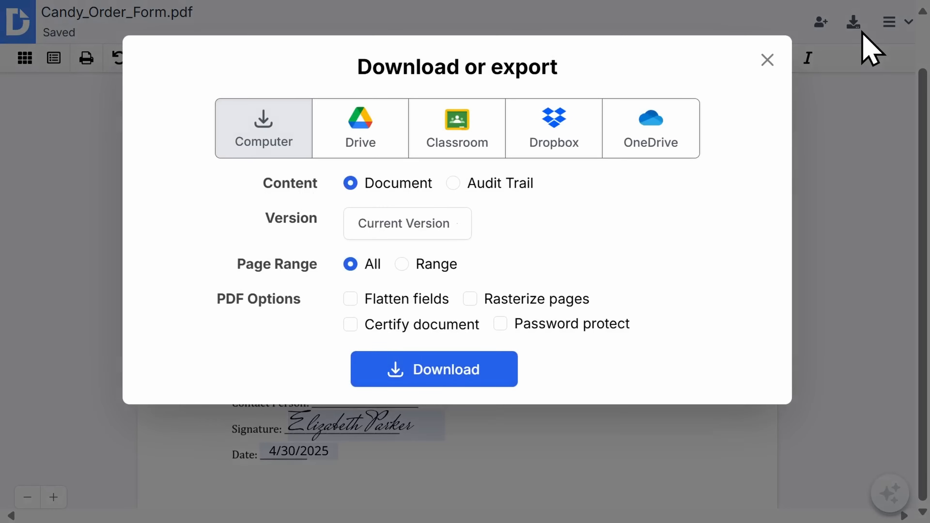
mouse_move(790, 132)
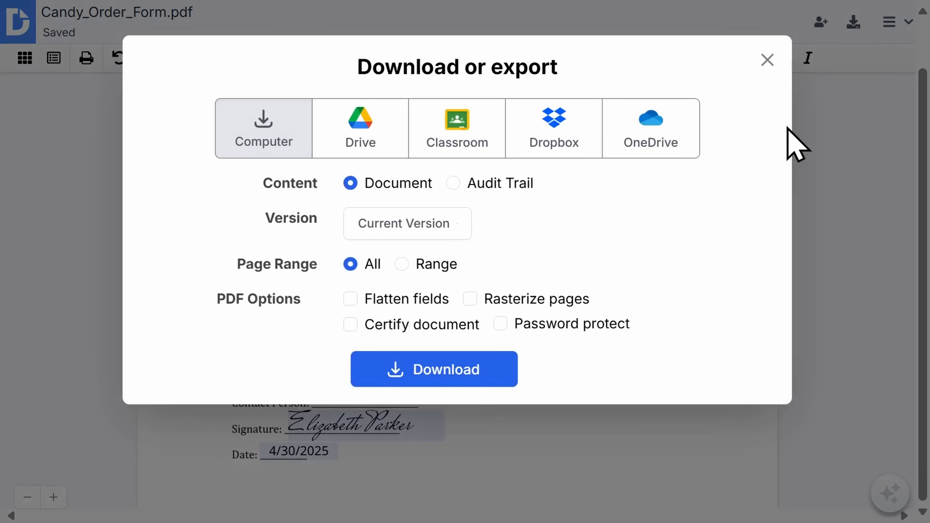
mouse_move(587, 320)
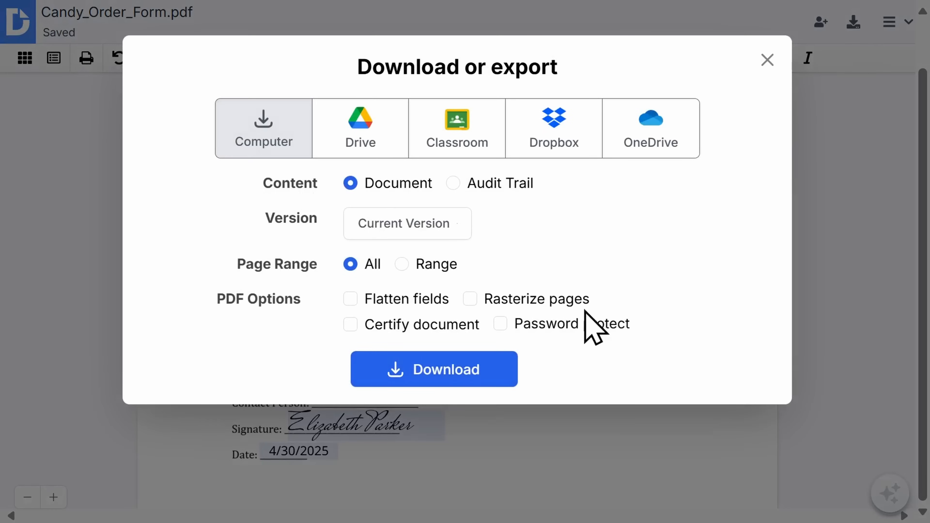
mouse_move(498, 333)
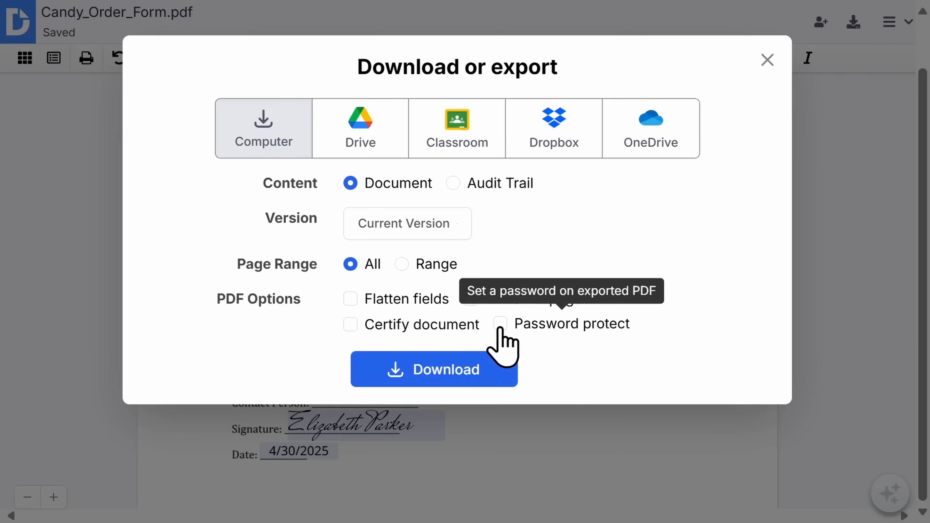
click(767, 59)
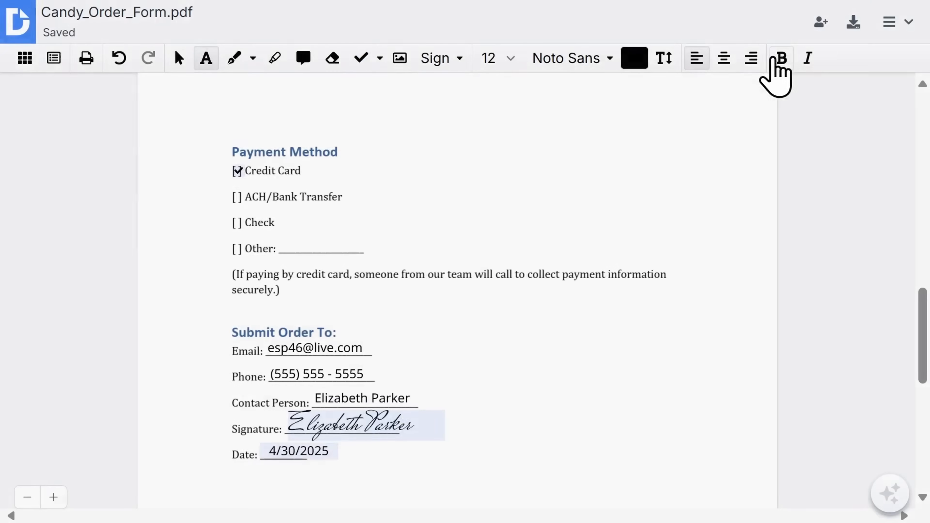
Step: Share the order form with others and get a shareable link
click(820, 22)
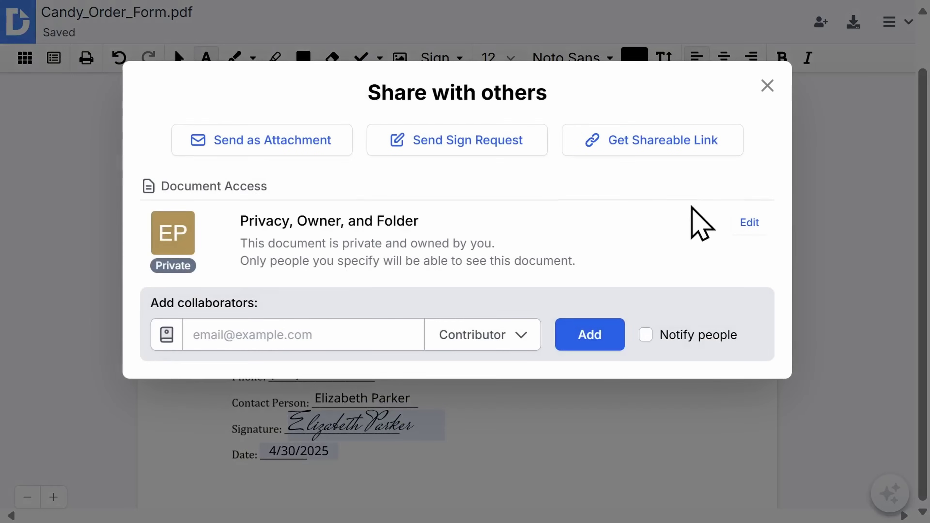
mouse_move(690, 201)
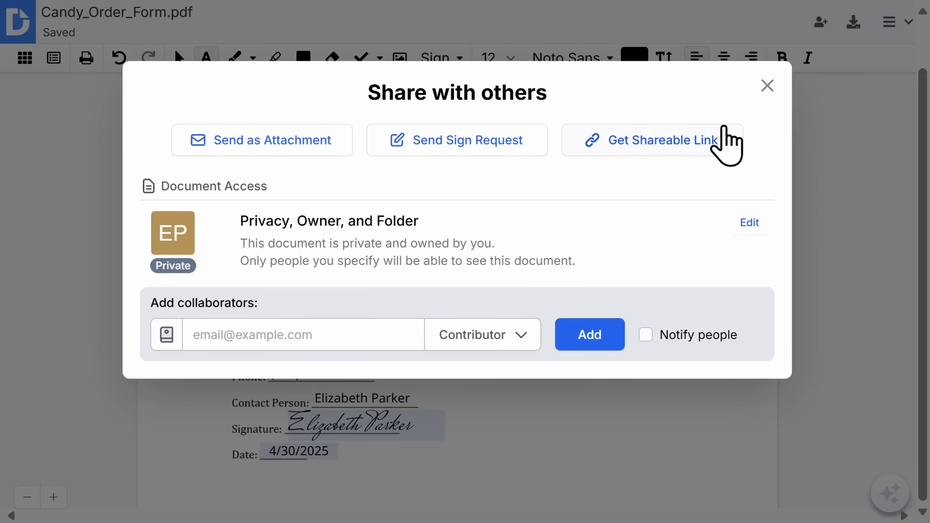
click(766, 87)
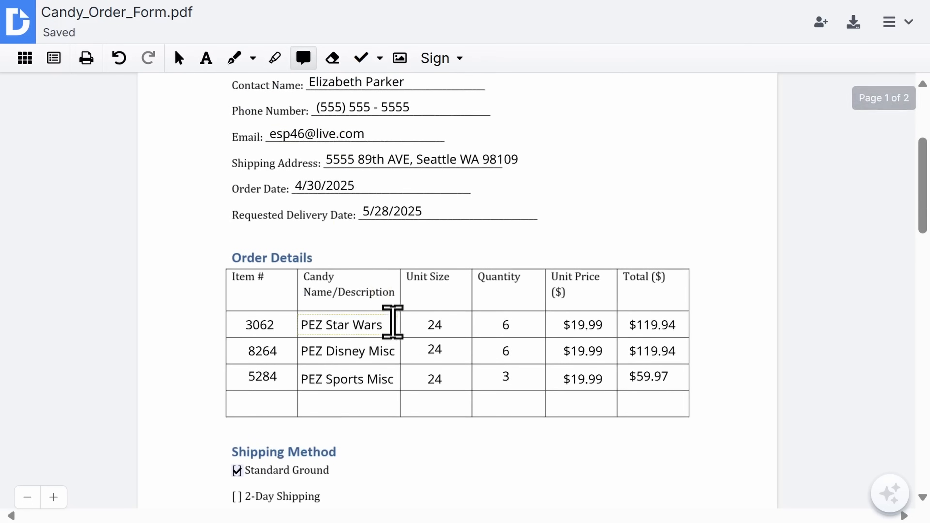
Step: Comment 'confirm 2025 version' on the PEZ Star Wars row and highlight 'Item #' yellow
click(397, 312)
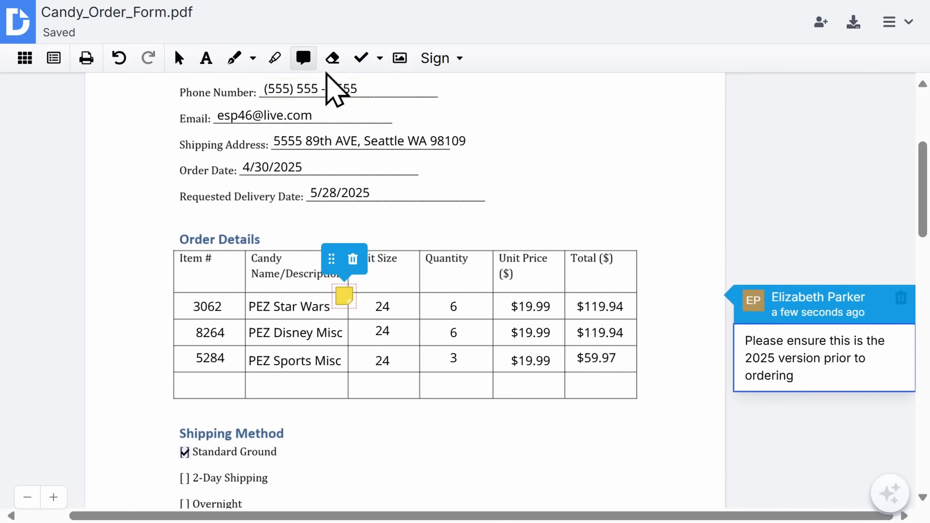
mouse_move(331, 58)
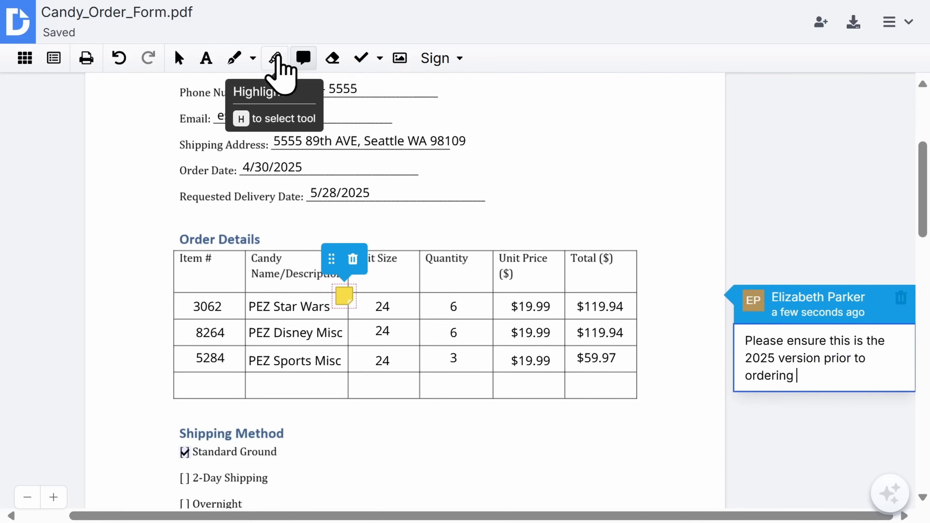
click(274, 58)
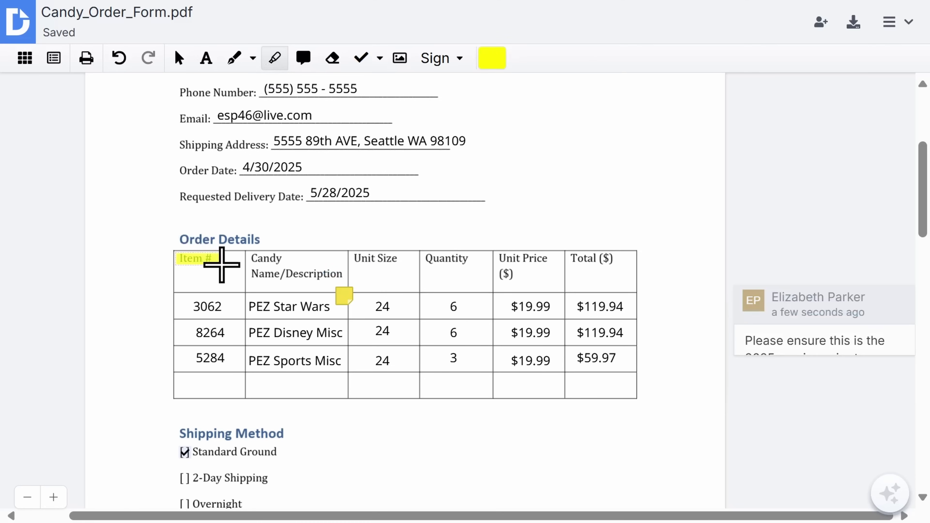
click(197, 258)
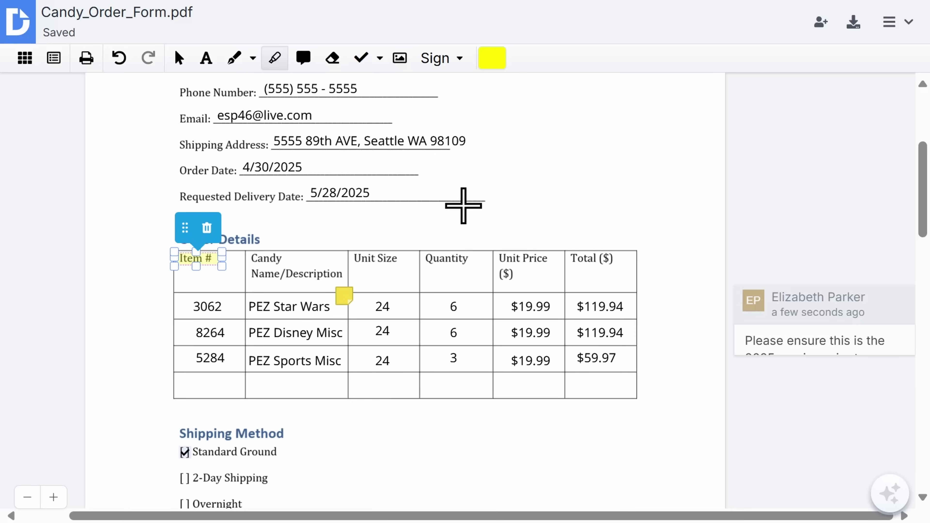
mouse_move(854, 22)
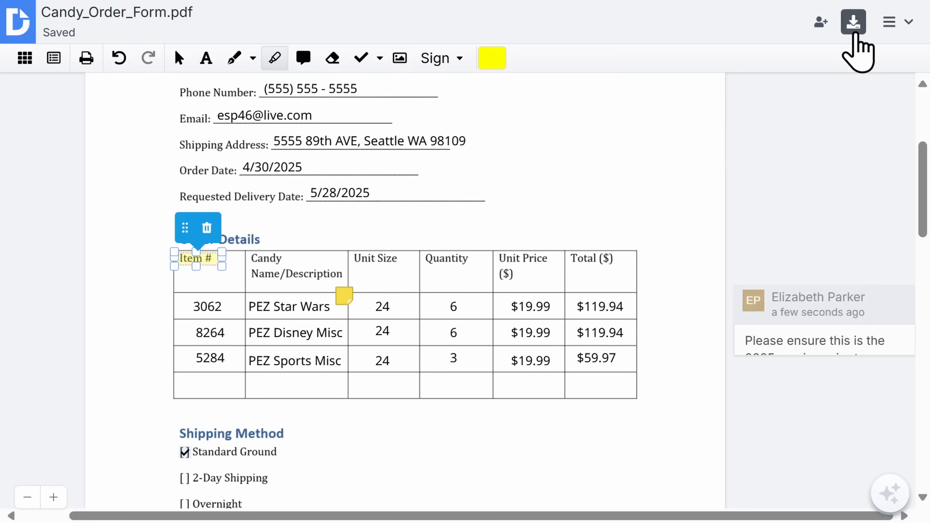
Step: Show the Share with others dialog for the order form
click(820, 21)
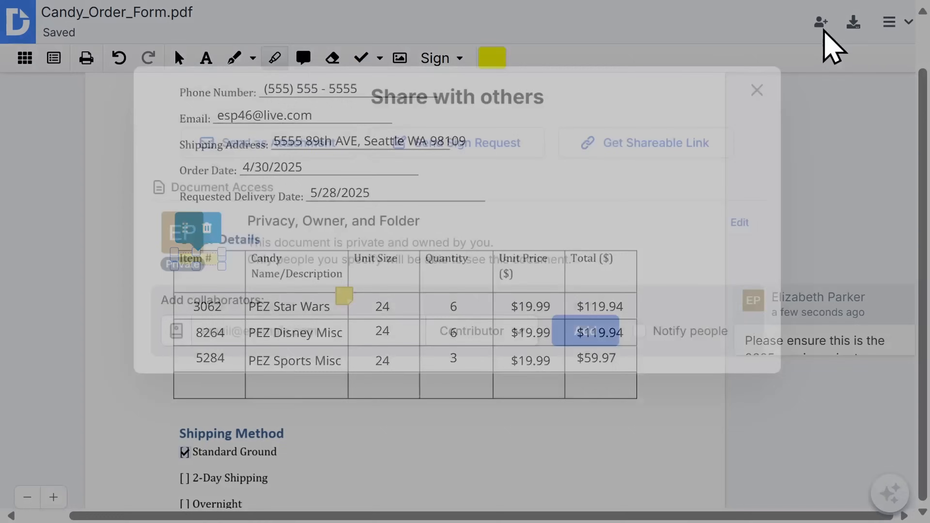
click(481, 334)
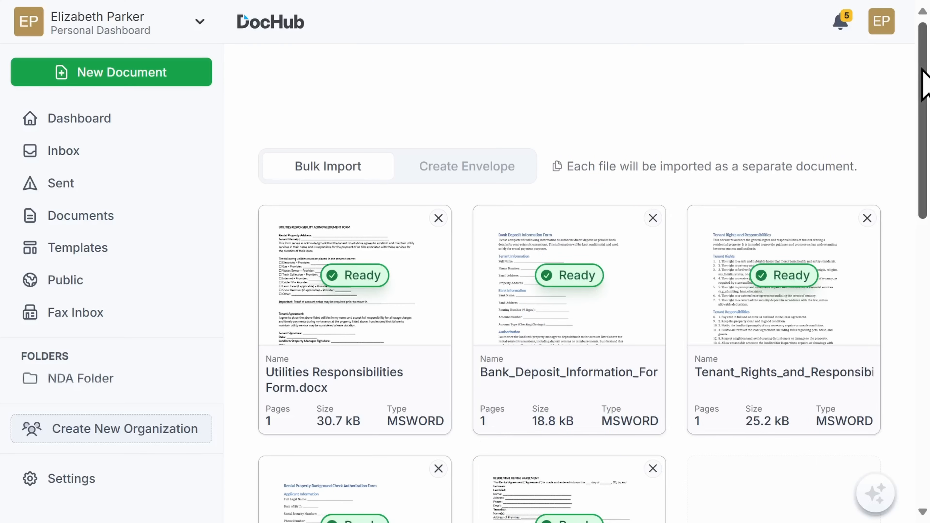
Step: Create a single merged document from the five imported Word forms via Create Envelope
scroll(down, 3)
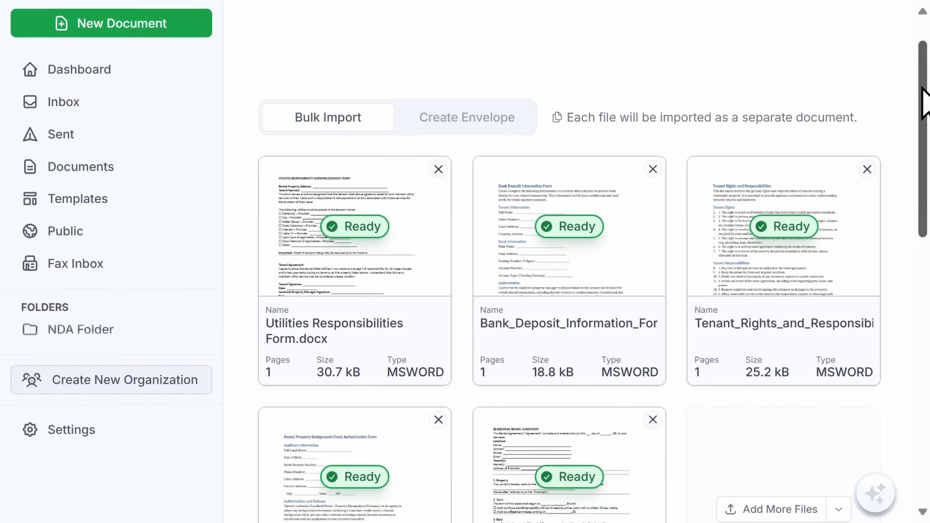
scroll(down, 3)
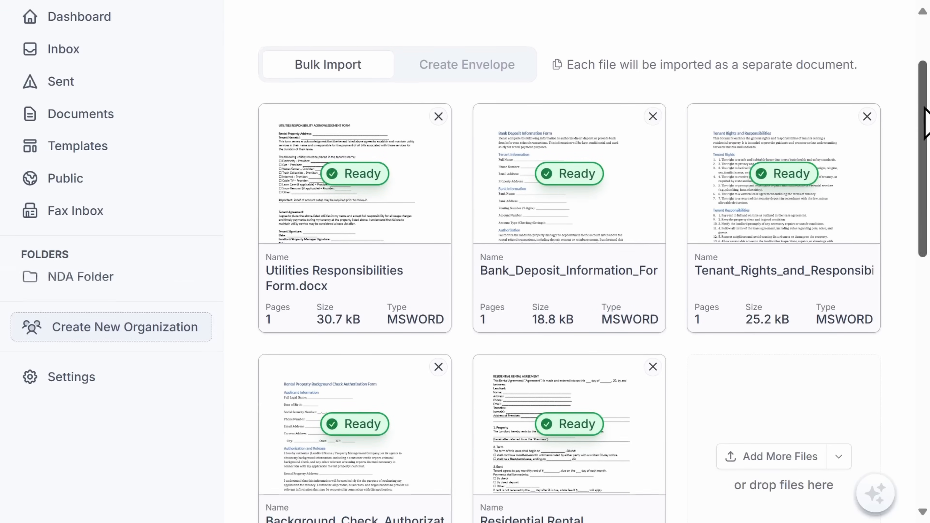
scroll(down, 3)
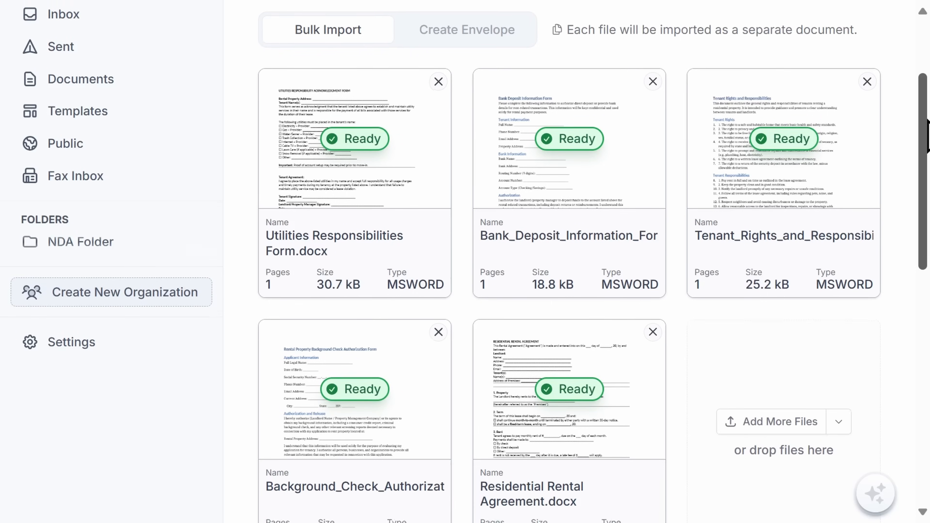
scroll(down, 3)
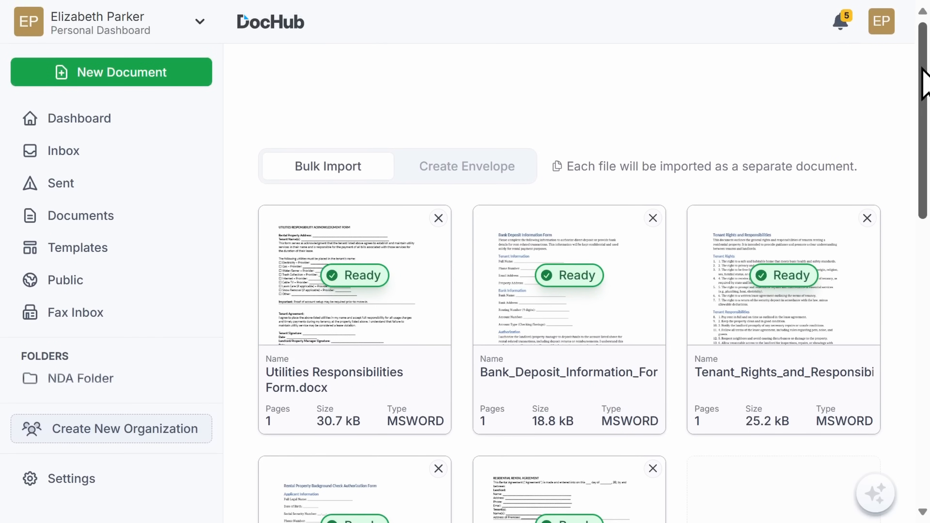
mouse_move(437, 168)
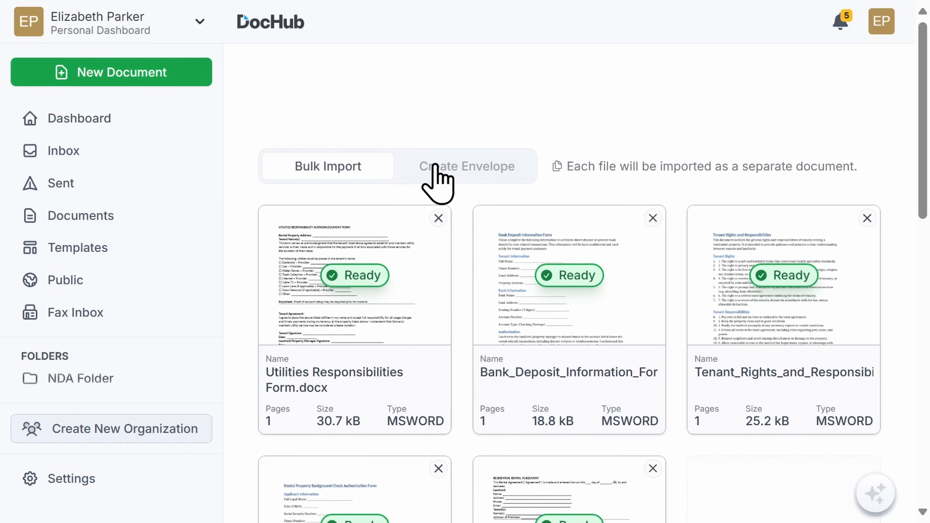
click(469, 166)
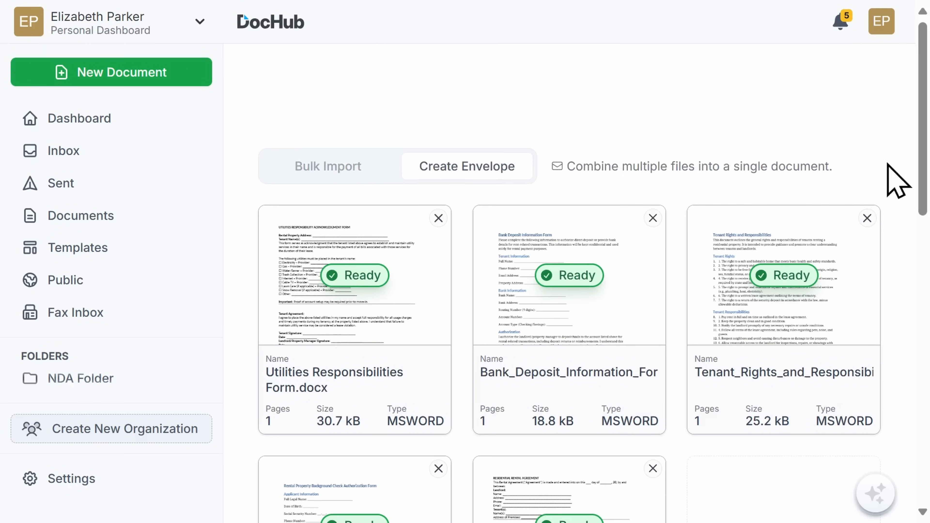
scroll(down, 3)
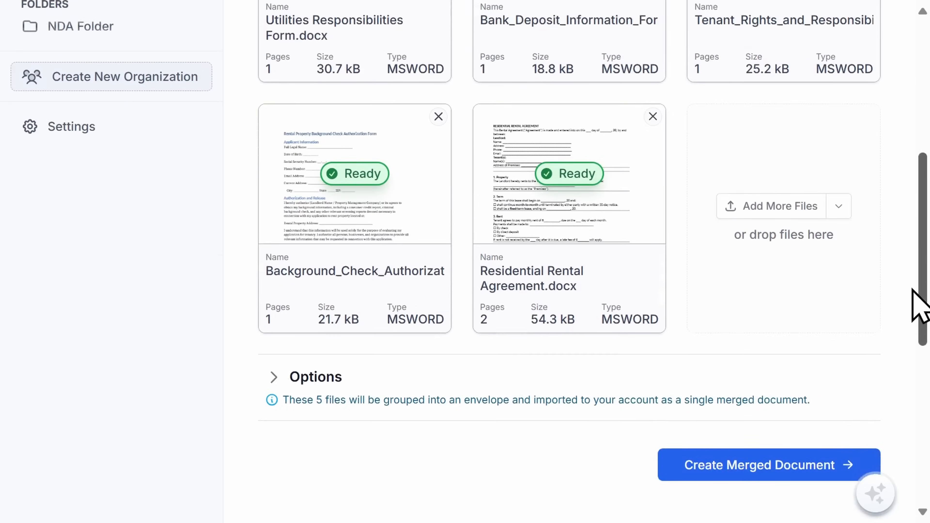
scroll(down, 3)
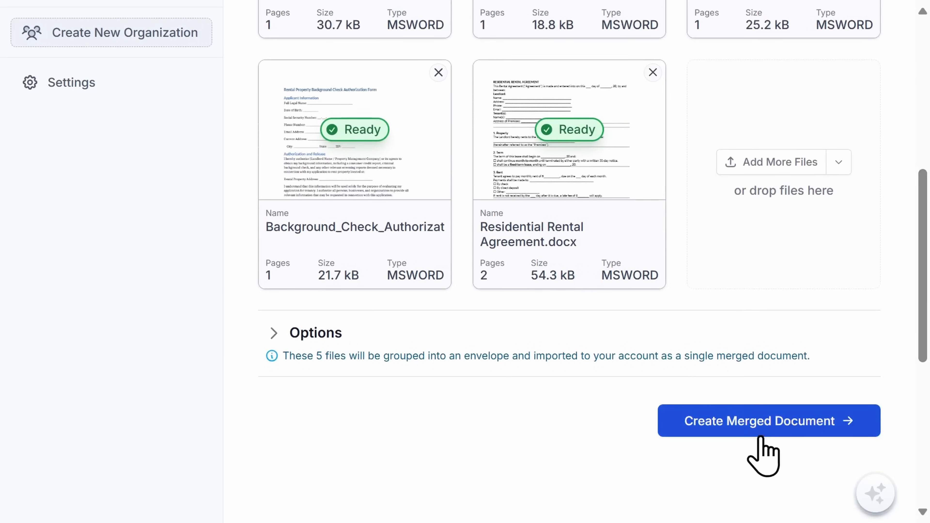
click(760, 421)
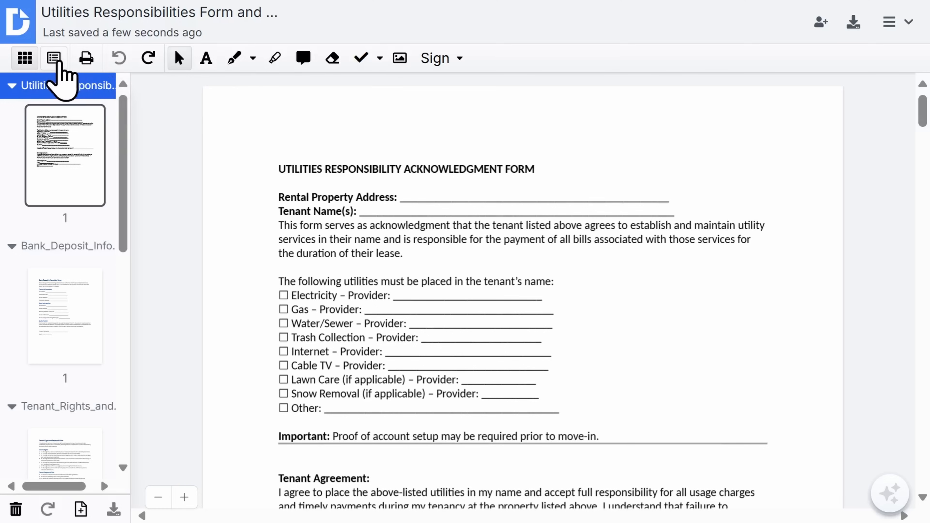
Step: Move the Residential Rental Agreement pages to the top of the merged envelope
click(53, 57)
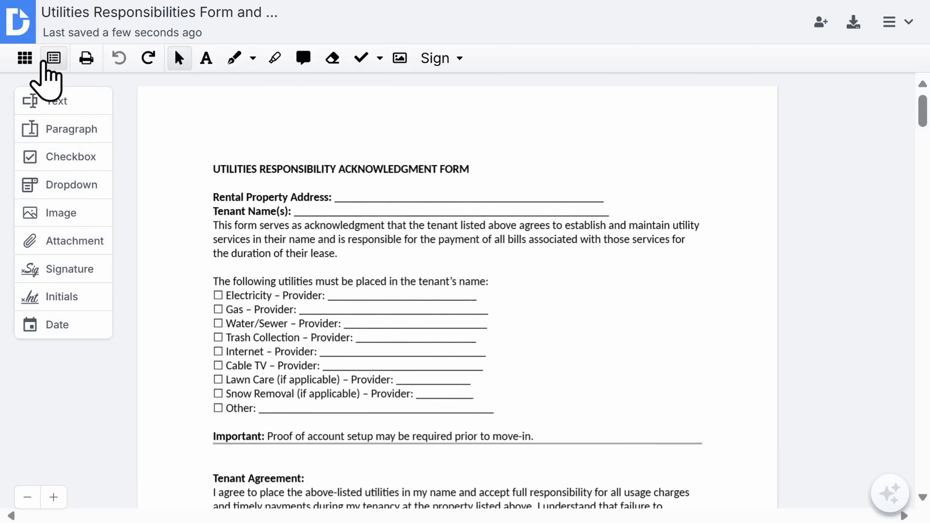
click(24, 58)
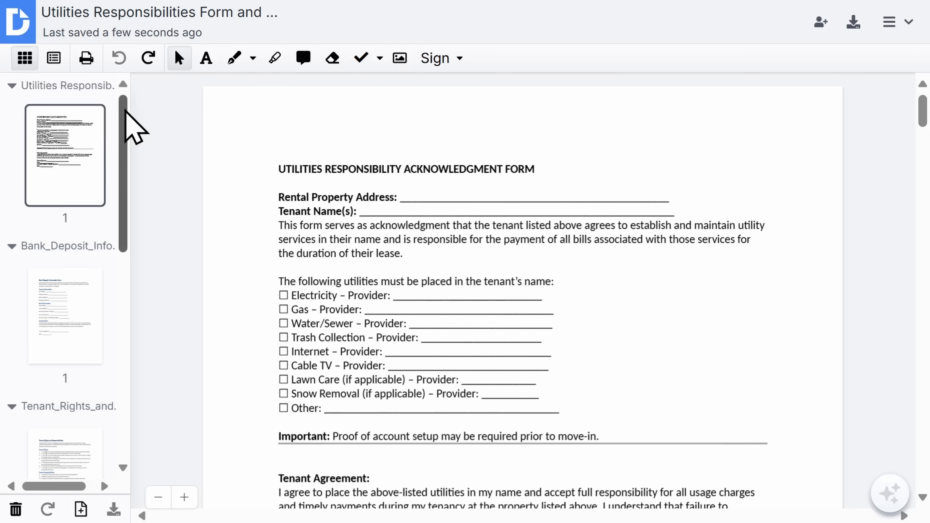
scroll(down, 3)
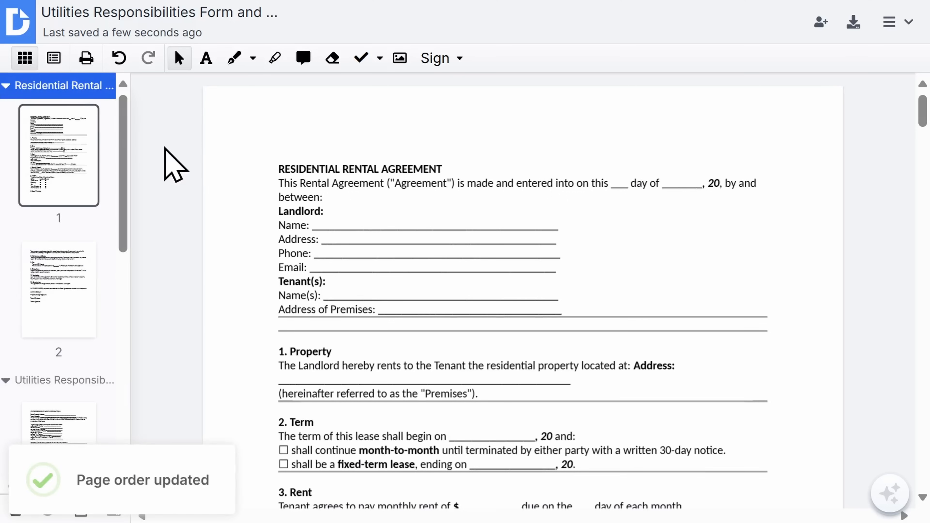
click(123, 86)
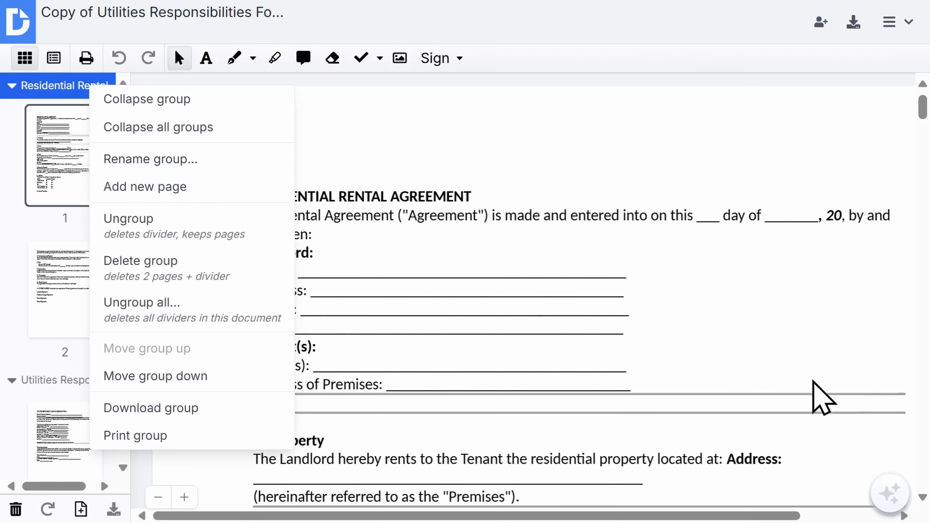
Step: Ask the DocHub AI assistant to summarize the merged document's key points
click(890, 494)
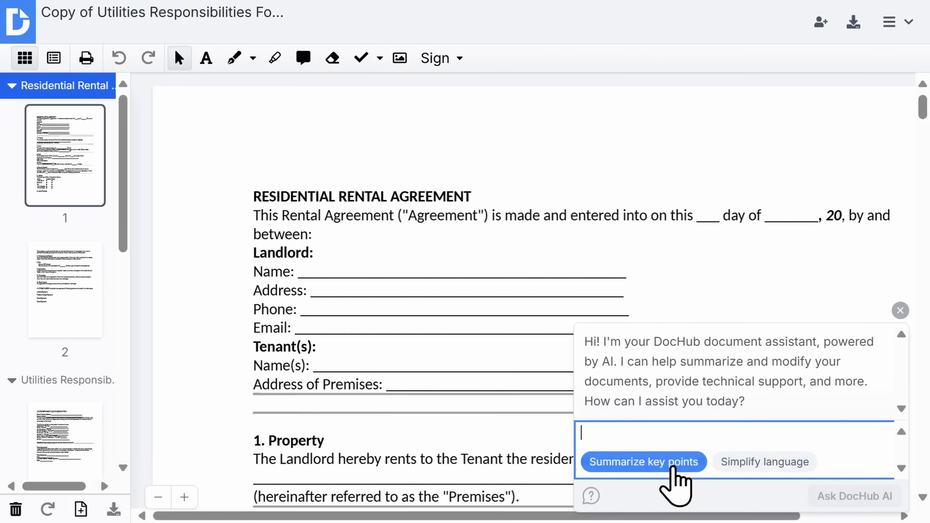
click(645, 462)
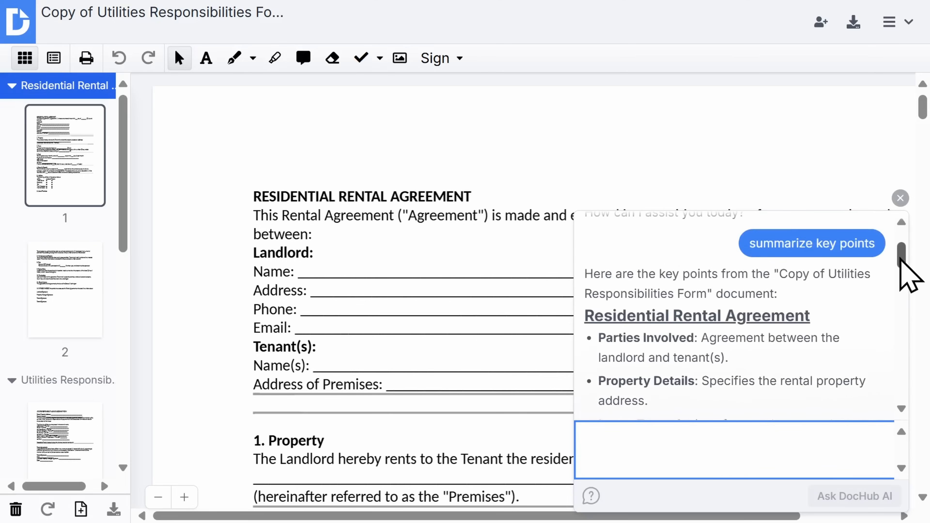
mouse_move(873, 510)
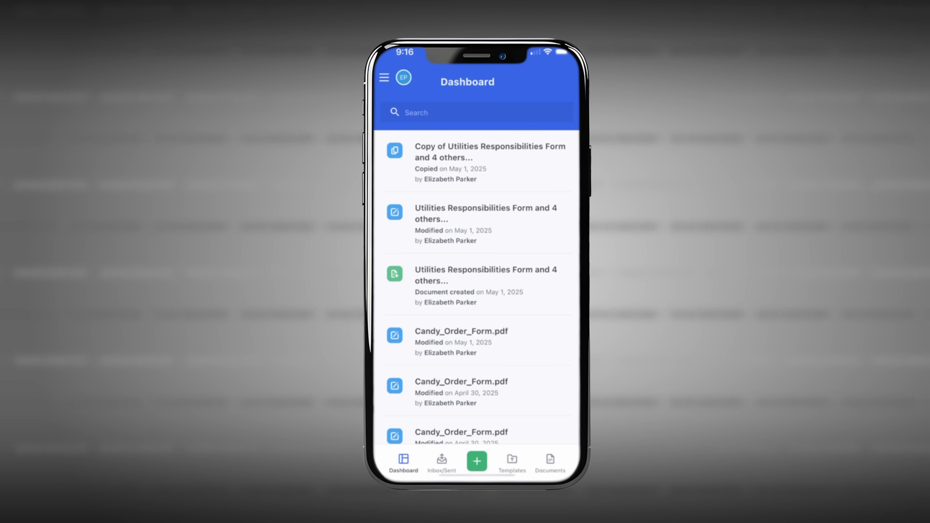
Step: From the mobile inbox, add a new document to the account
click(442, 462)
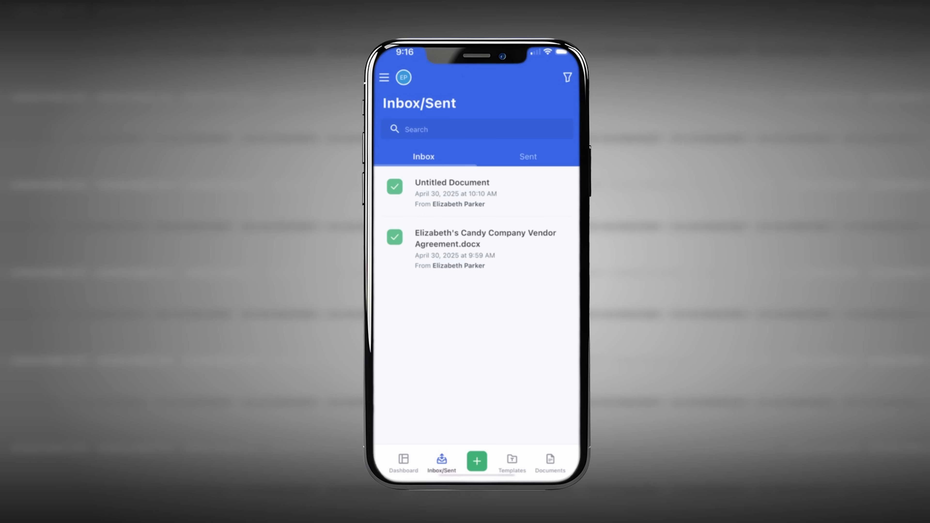
click(477, 462)
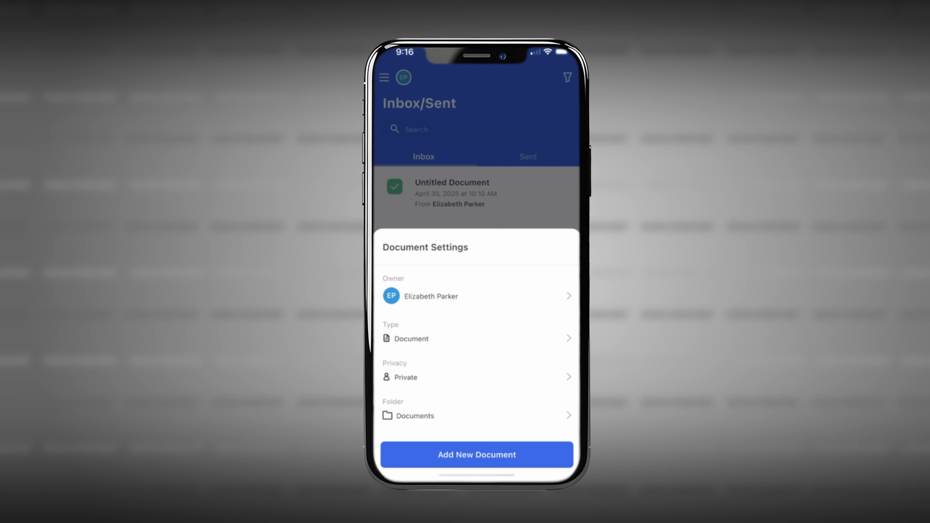
click(477, 454)
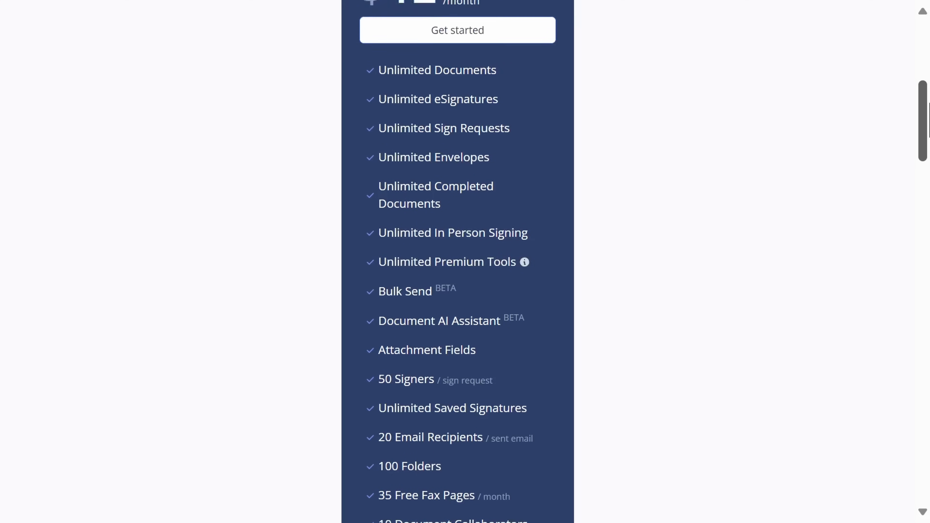
Step: Scroll the pricing page up to the Pro plan at $12 per month
scroll(up, 3)
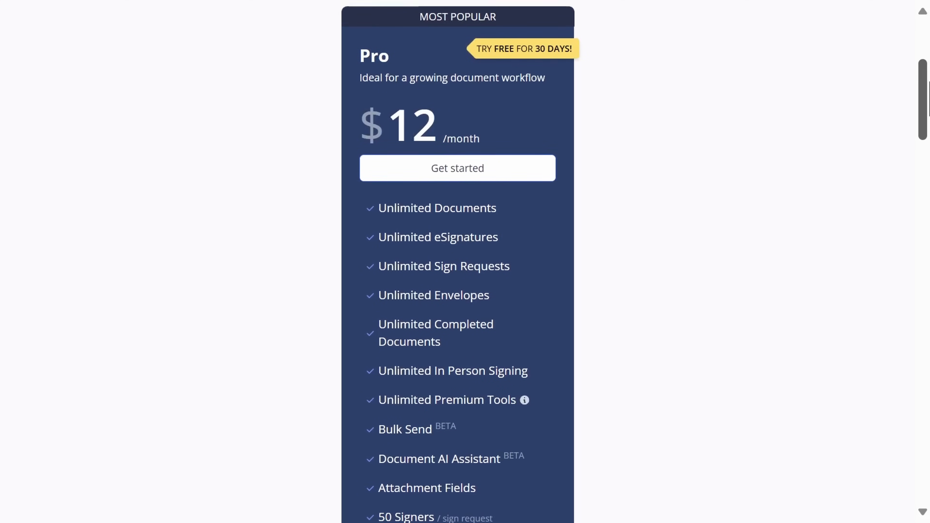
scroll(up, 3)
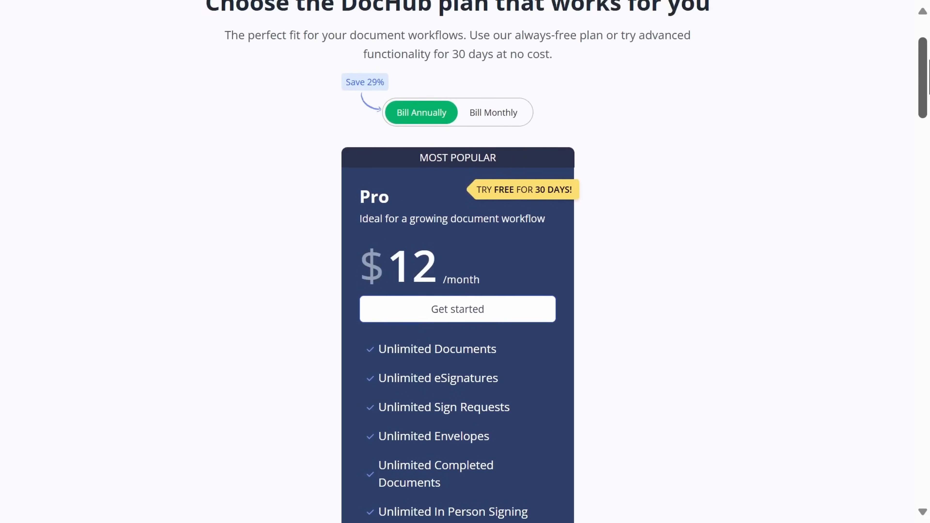